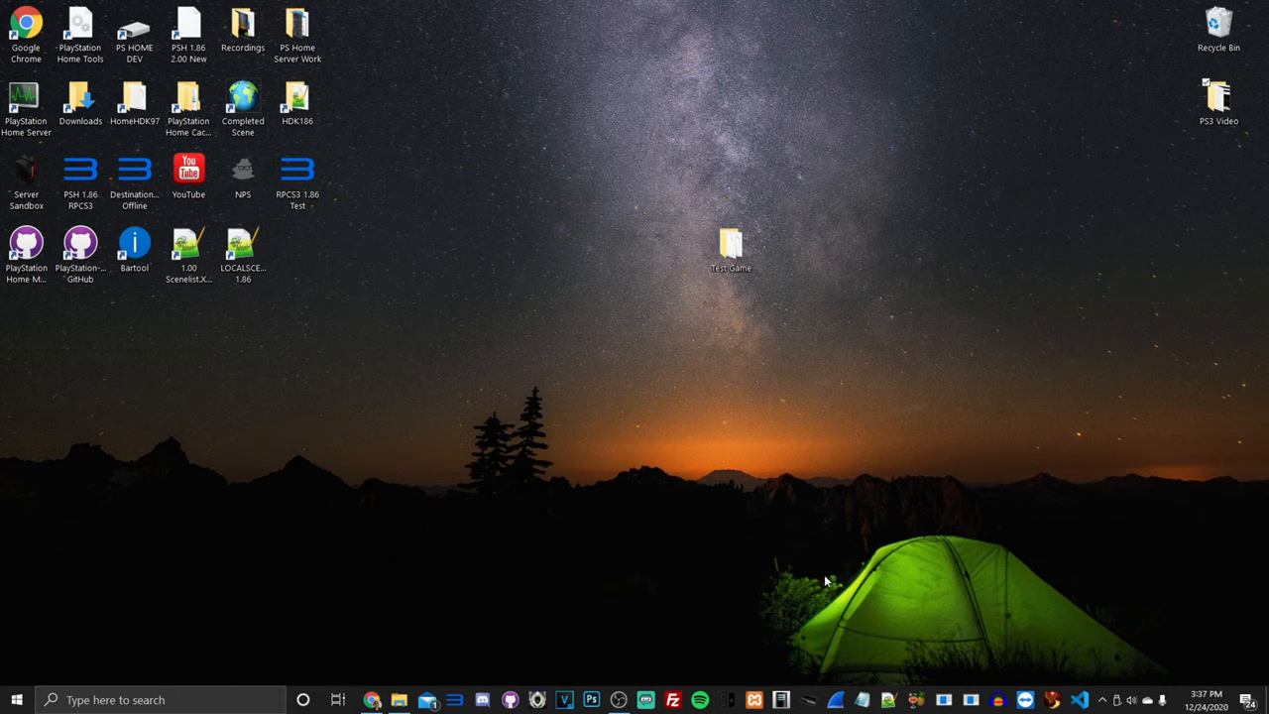
mouse_move(696, 5)
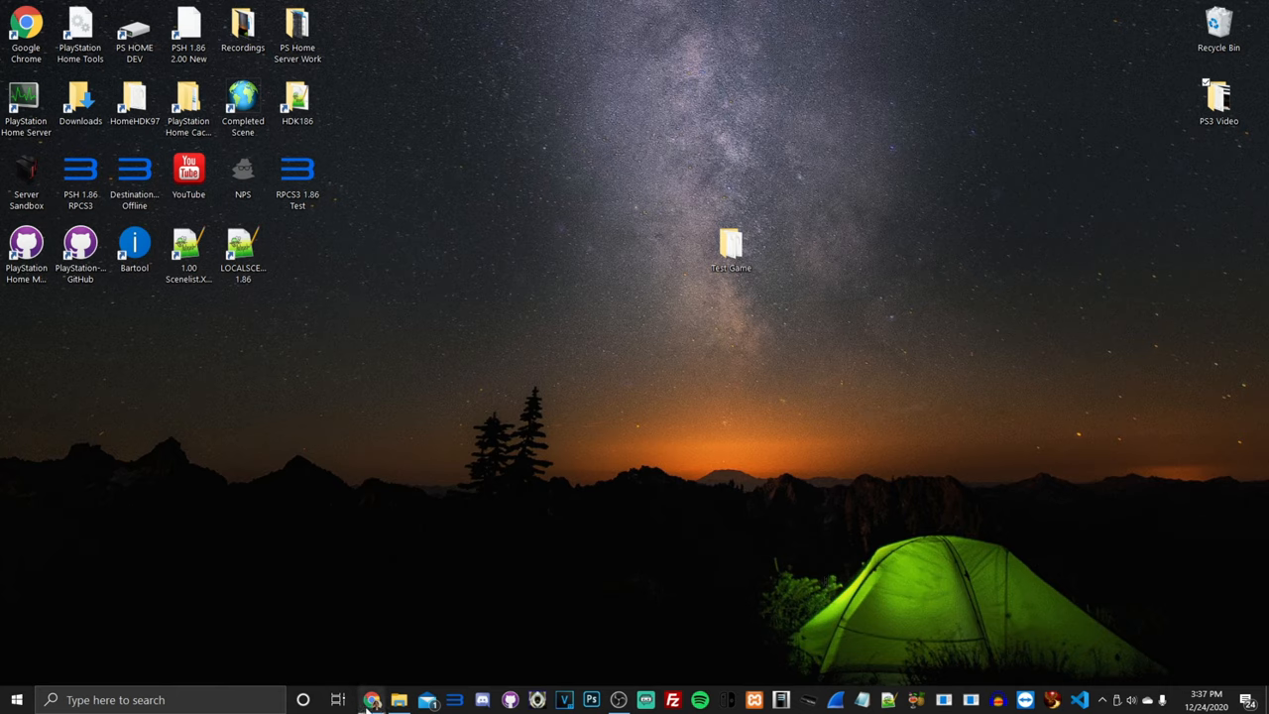
Download the SEN Enabler and PSN Patch .pkg files from Brewology's download pages
left_click(372, 700)
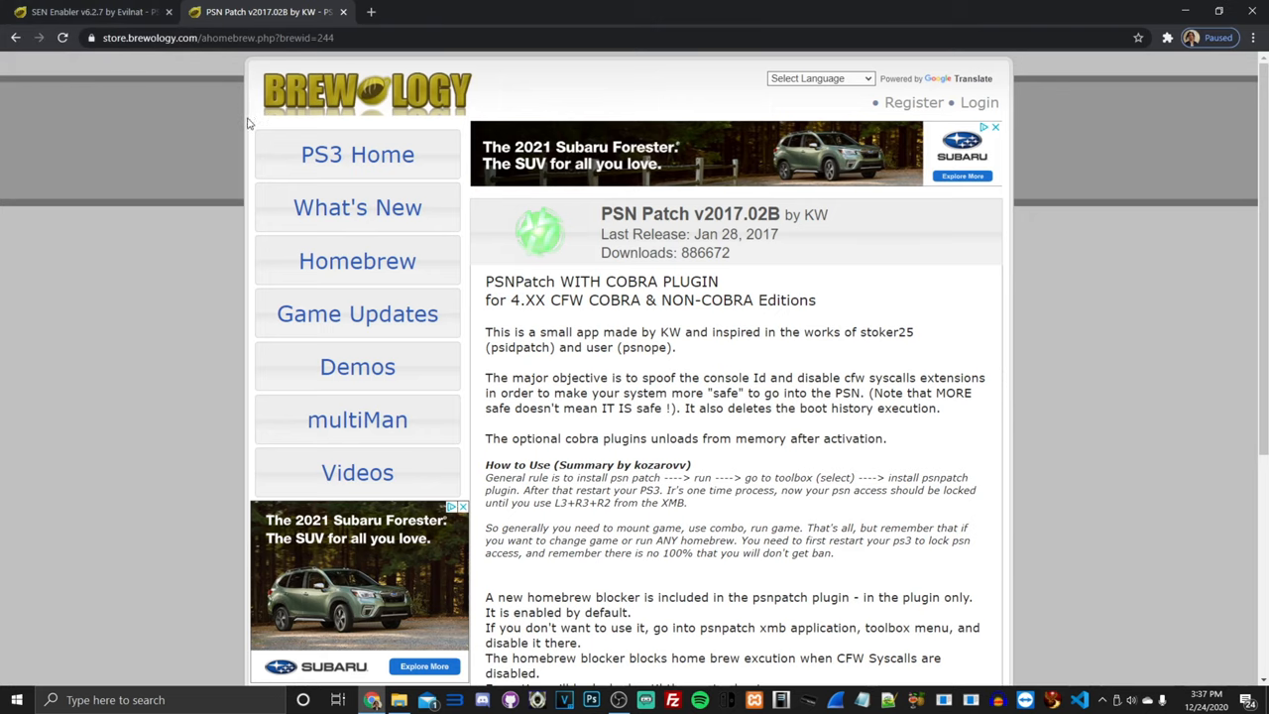
mouse_move(85, 11)
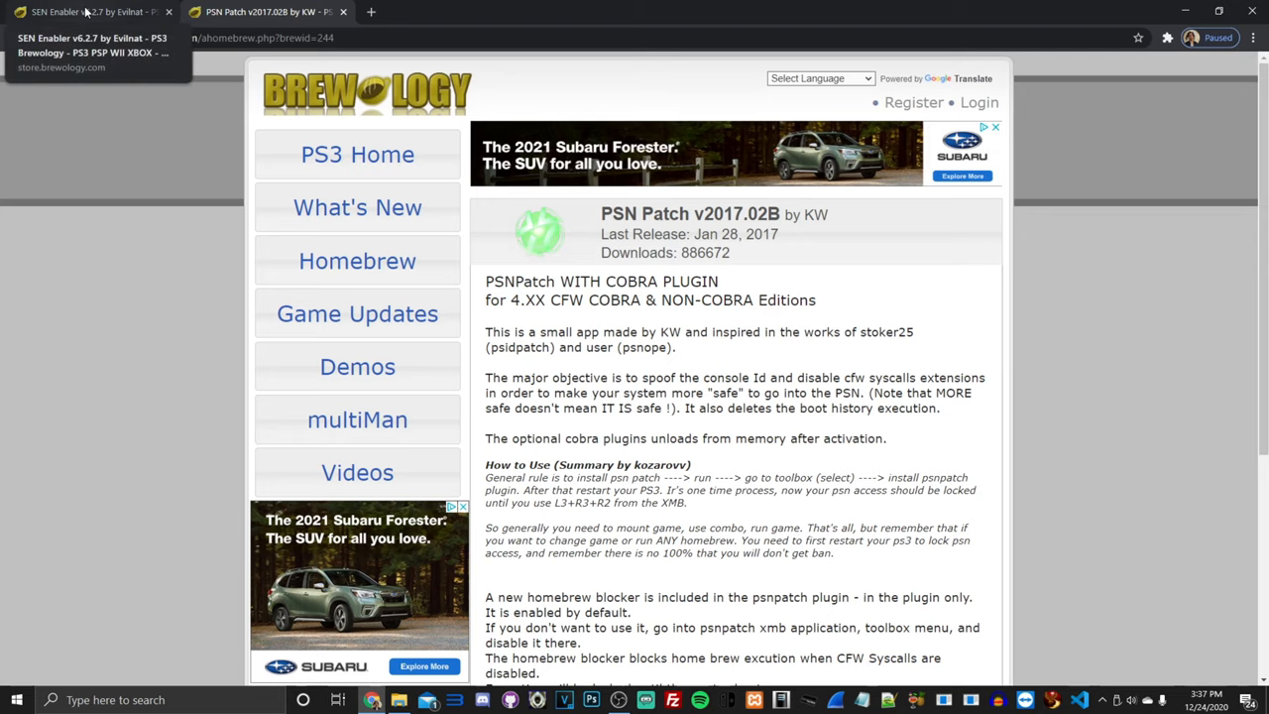
left_click(89, 12)
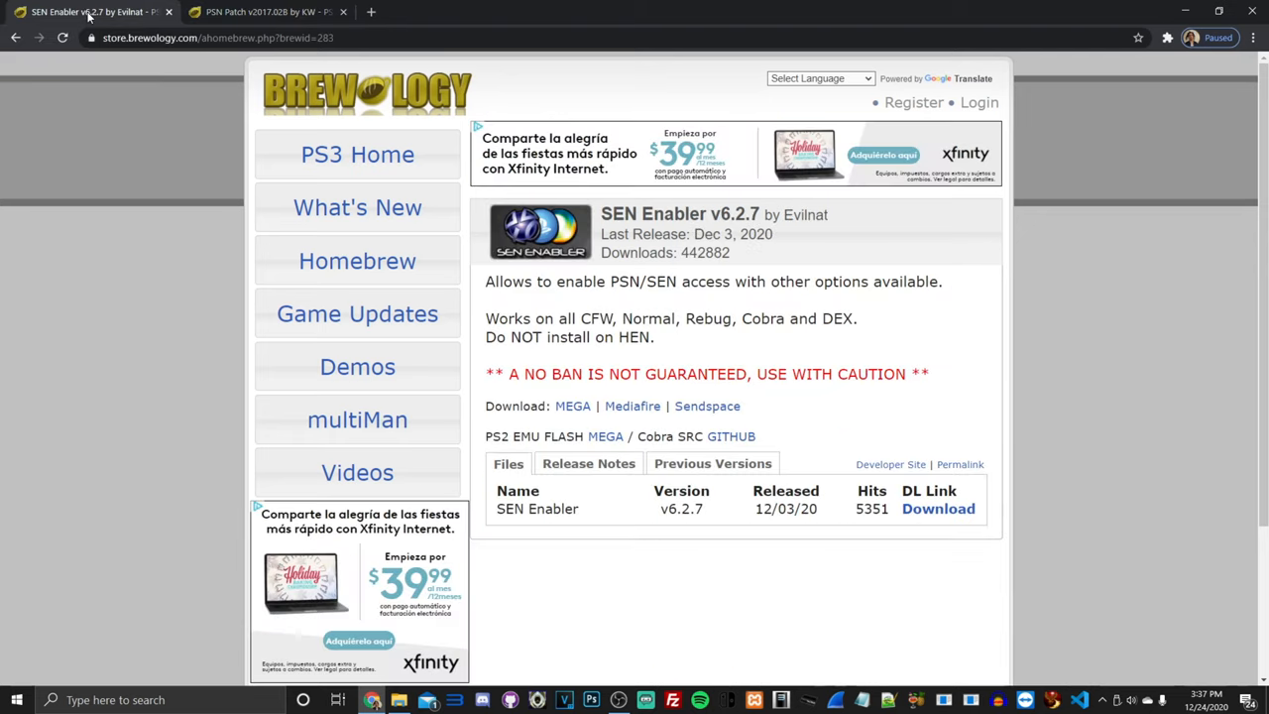
mouse_move(912, 413)
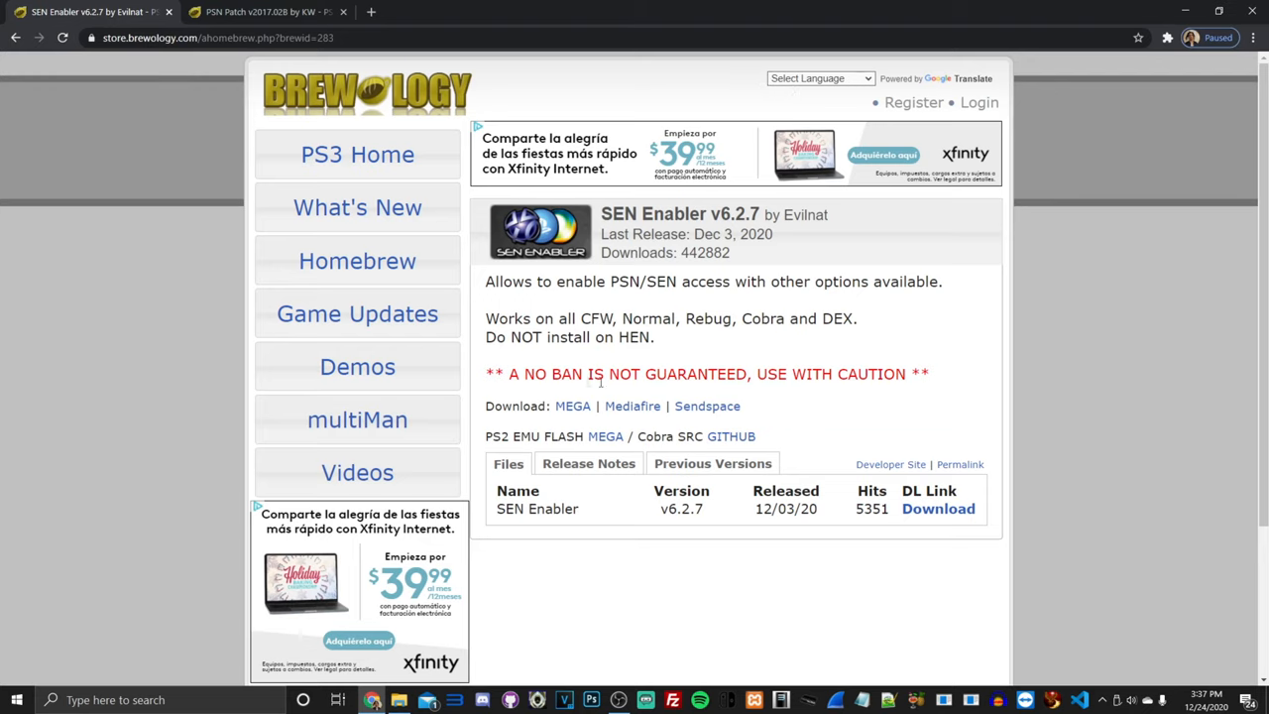
mouse_move(668, 453)
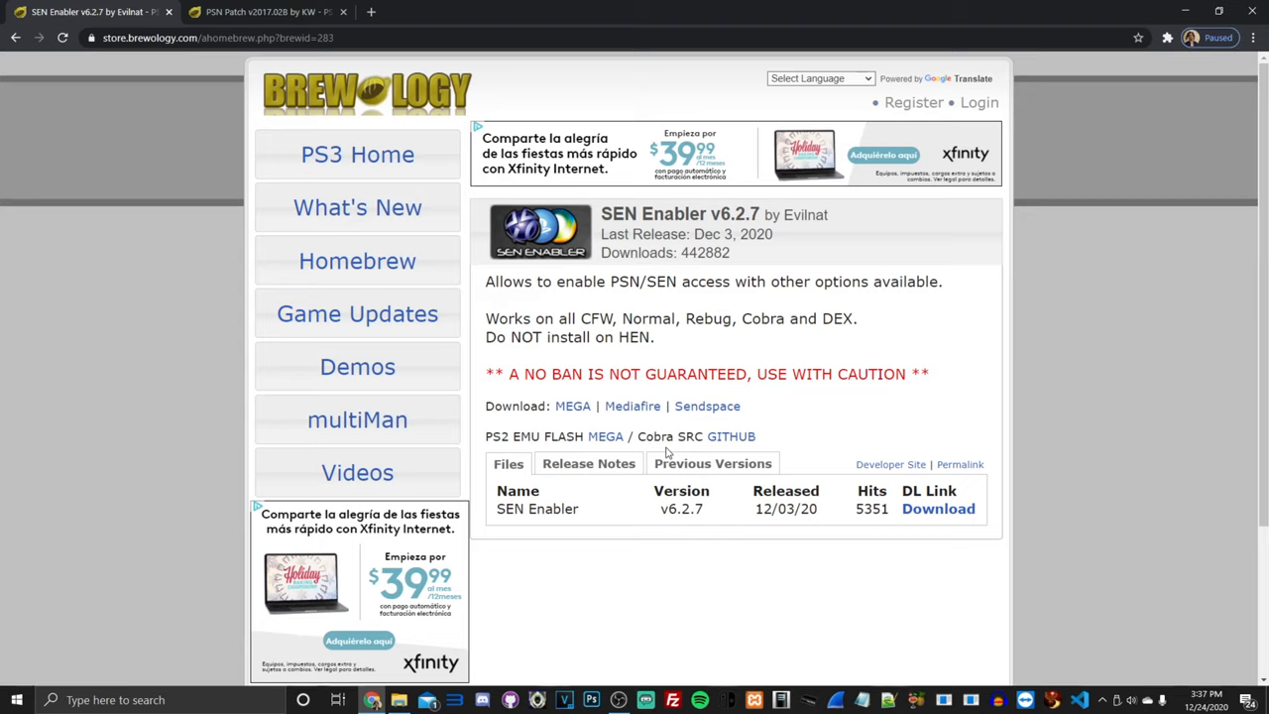
mouse_move(841, 316)
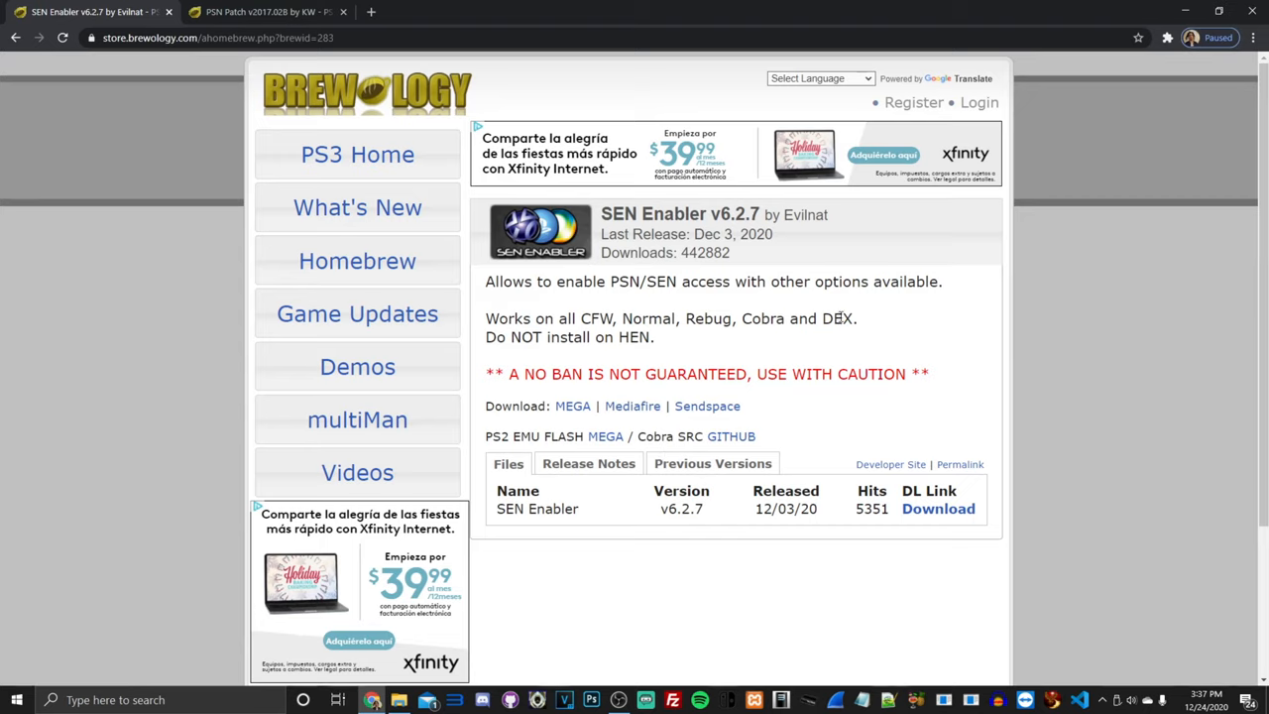
mouse_move(486, 342)
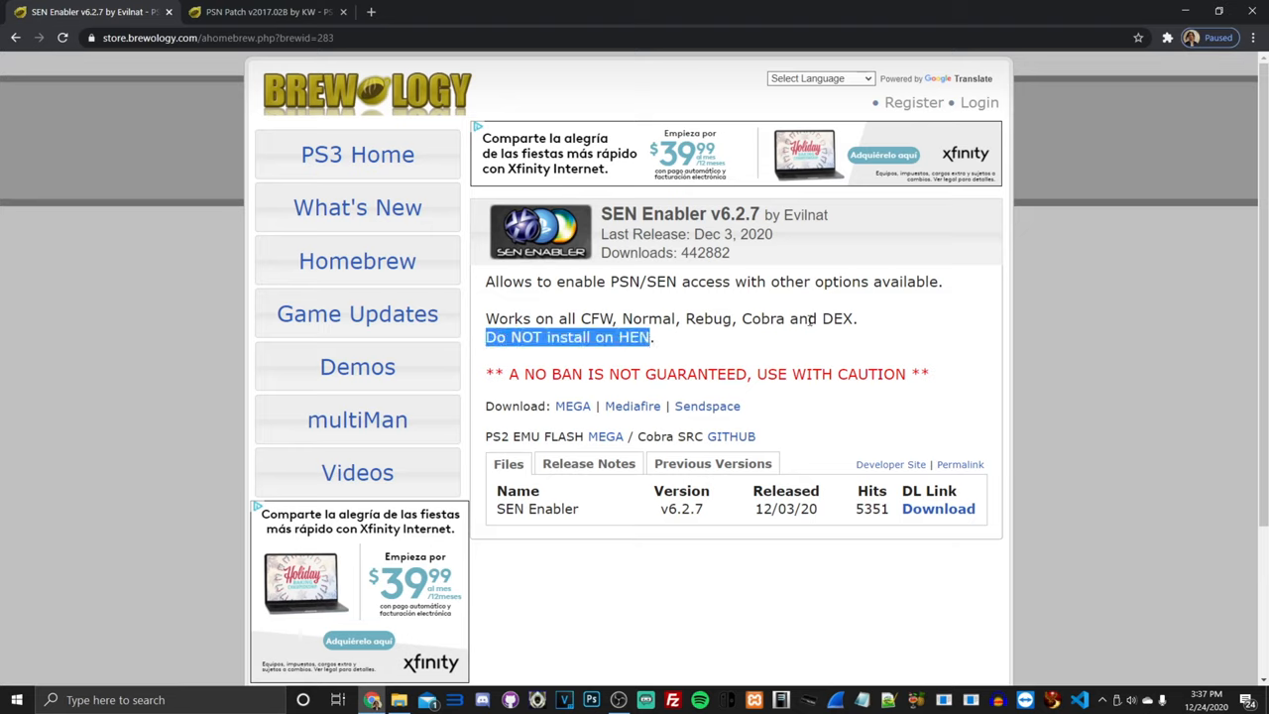
left_click(937, 508)
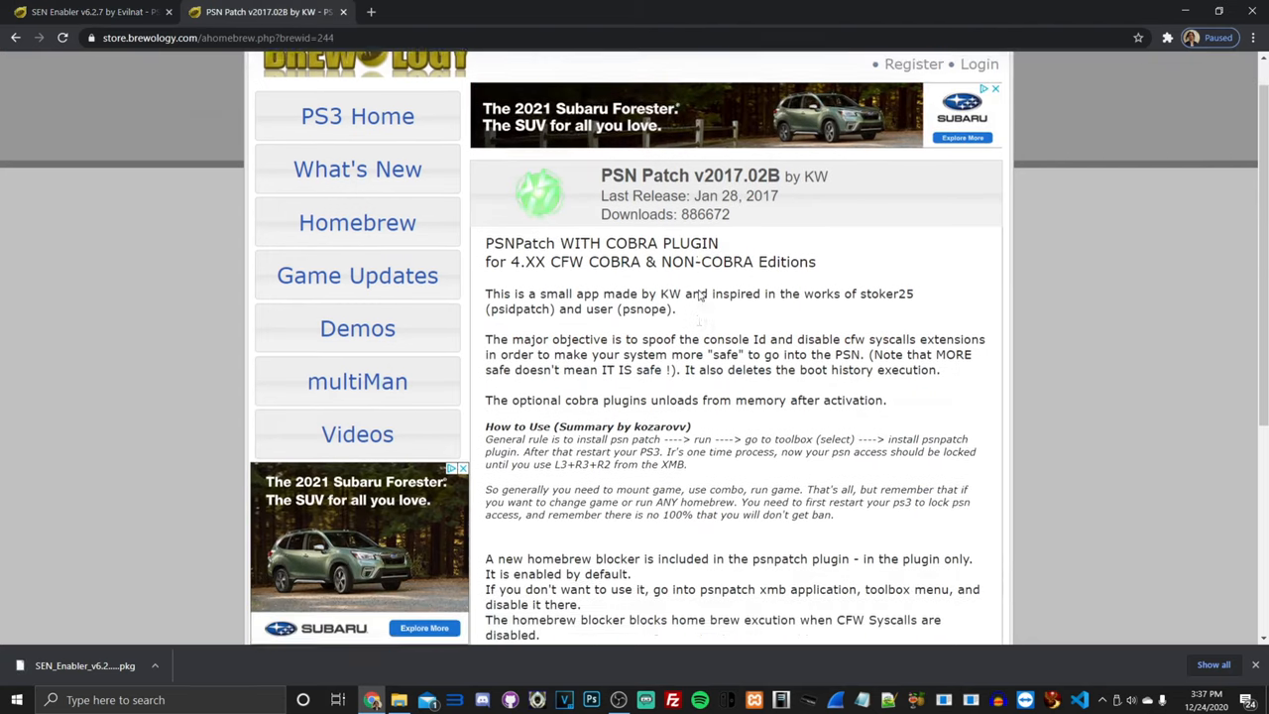
scroll("down", 3)
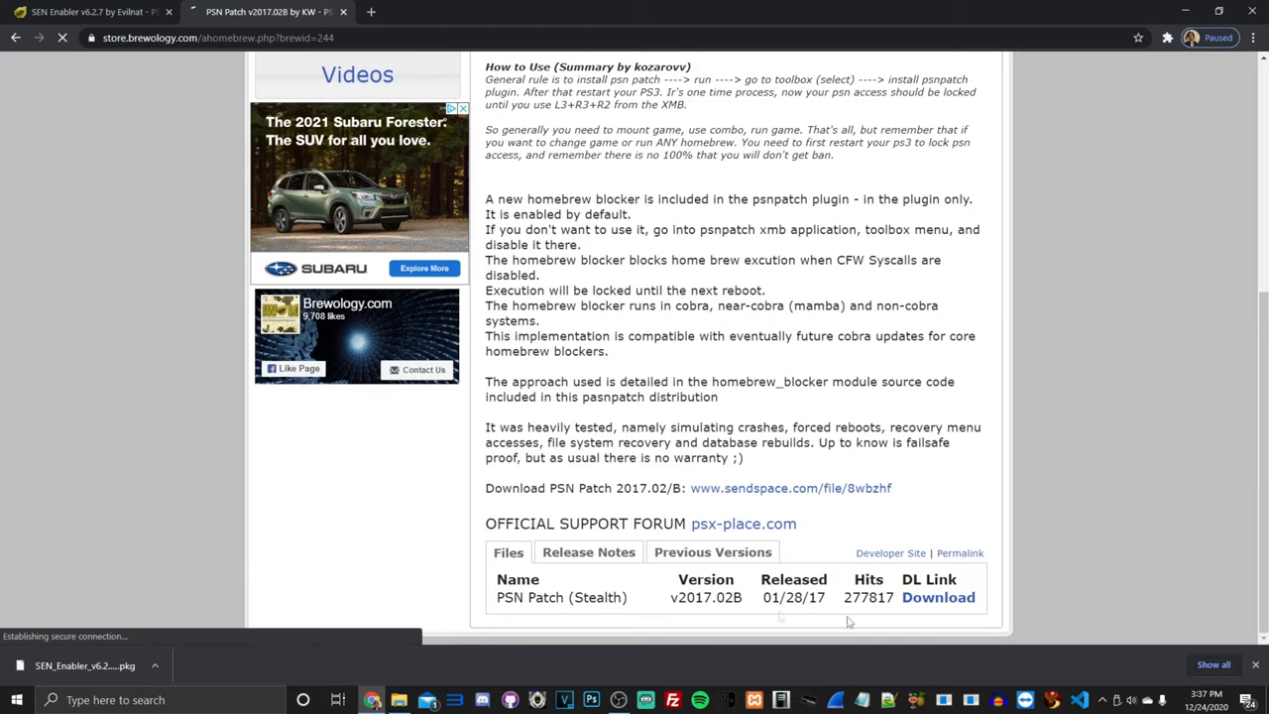
left_click(937, 597)
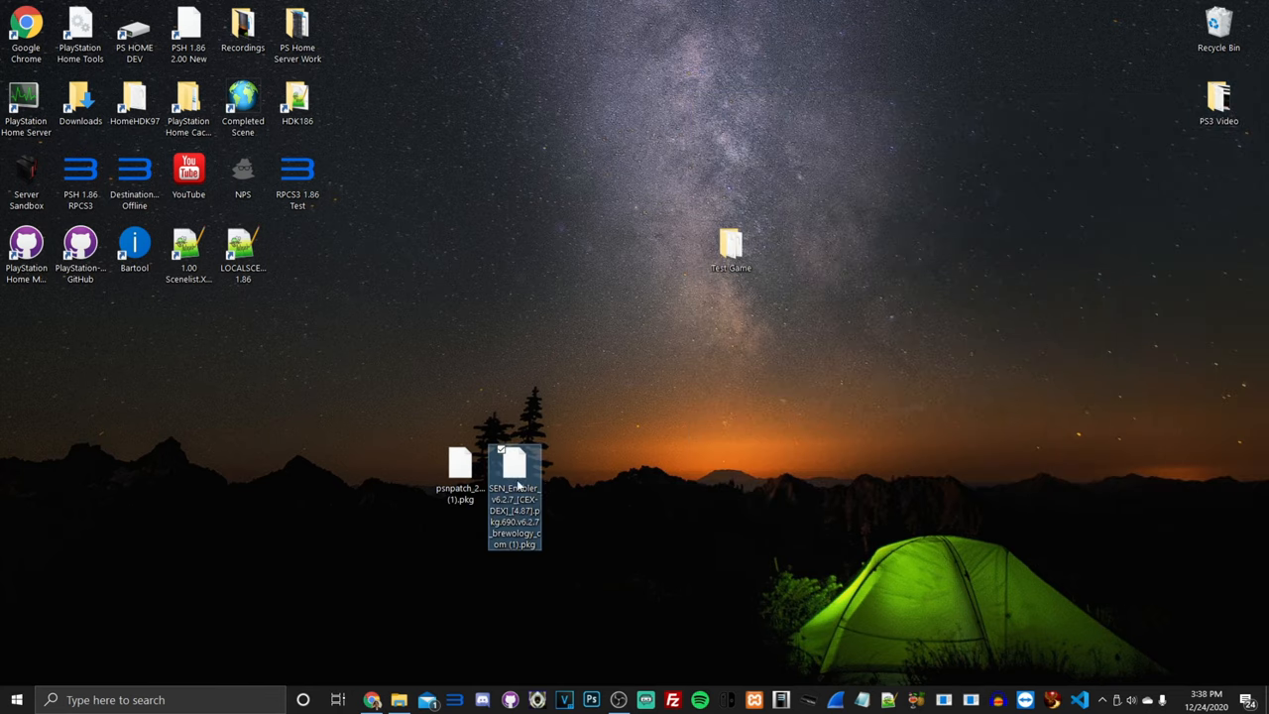
mouse_move(627, 489)
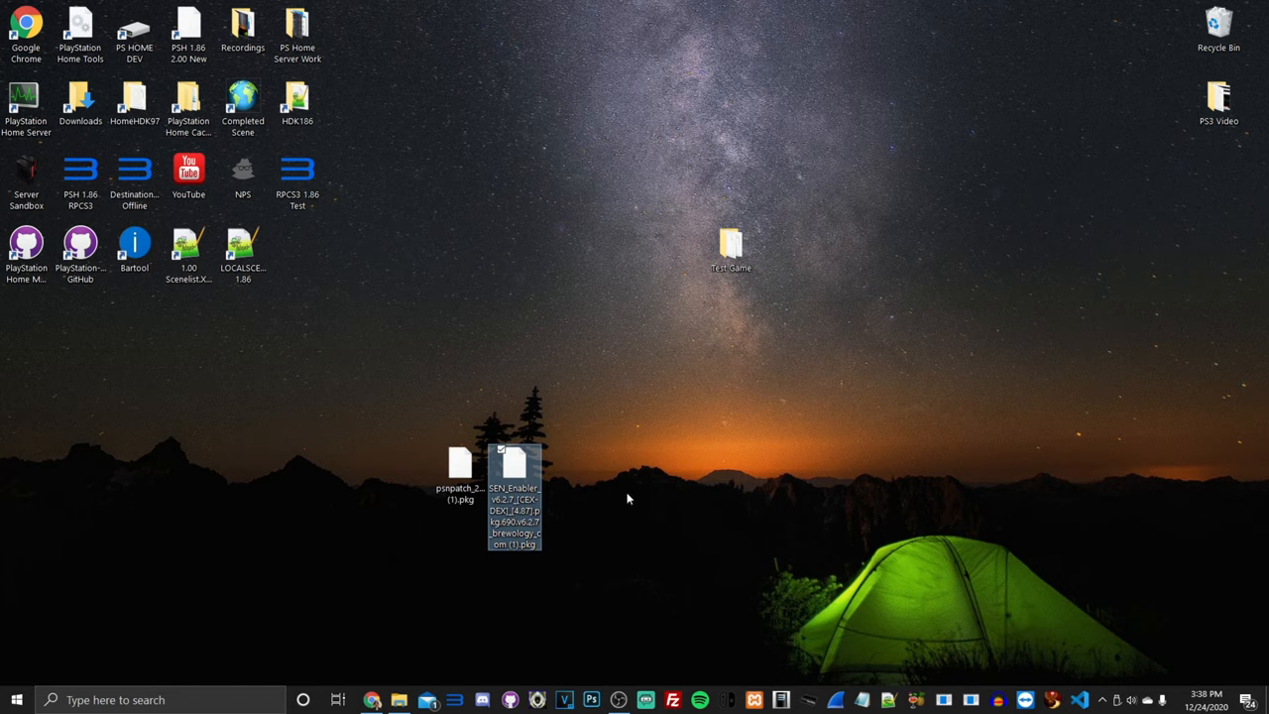
mouse_move(625, 498)
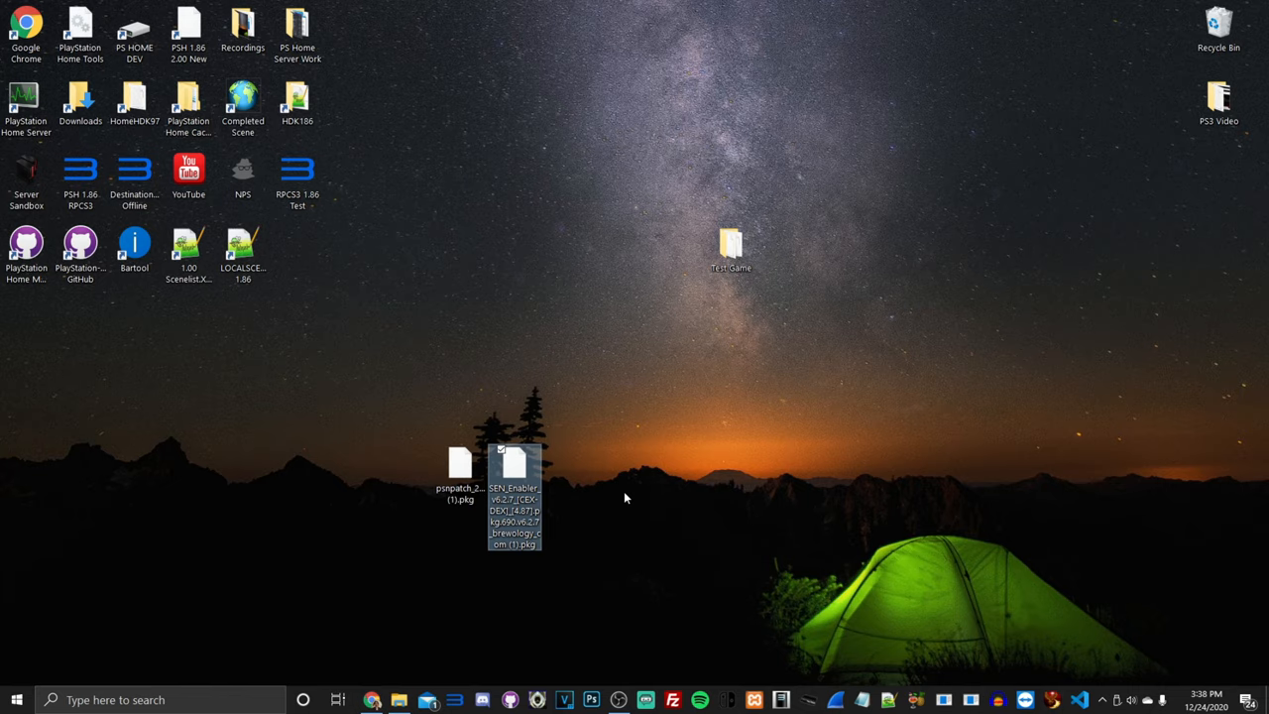
mouse_move(730, 248)
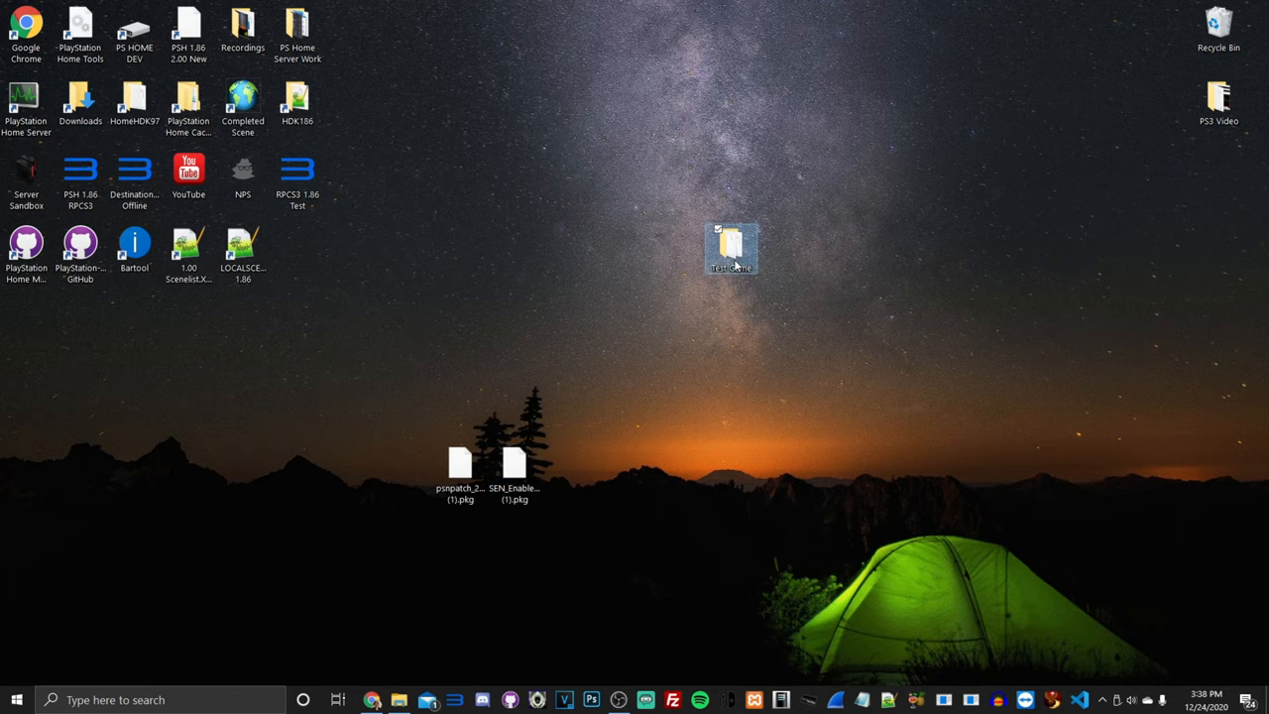
Open the desktop Test Game folder holding the PixelJunk Monsters package and RAP licence
double_click(732, 245)
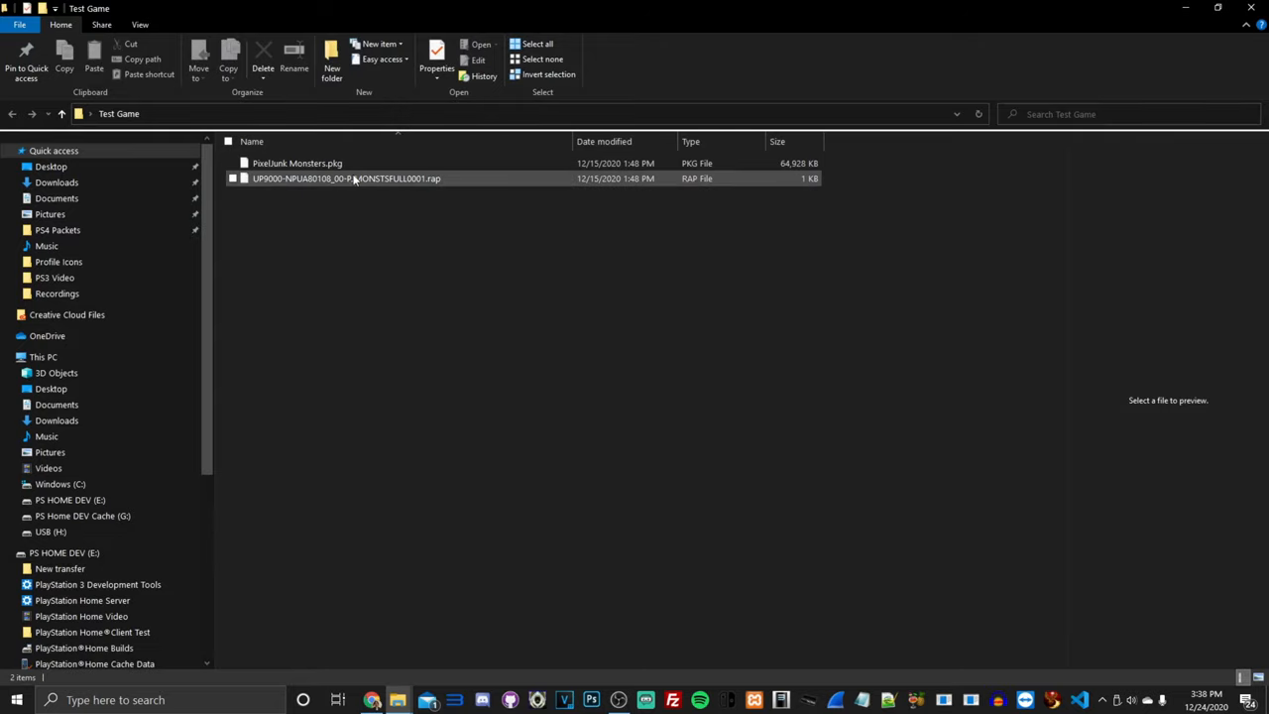
mouse_move(357, 182)
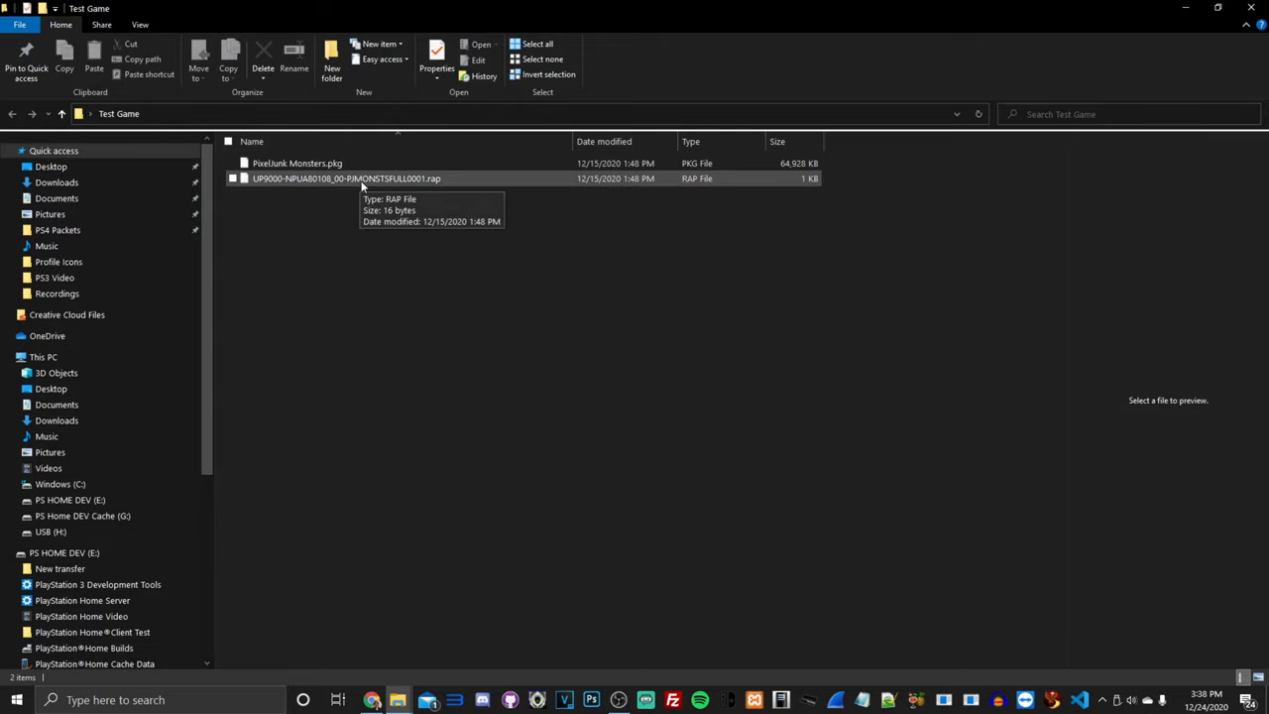
mouse_move(369, 191)
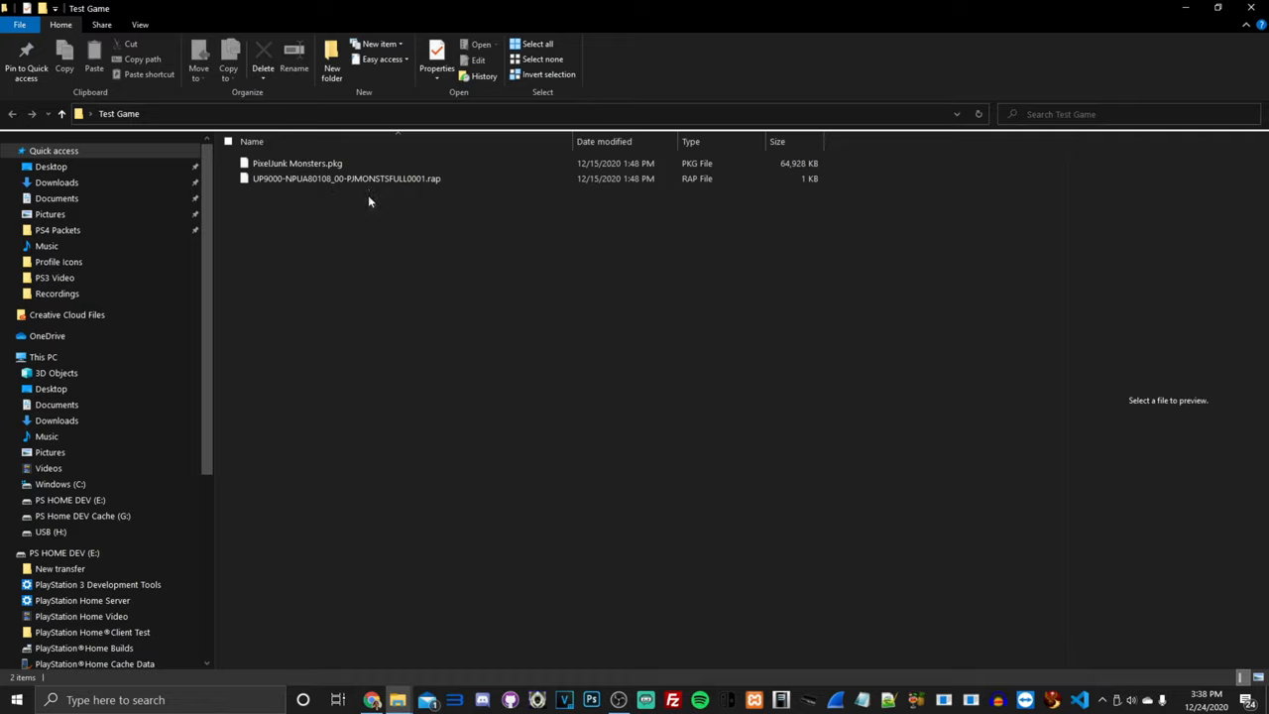
mouse_move(393, 426)
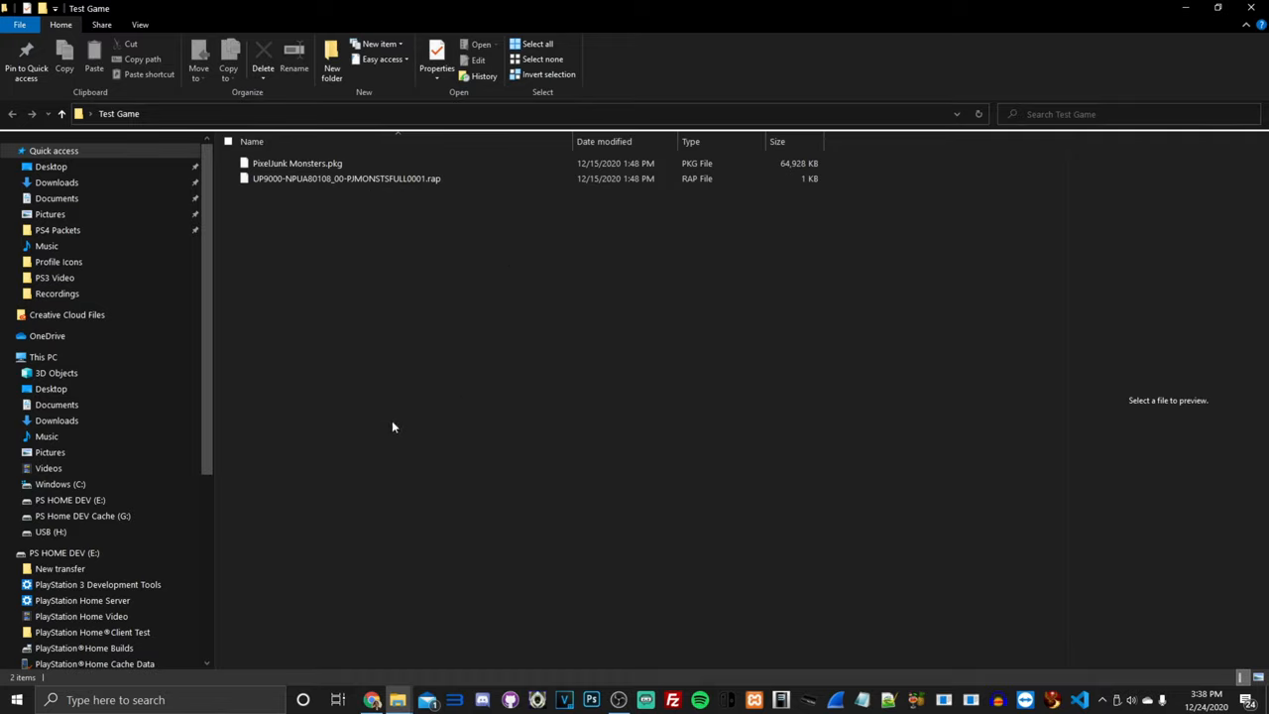
mouse_move(377, 261)
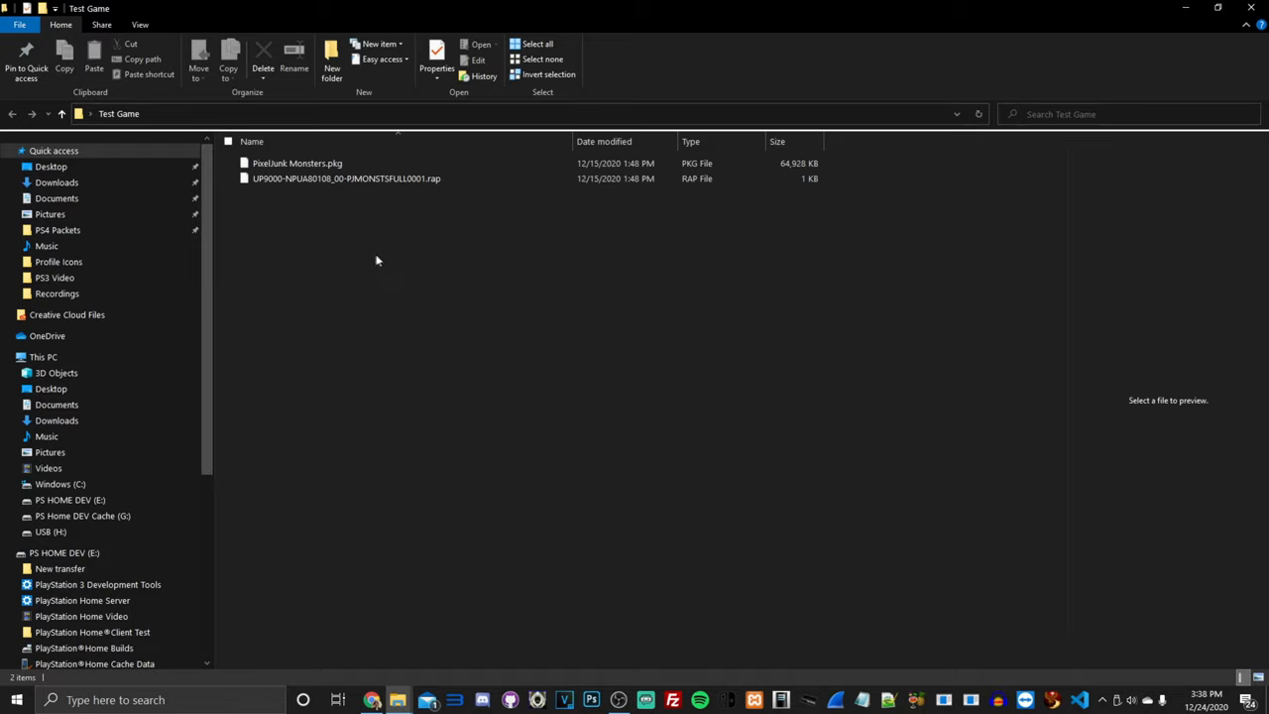
mouse_move(353, 207)
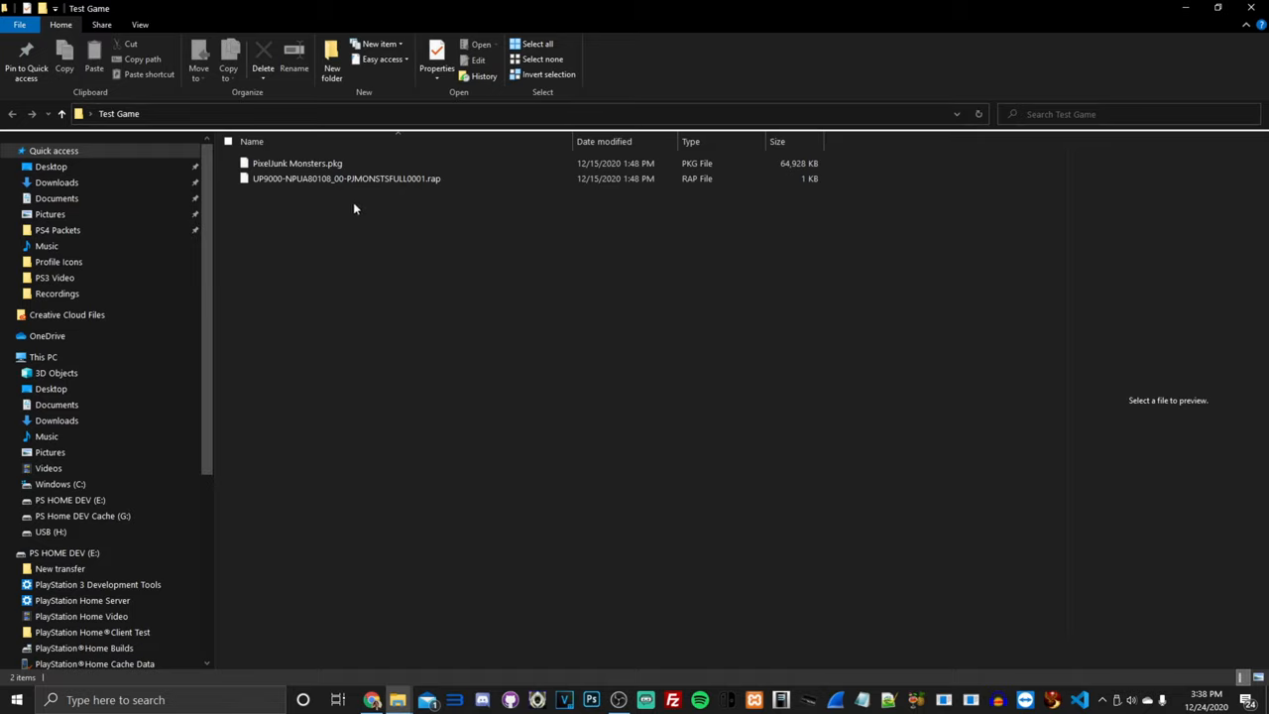
mouse_move(367, 234)
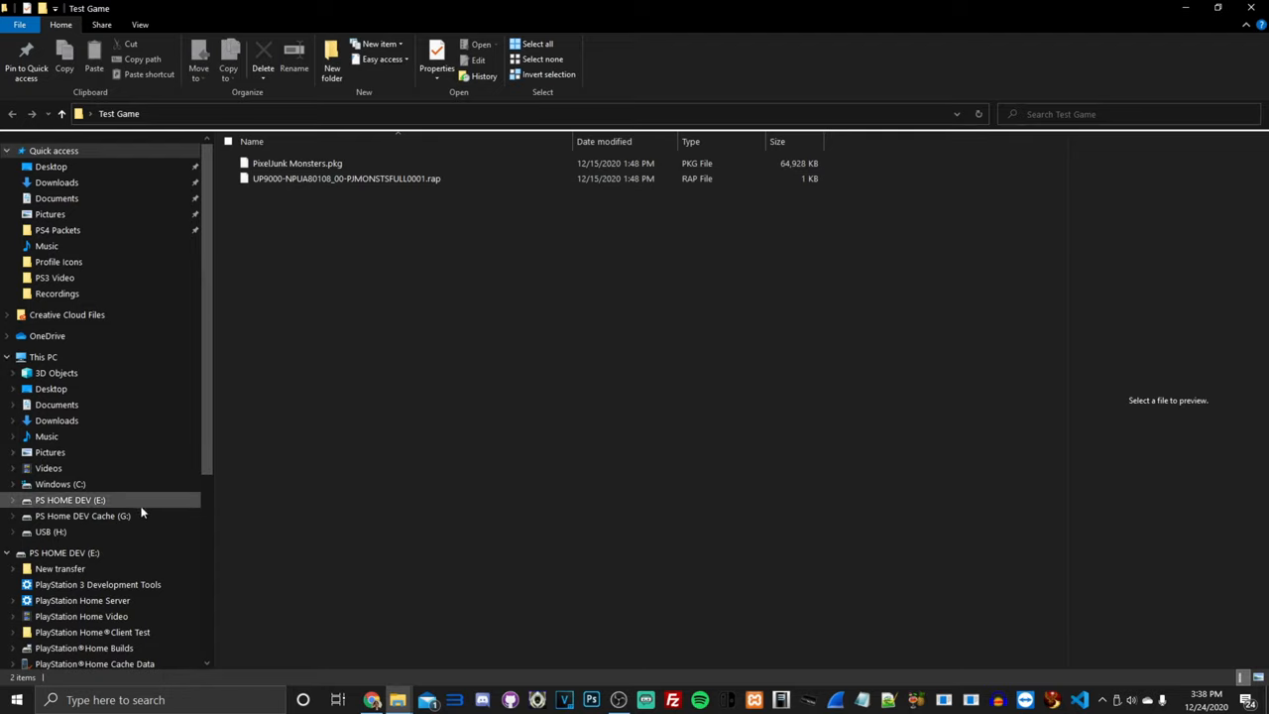
mouse_move(214, 337)
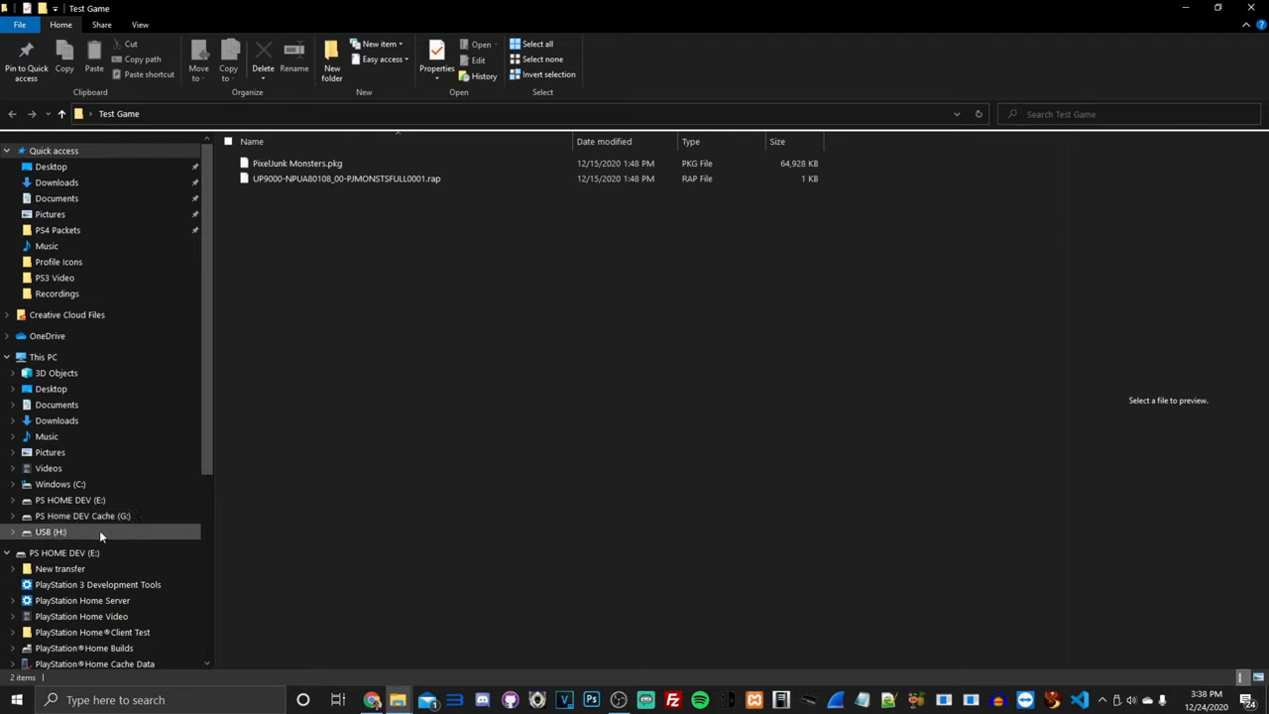
Open the empty USB (H:) drive from the navigation pane
left_click(51, 532)
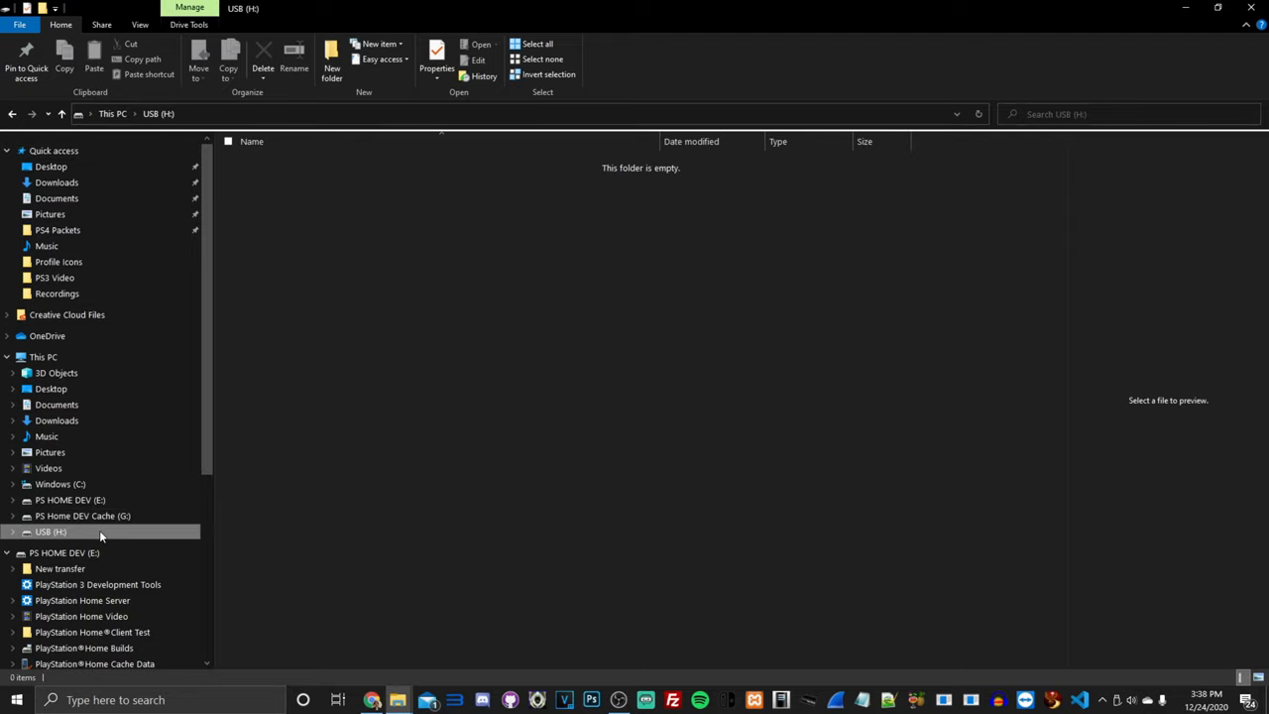
mouse_move(512, 389)
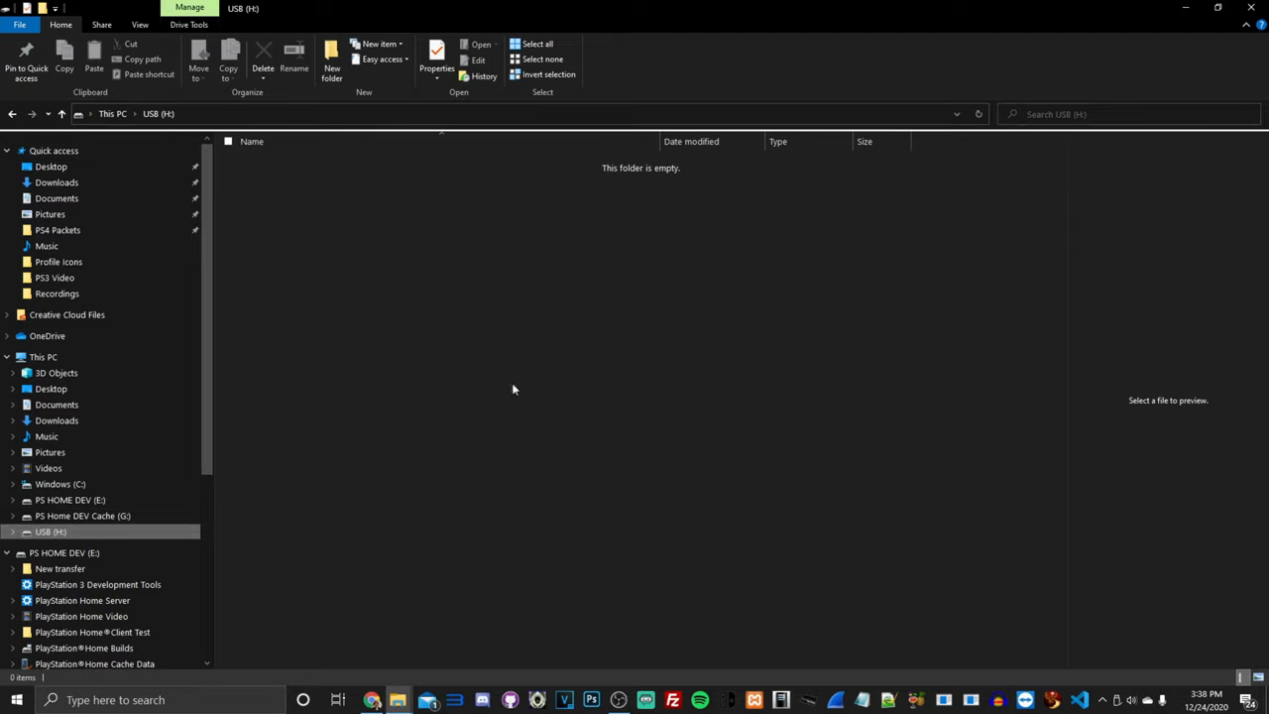
mouse_move(503, 339)
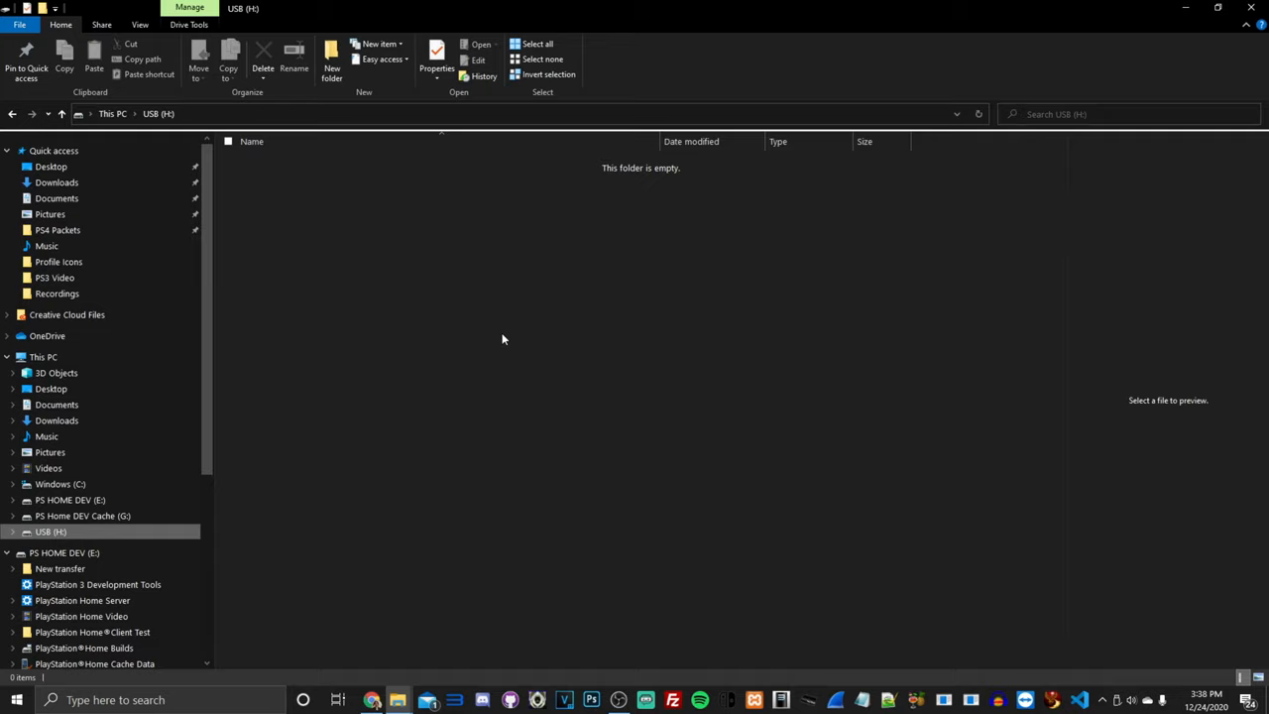
mouse_move(525, 386)
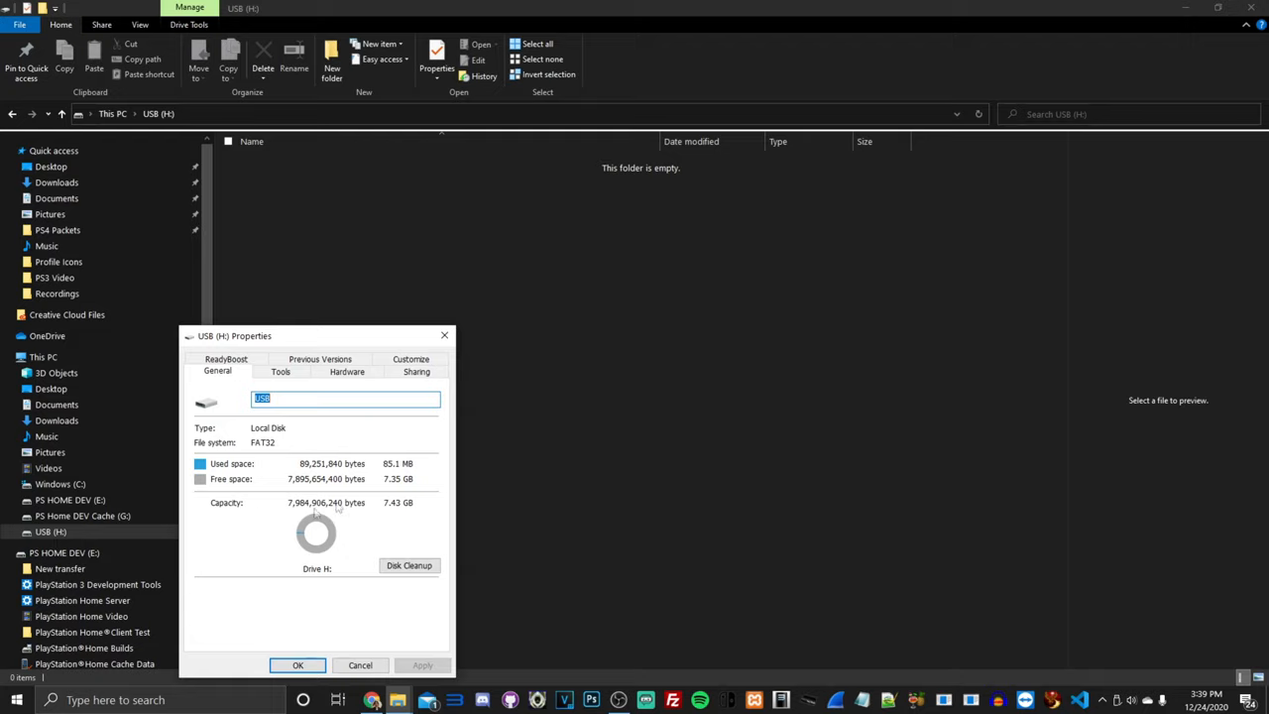
mouse_move(254, 451)
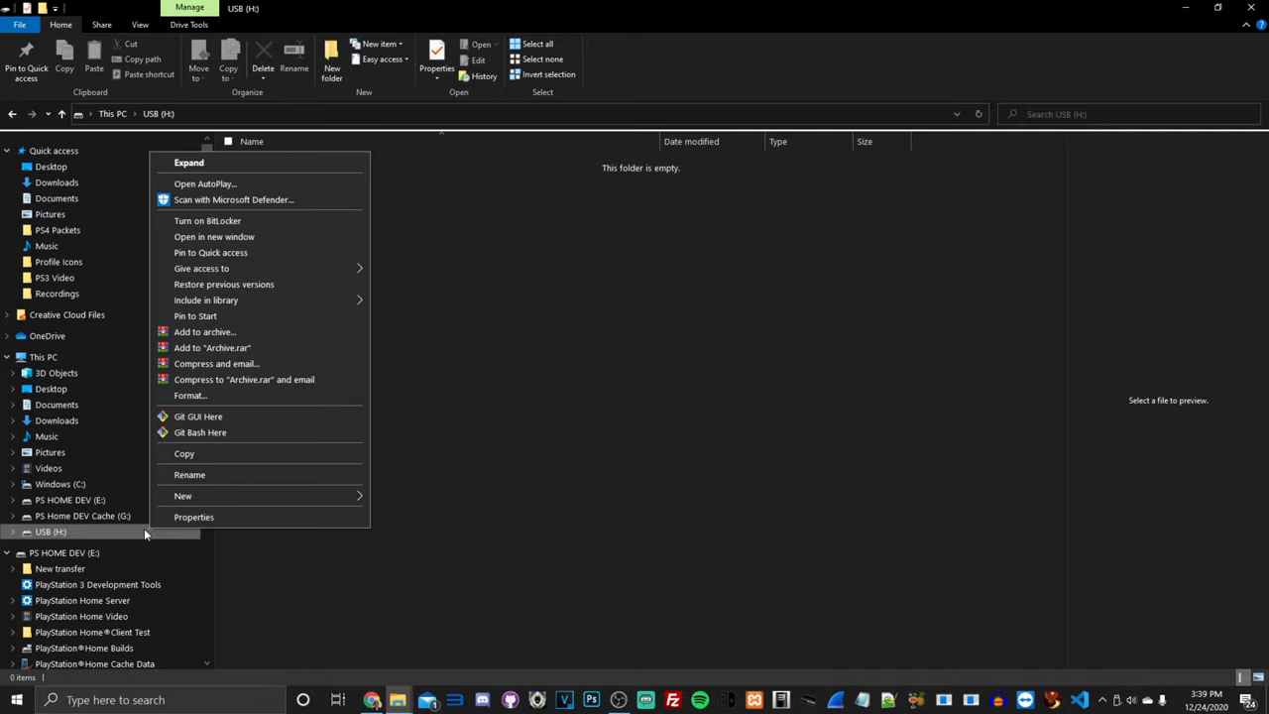
mouse_move(168, 504)
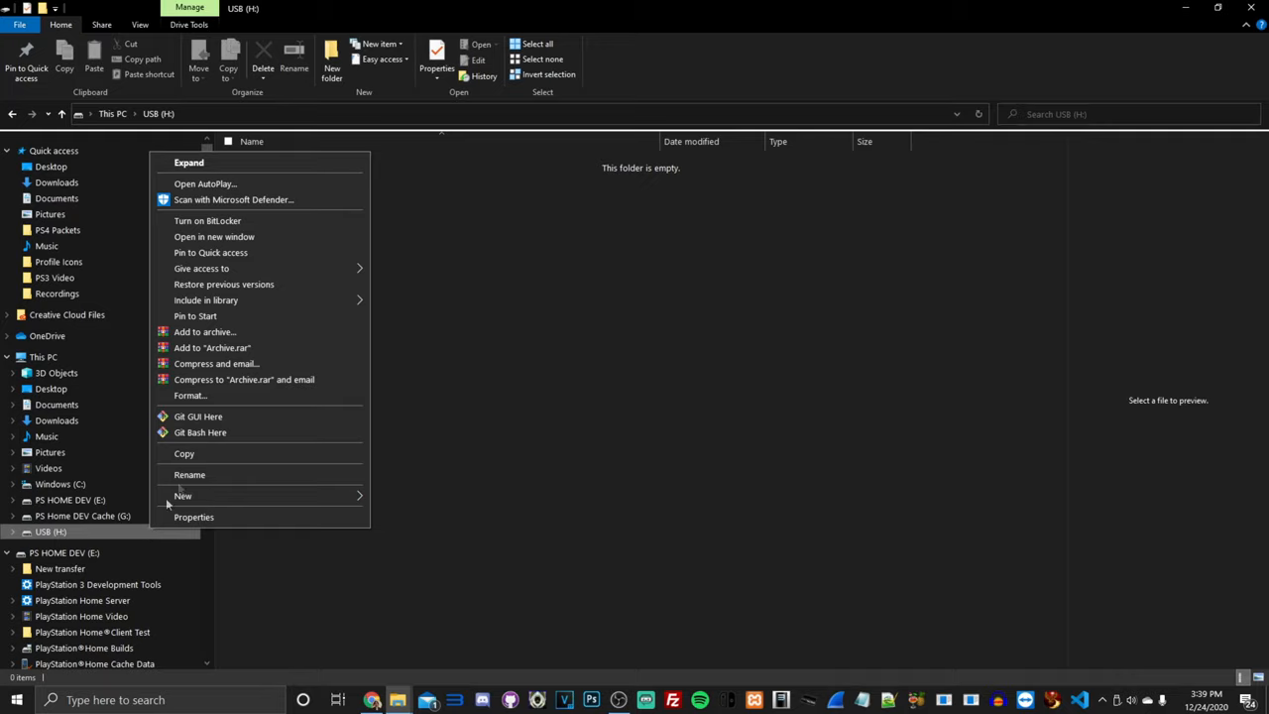
Set up the USB (H:) format as FAT32 with volume label USB and Quick Format
left_click(190, 394)
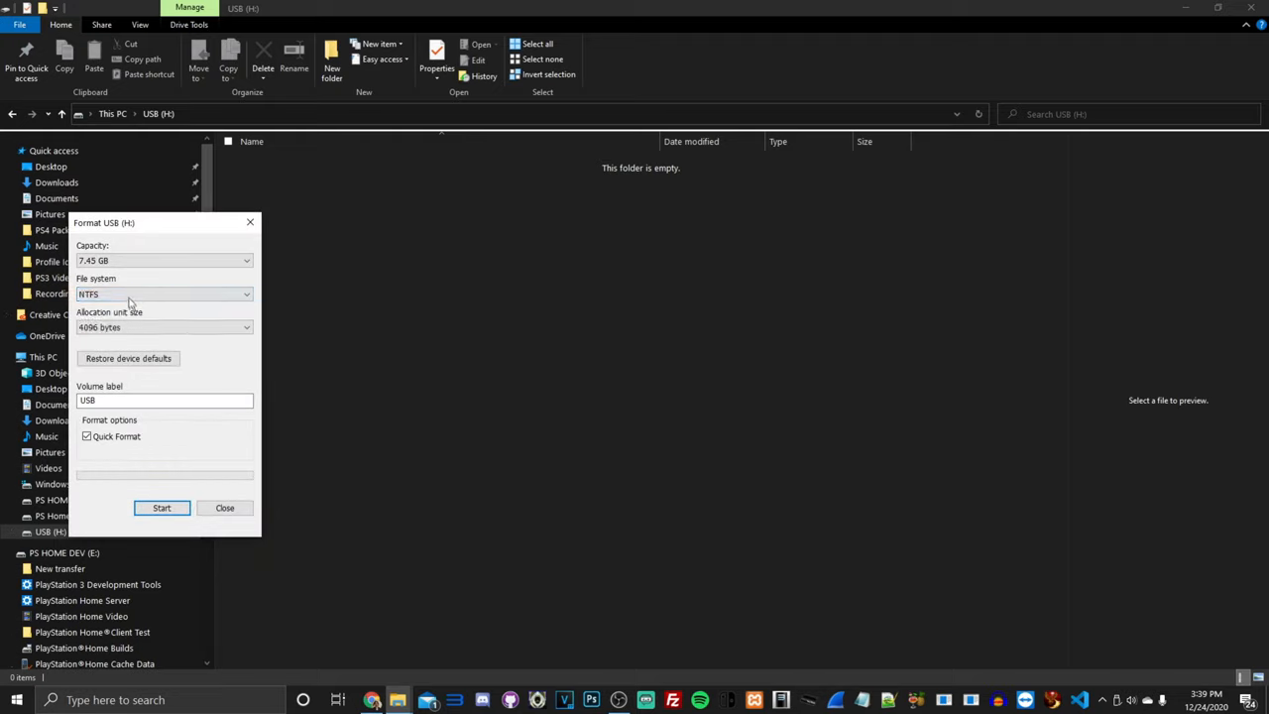
left_click(245, 295)
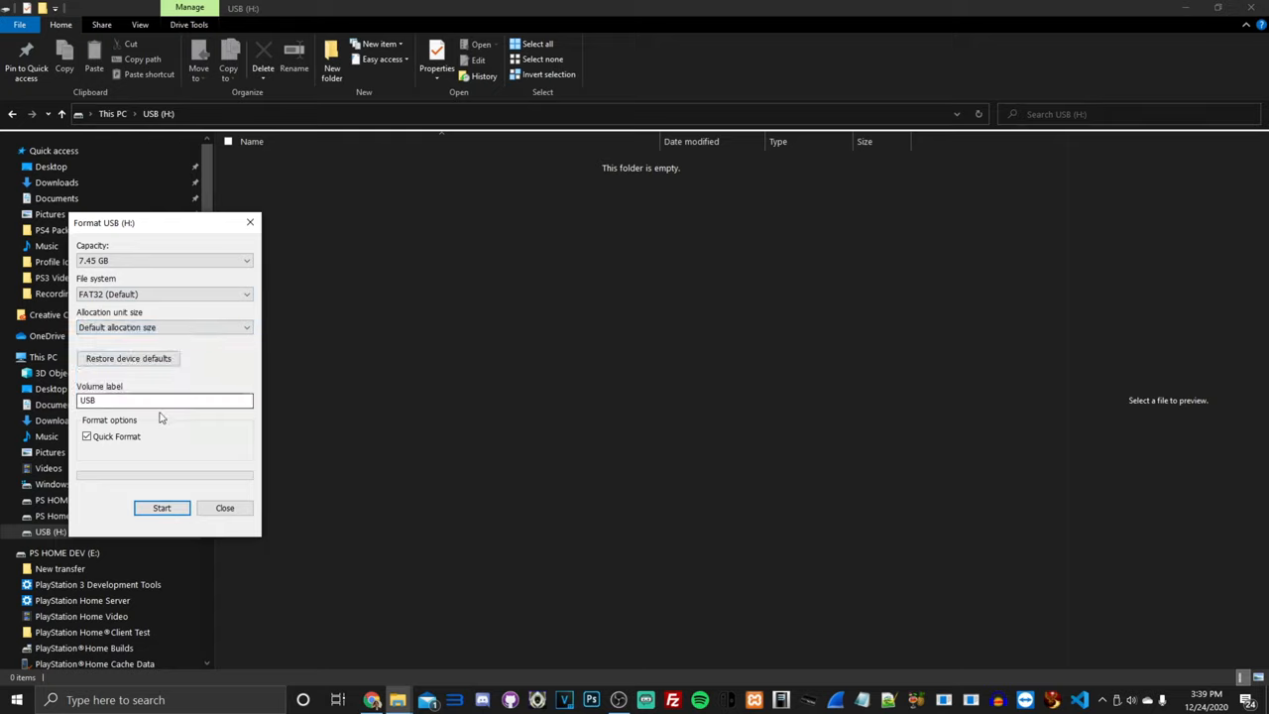
triple_click(164, 400)
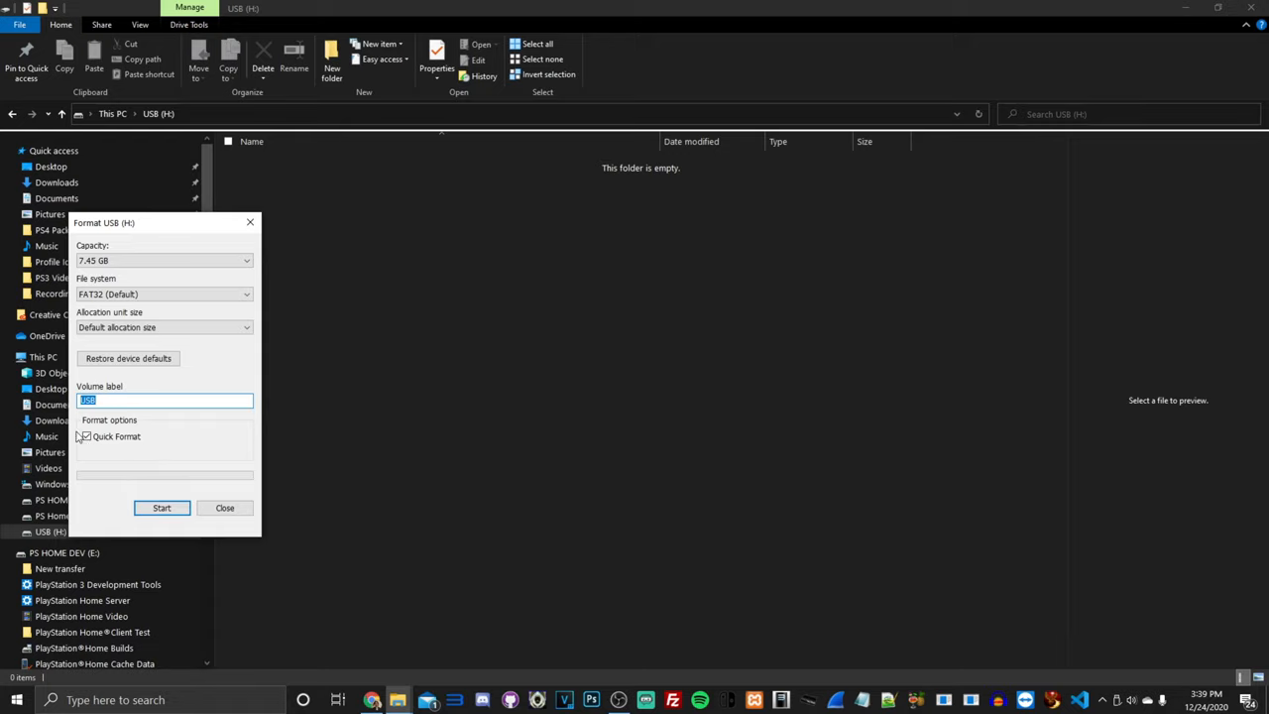
left_click(85, 436)
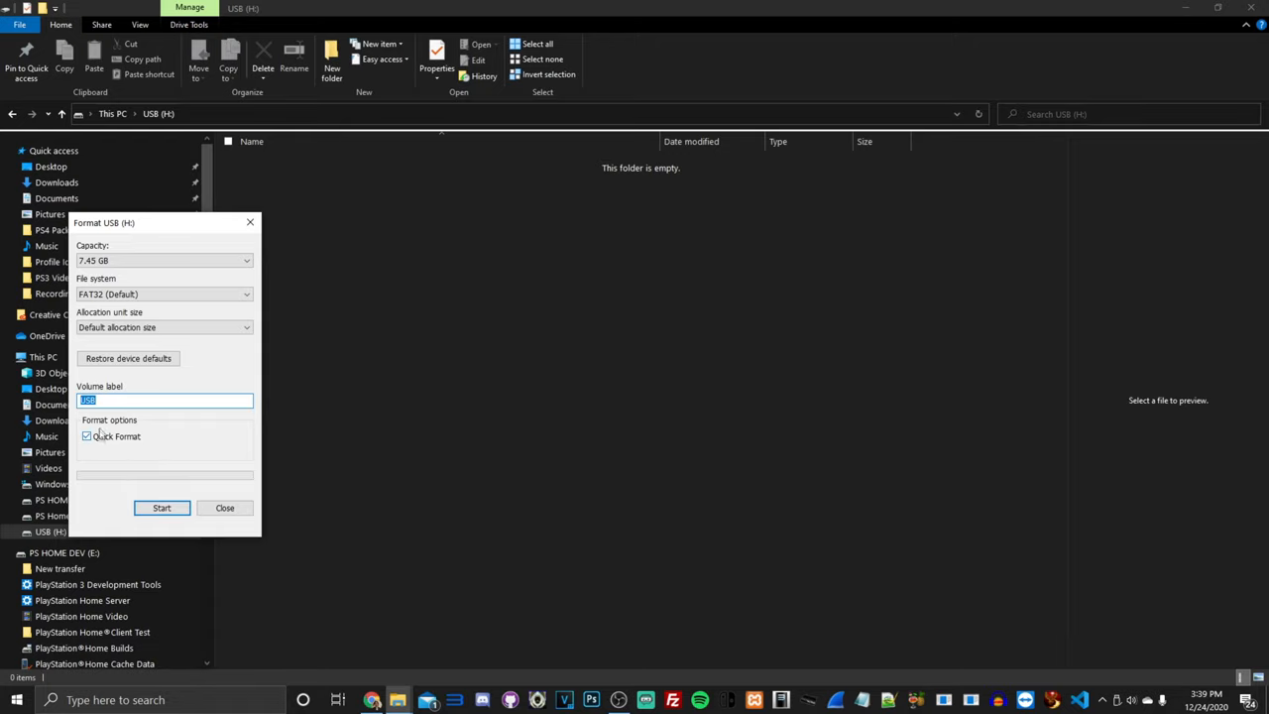
mouse_move(114, 444)
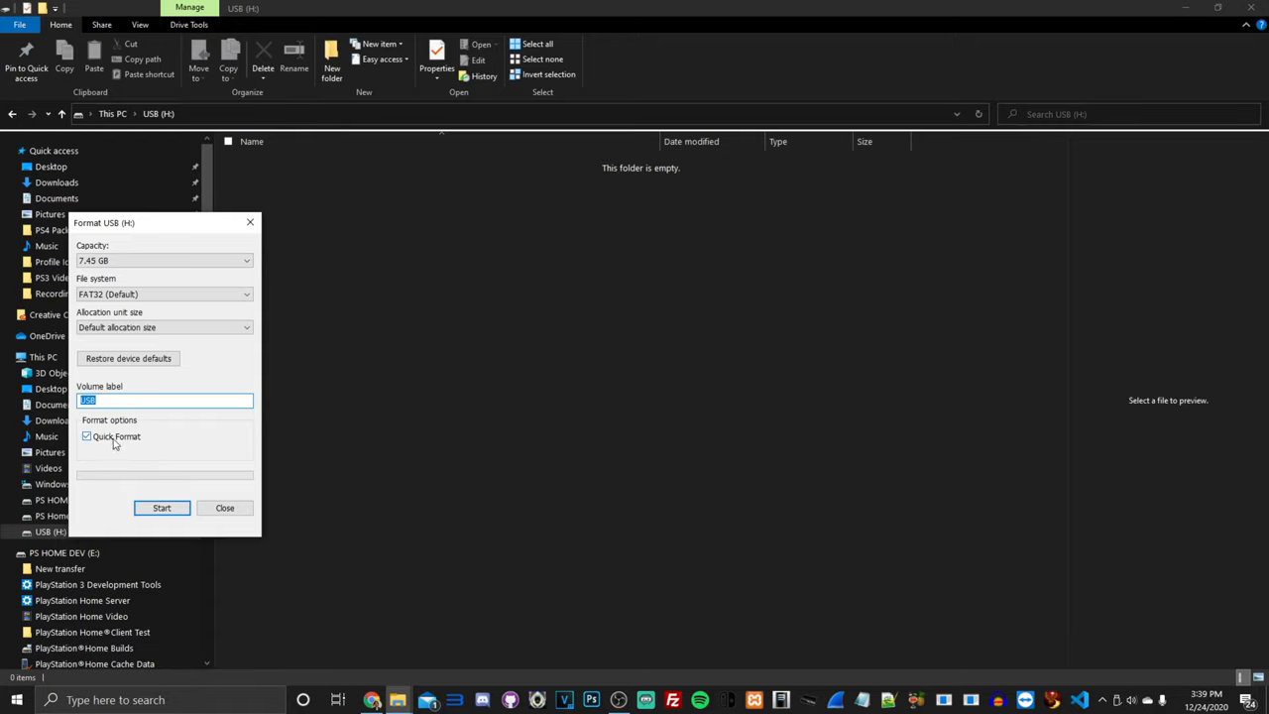
mouse_move(301, 384)
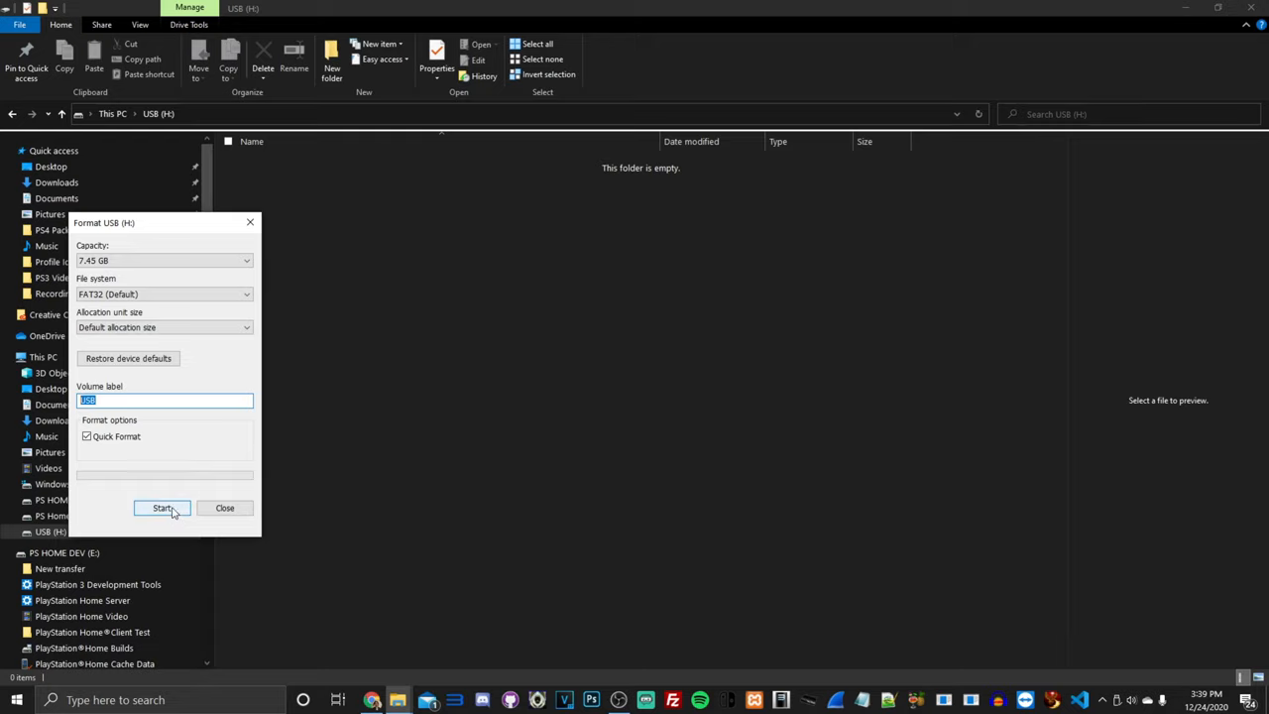
Run the quick FAT32 format on USB (H:), confirm completion, and close the window
left_click(162, 508)
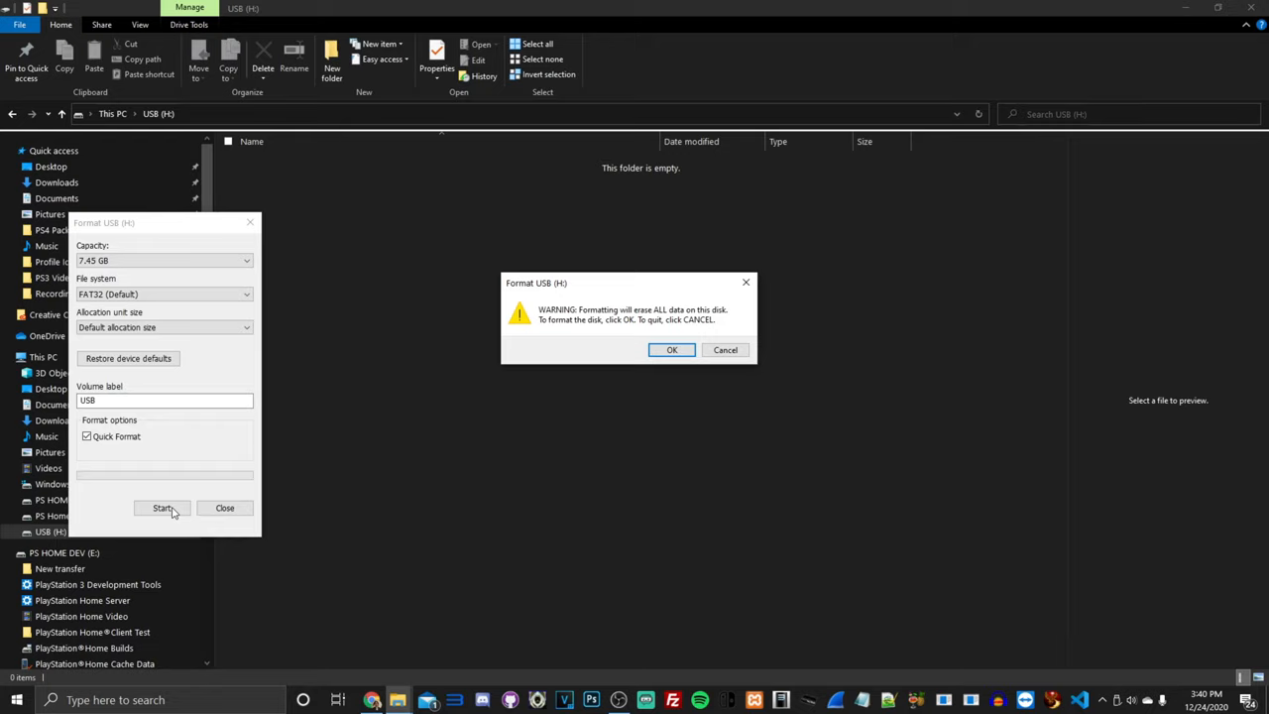
mouse_move(192, 498)
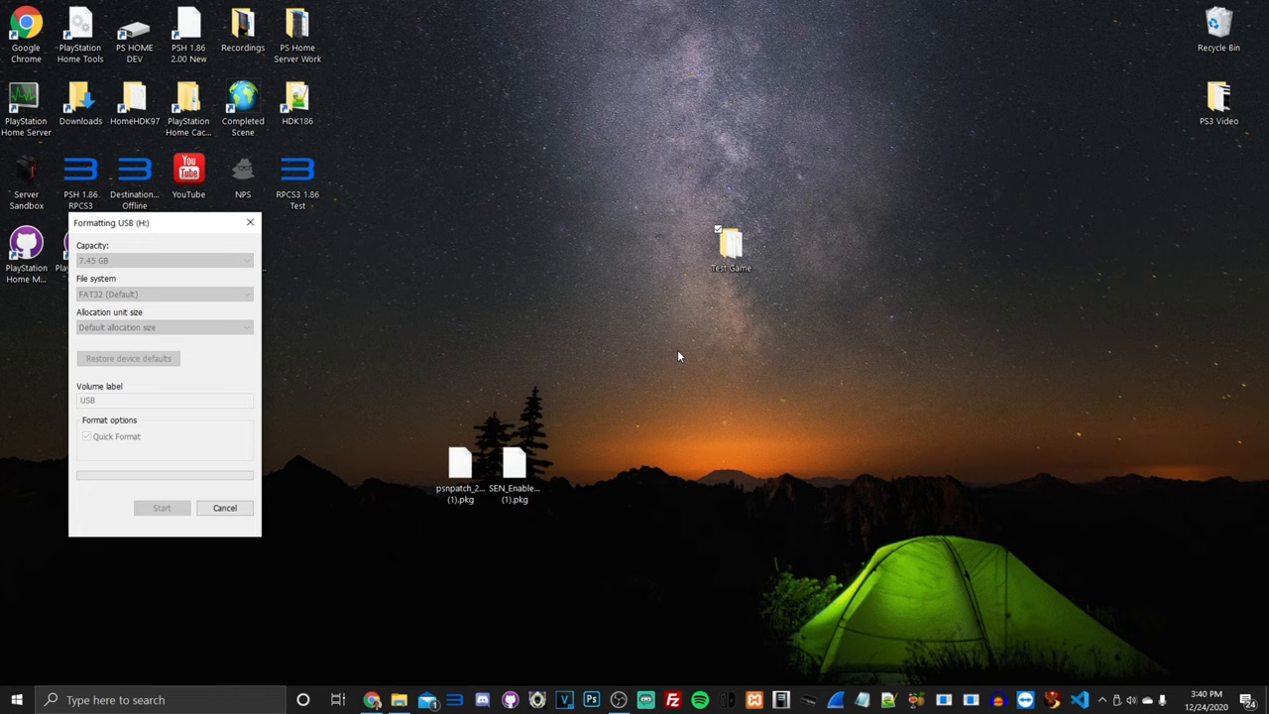
mouse_move(924, 308)
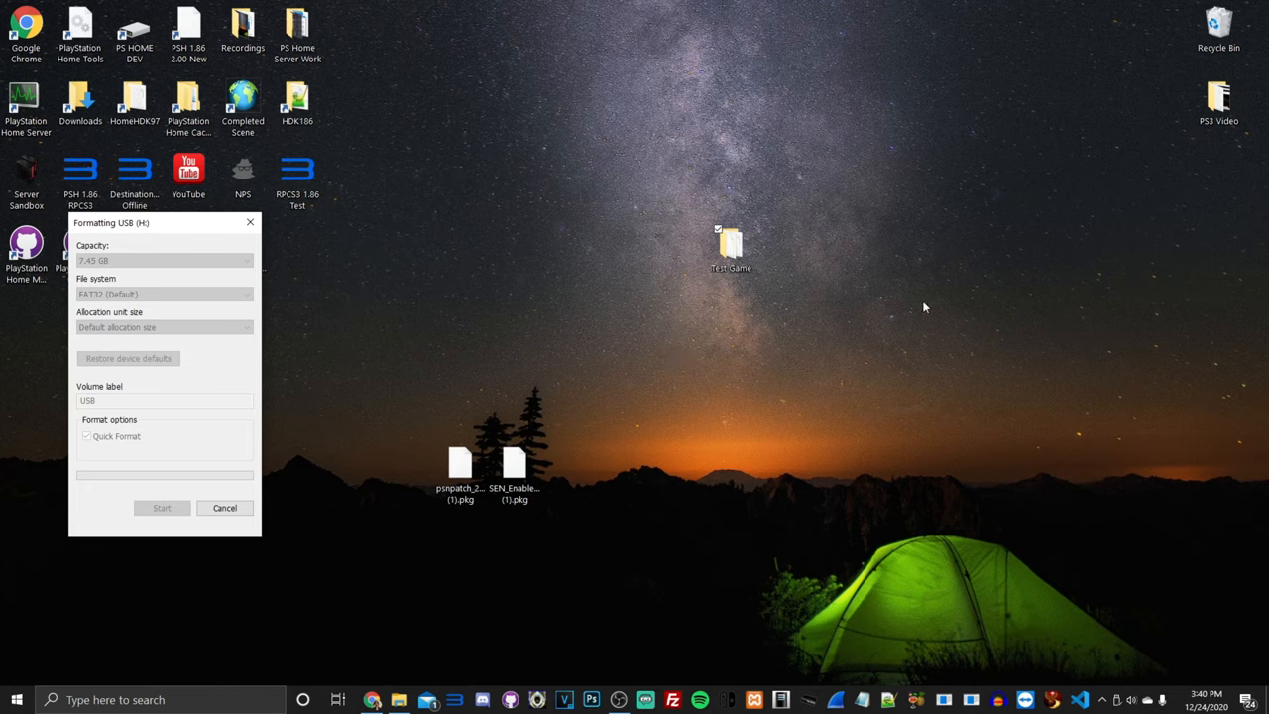
mouse_move(932, 285)
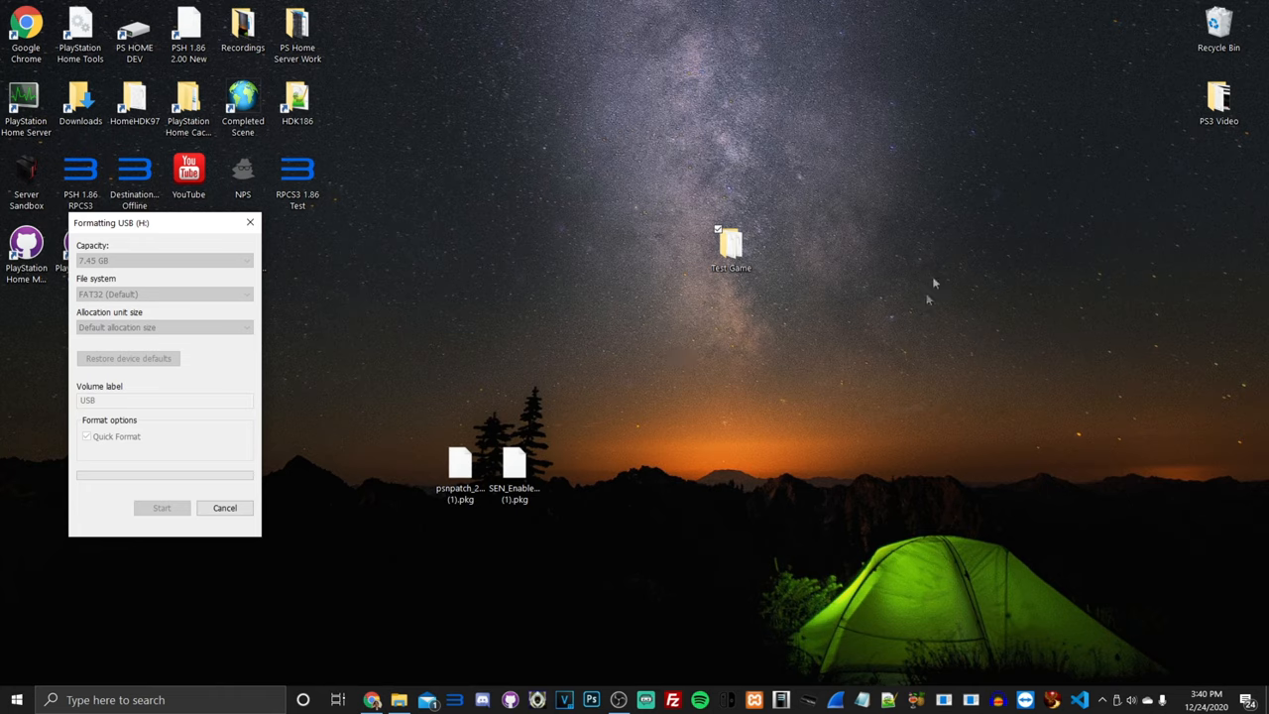
left_click(162, 507)
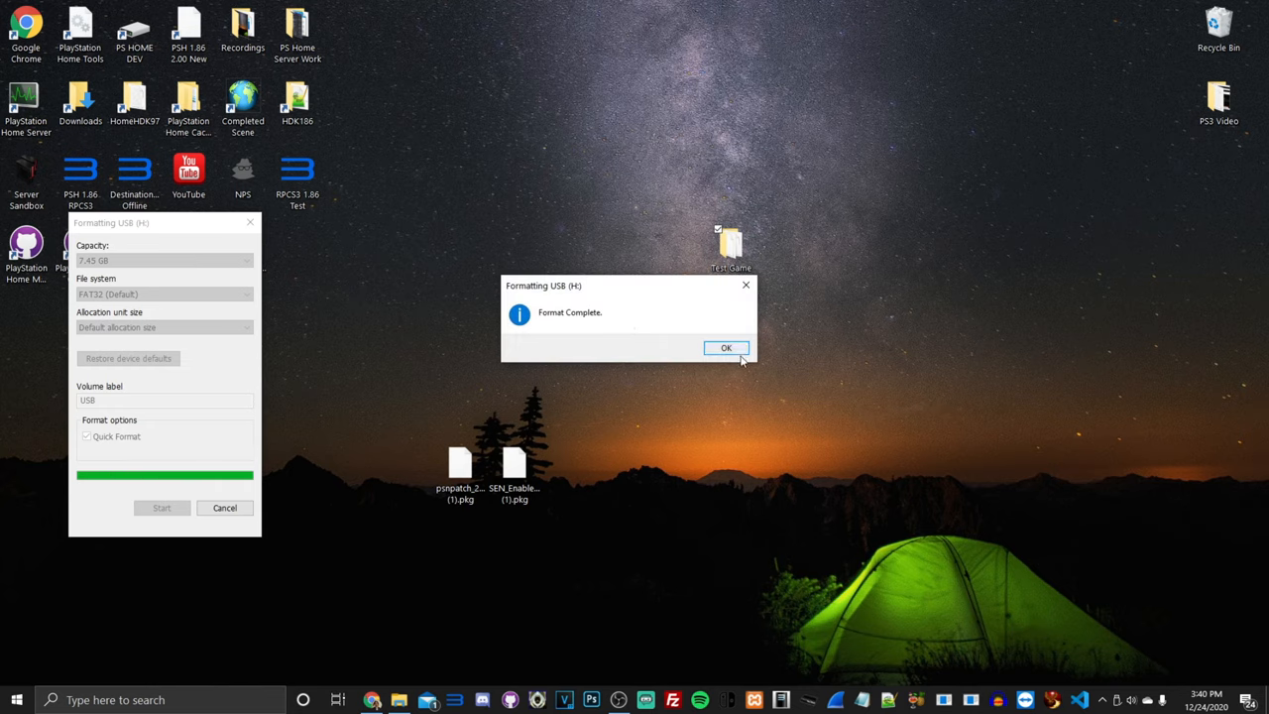
left_click(726, 348)
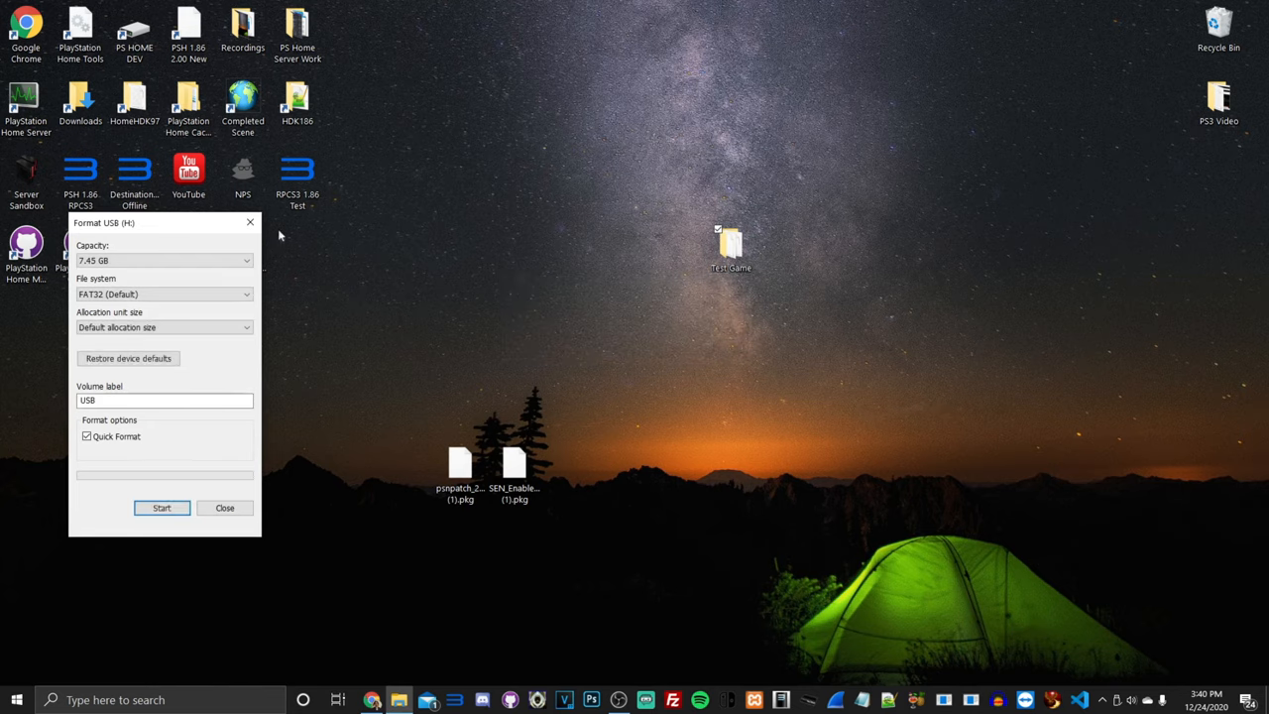
left_click(224, 508)
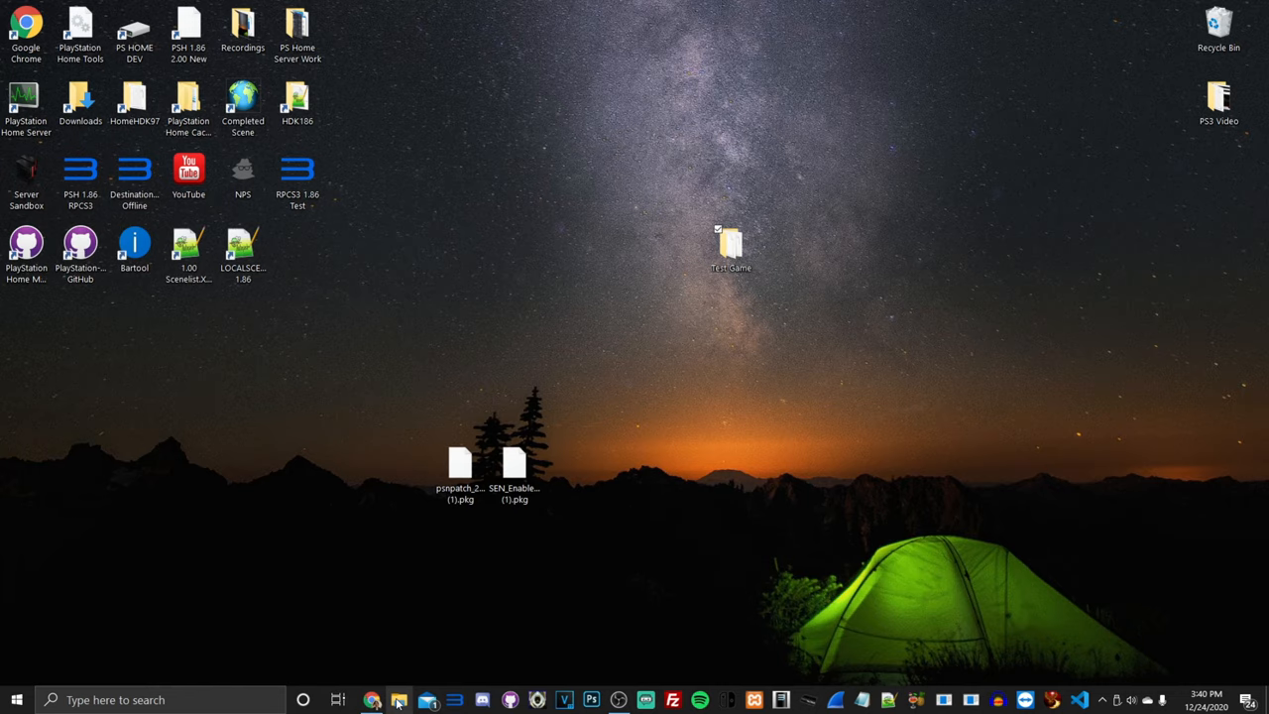
Create a folder named 'exdata' on the USB (H:) drive
left_click(398, 699)
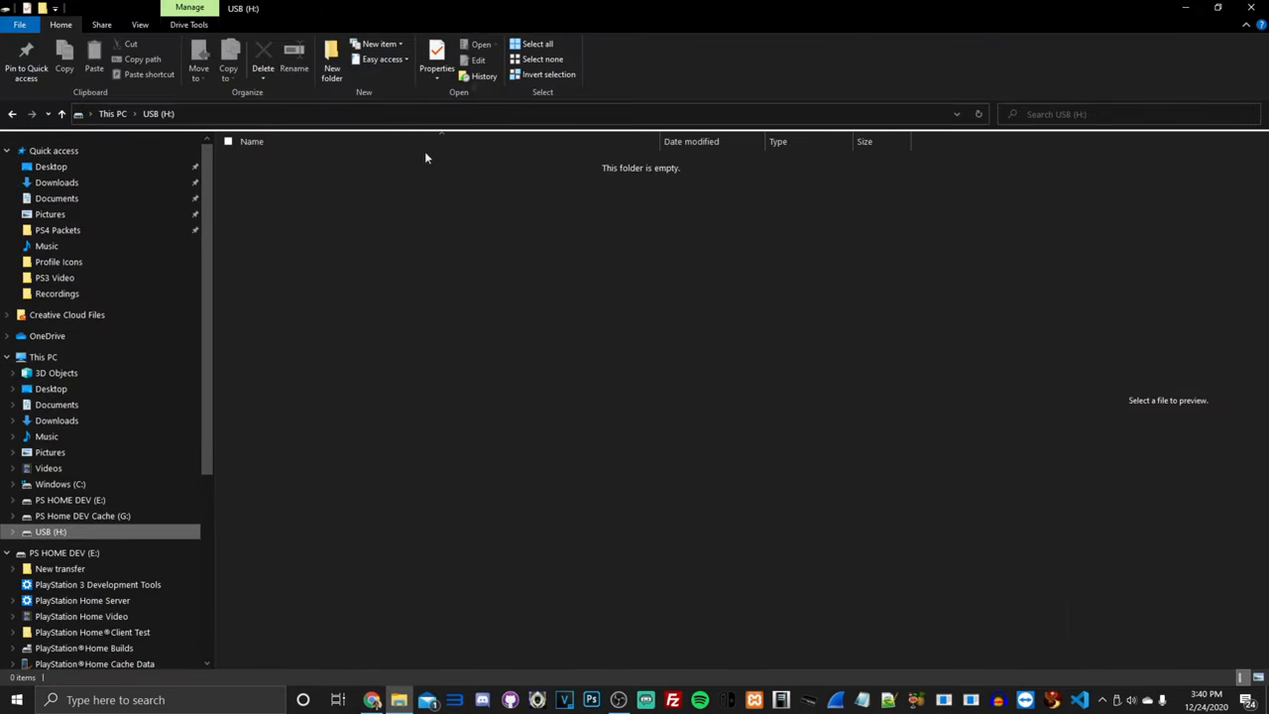
left_click(1218, 7)
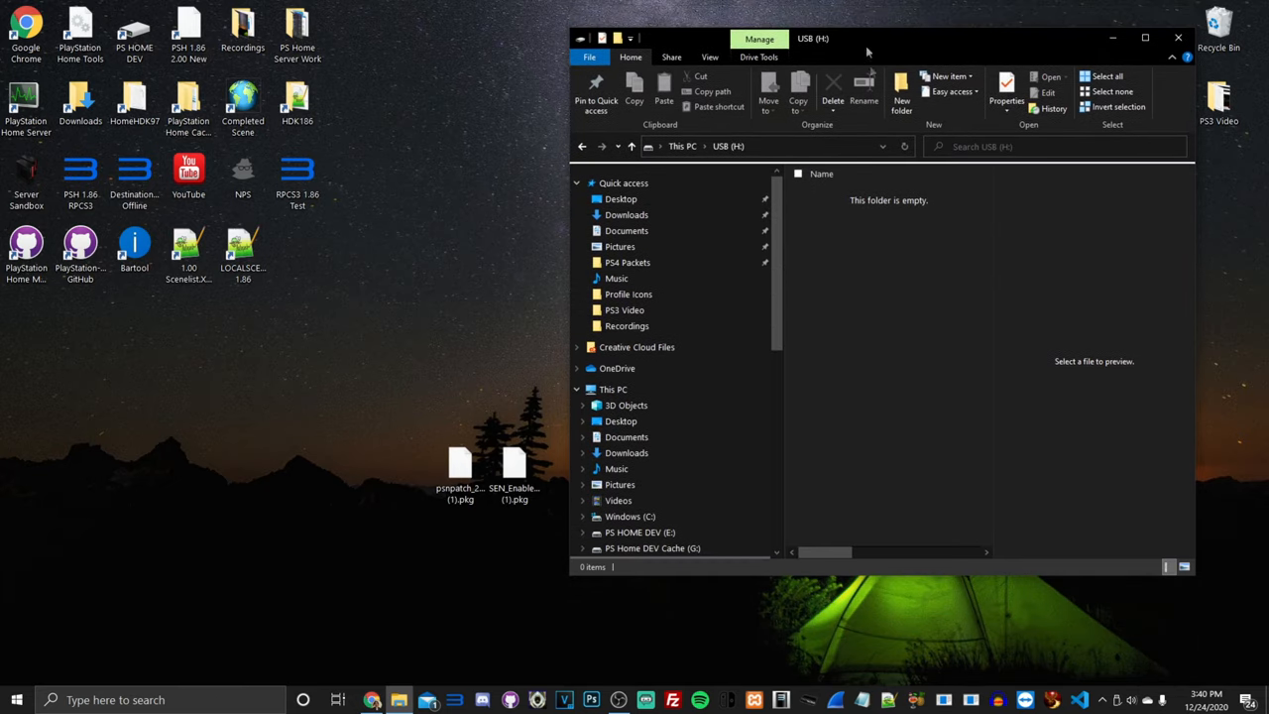
mouse_move(861, 260)
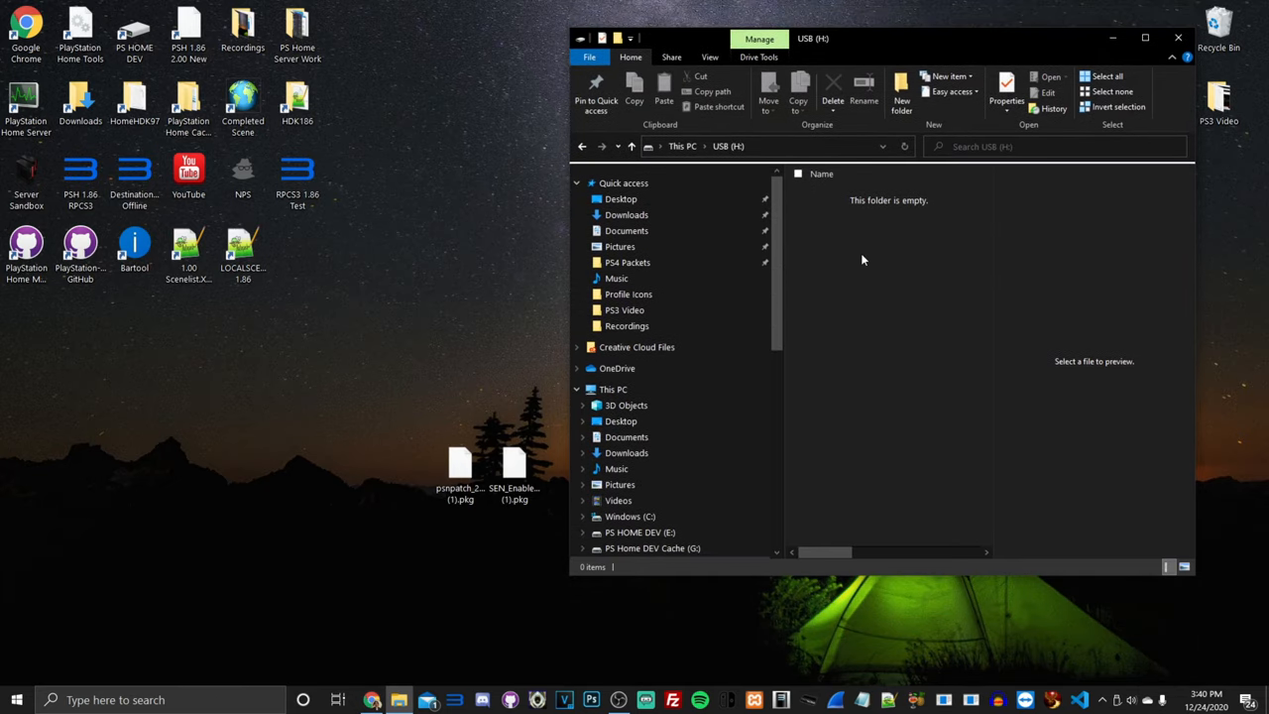
left_click(900, 89)
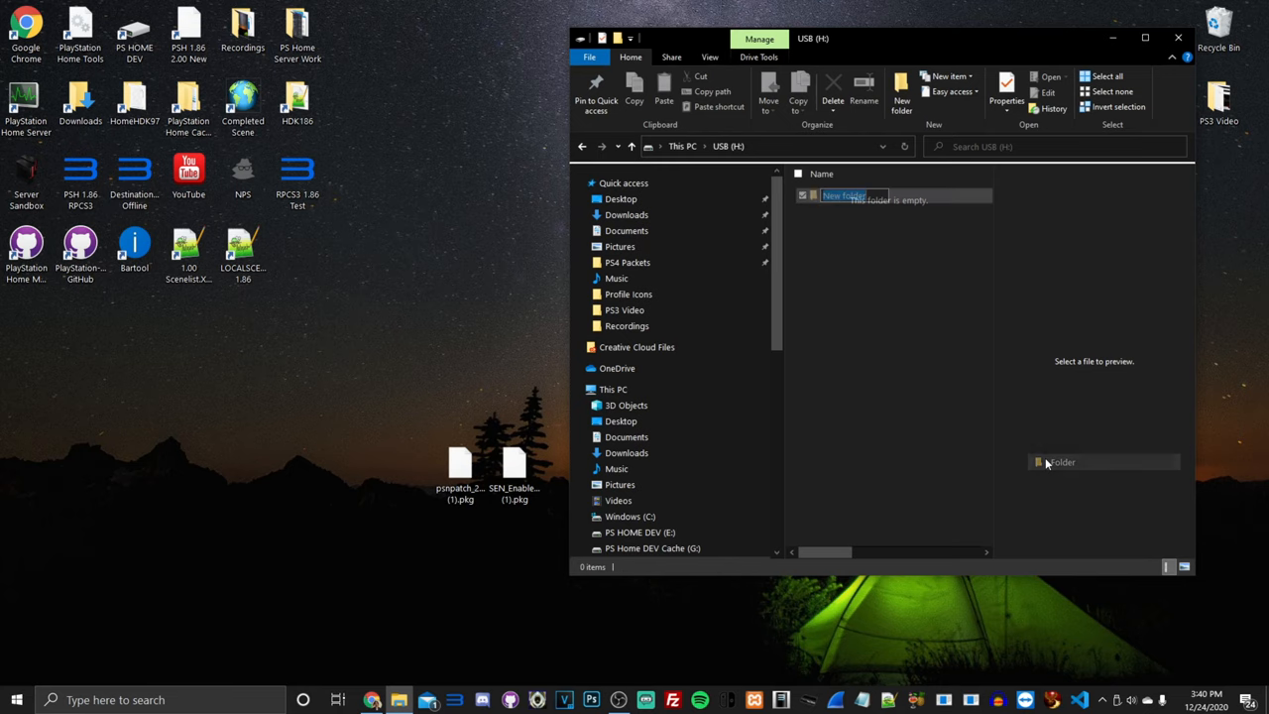
type("exdata")
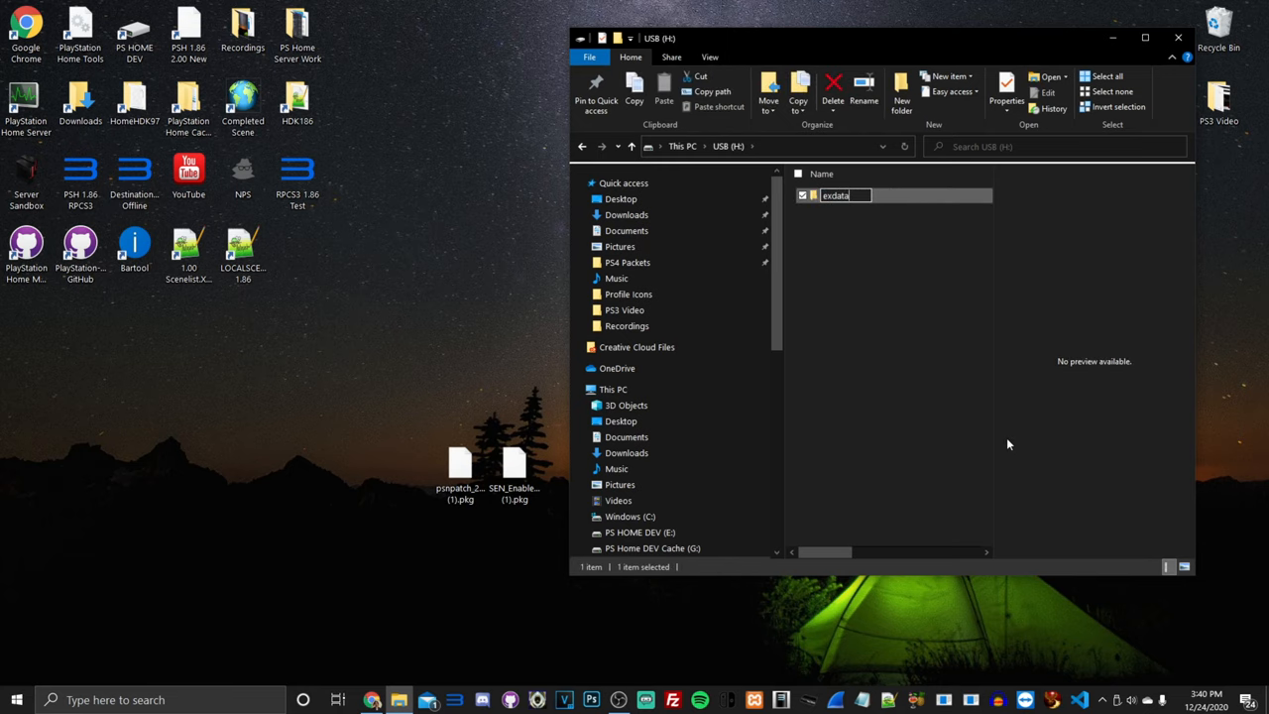
Open the Test Game folder alongside the USB drive window
left_click_drag(882, 38, 1011, 83)
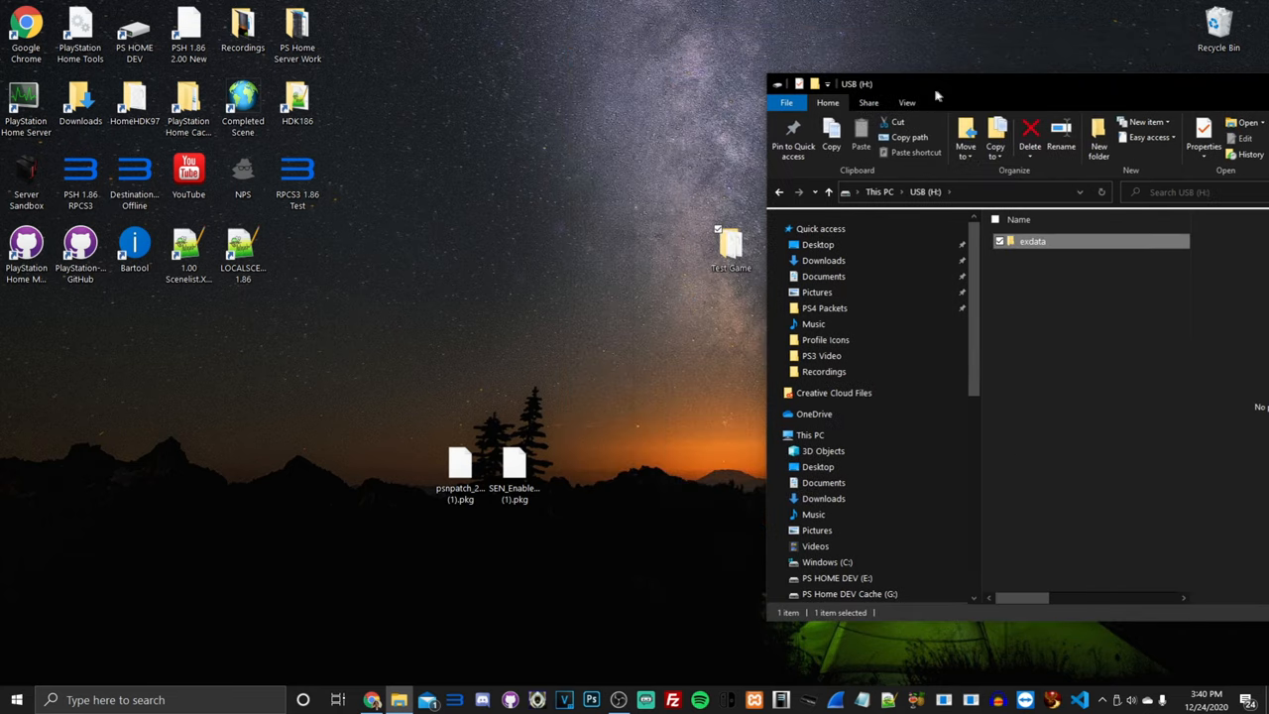
left_click_drag(731, 248, 459, 322)
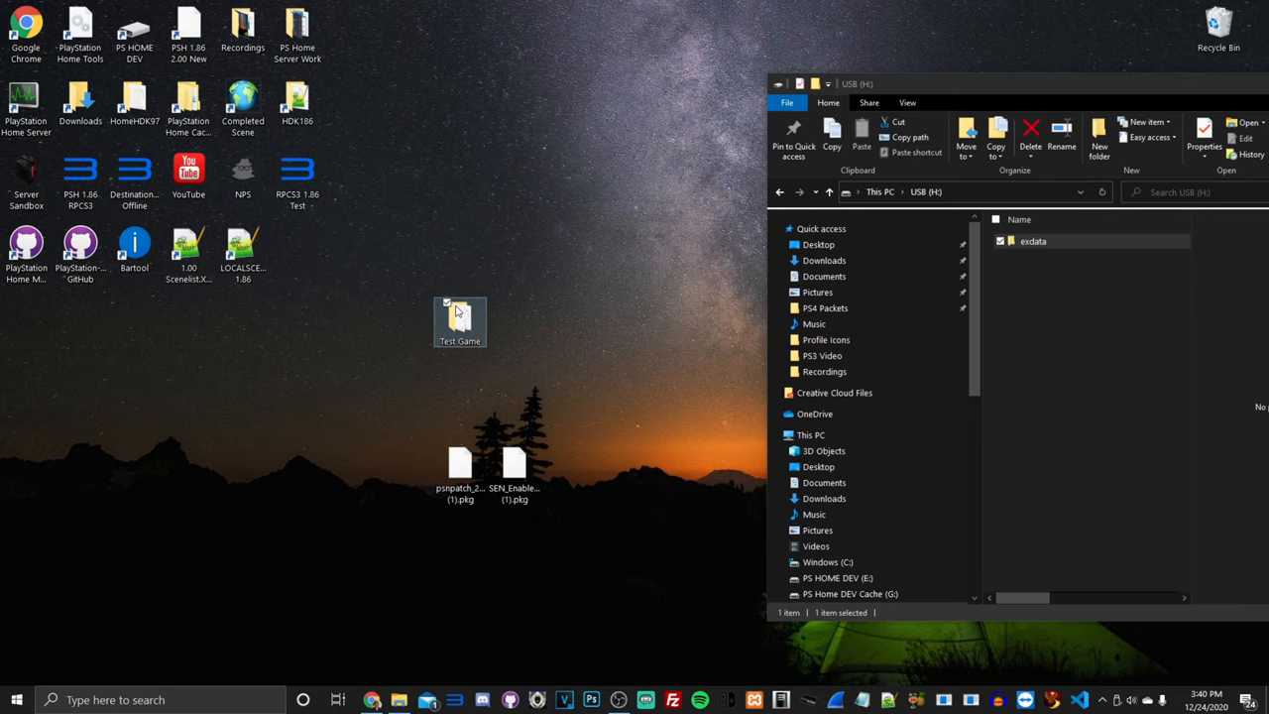
double_click(460, 321)
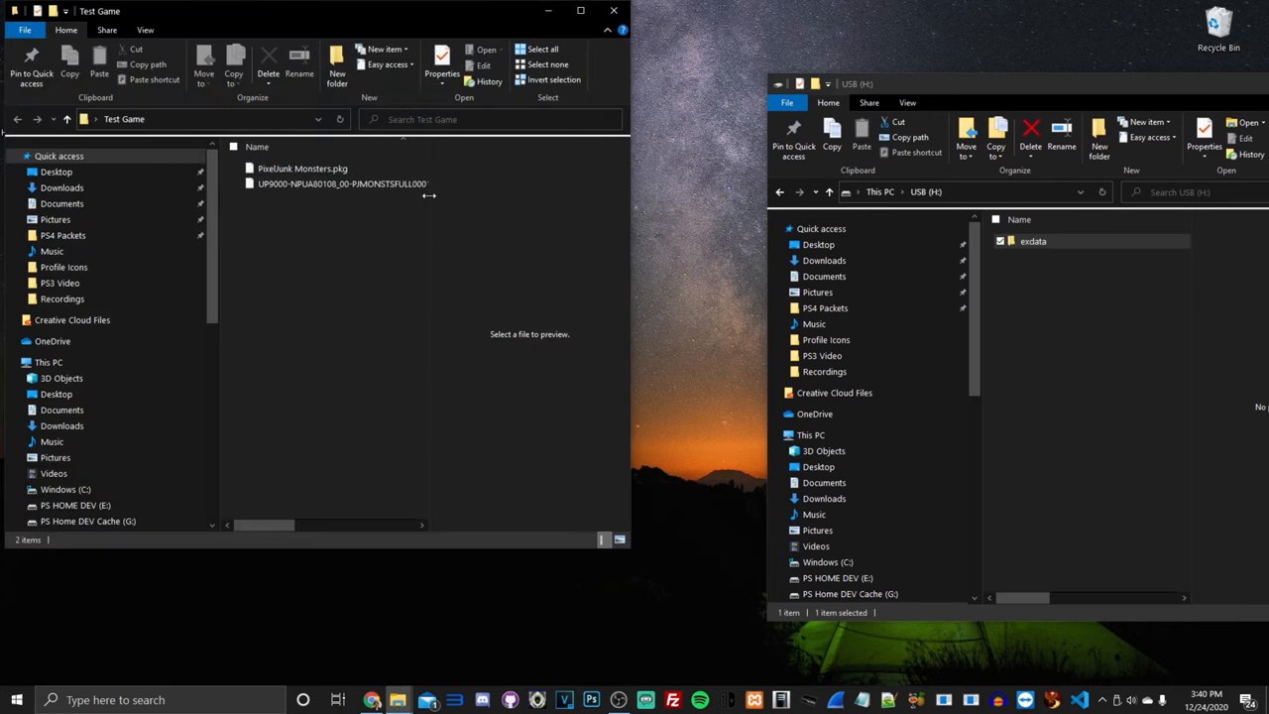
left_click(341, 183)
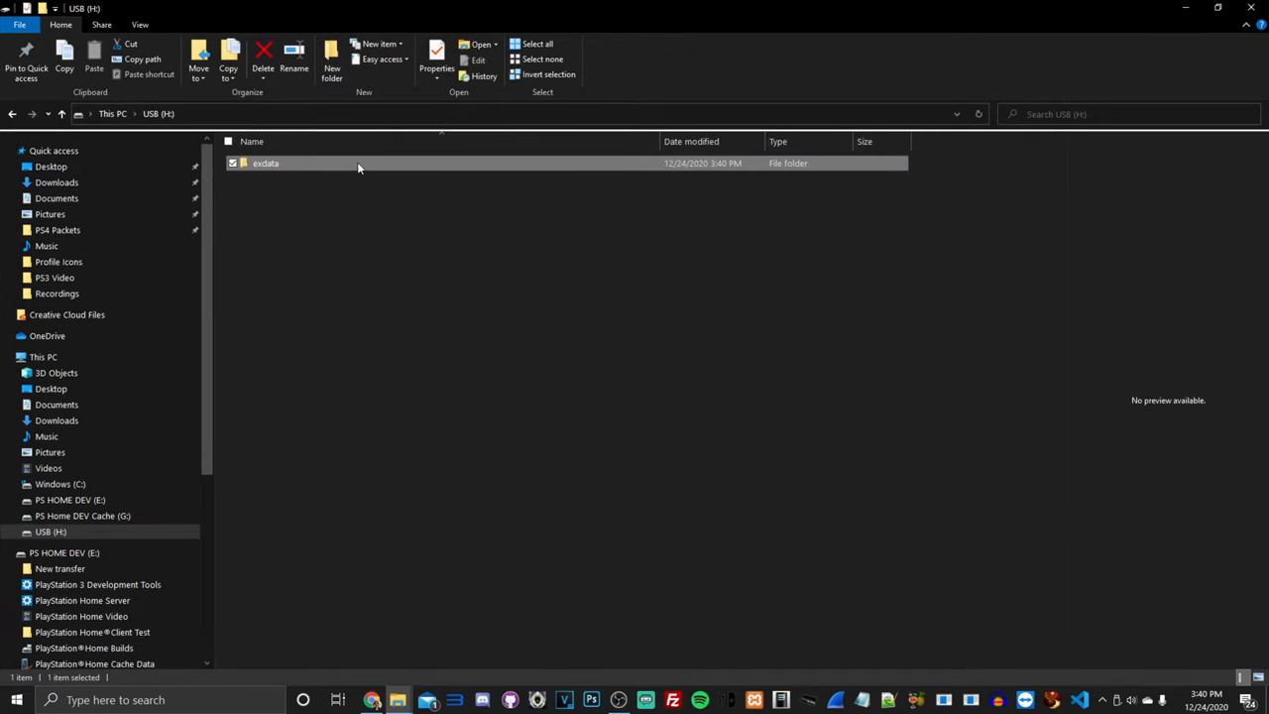
Copy PixelJunk Monsters.pkg from Test Game onto the USB (H:) drive
double_click(265, 162)
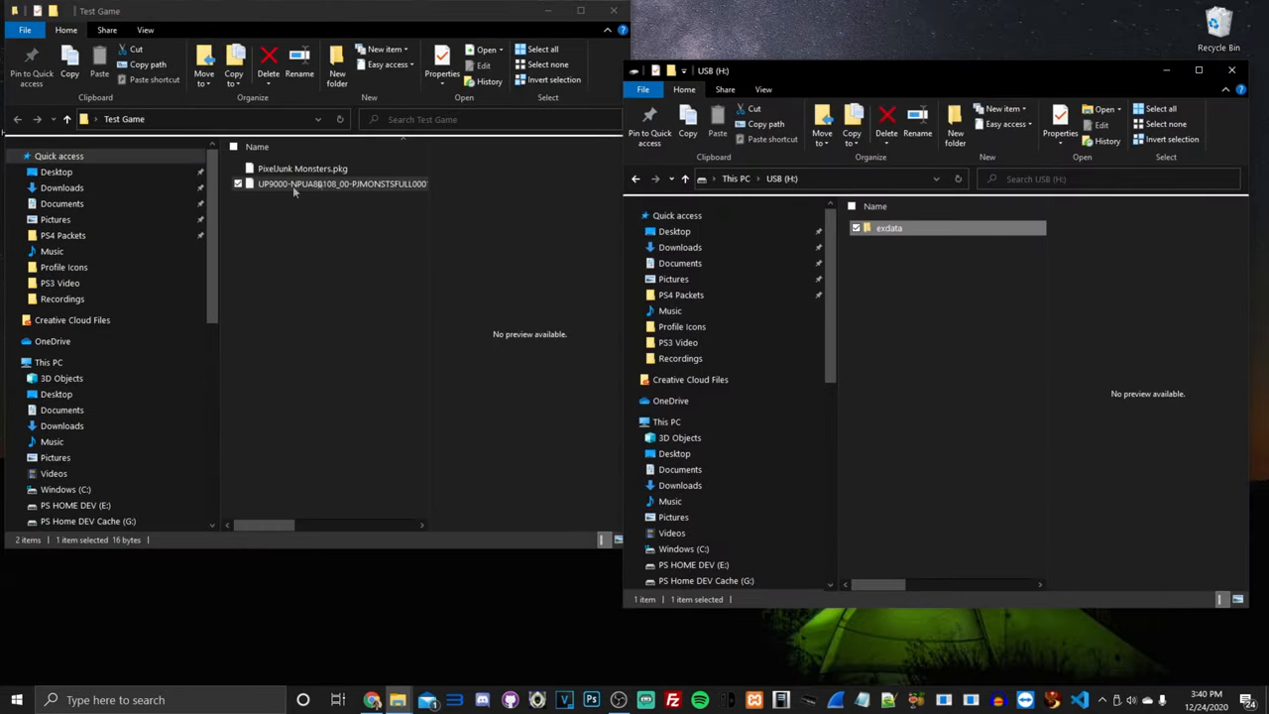
left_click(302, 167)
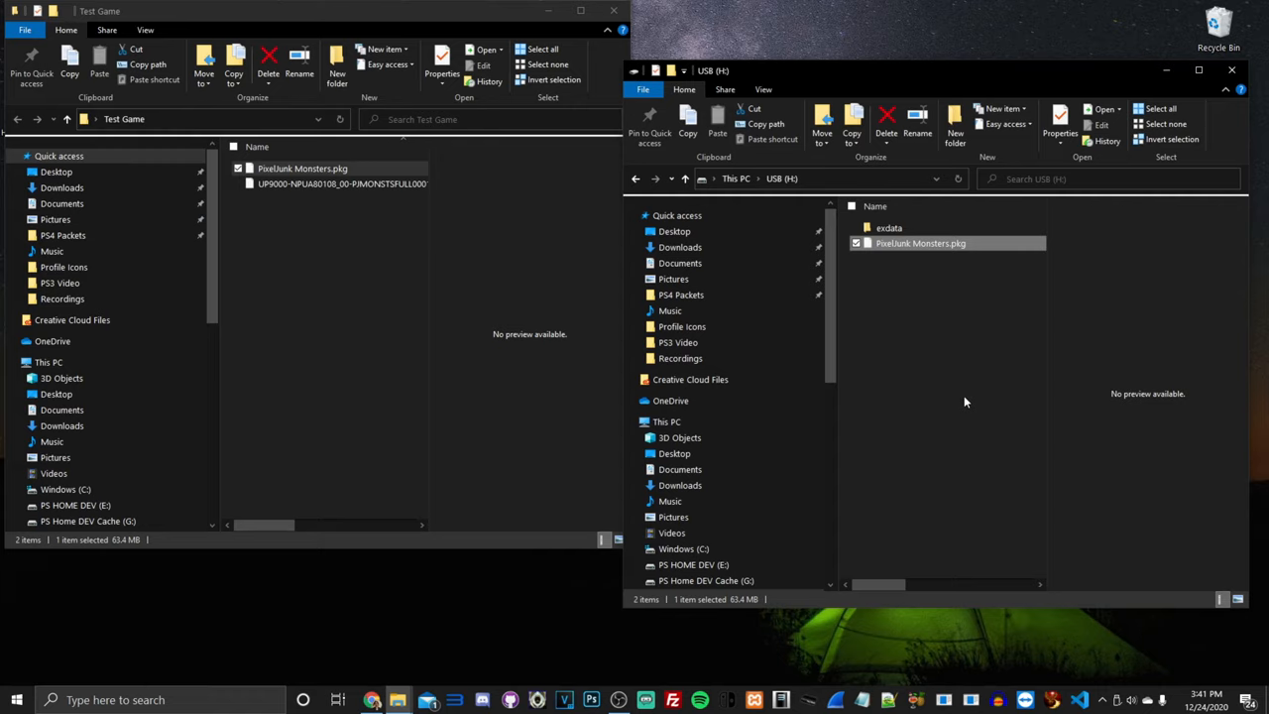
mouse_move(895, 421)
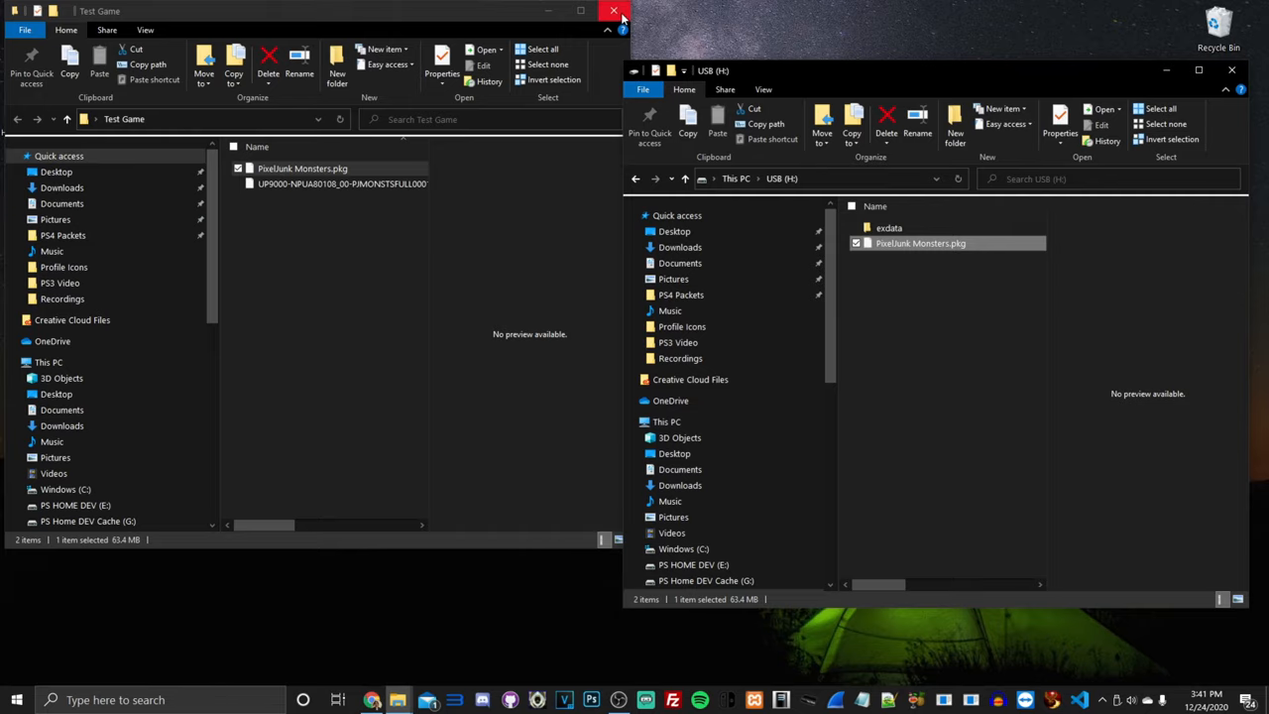
Close Test Game and copy the psnpatch and SEN_Enabler .pkg files to USB (H:)
left_click(613, 11)
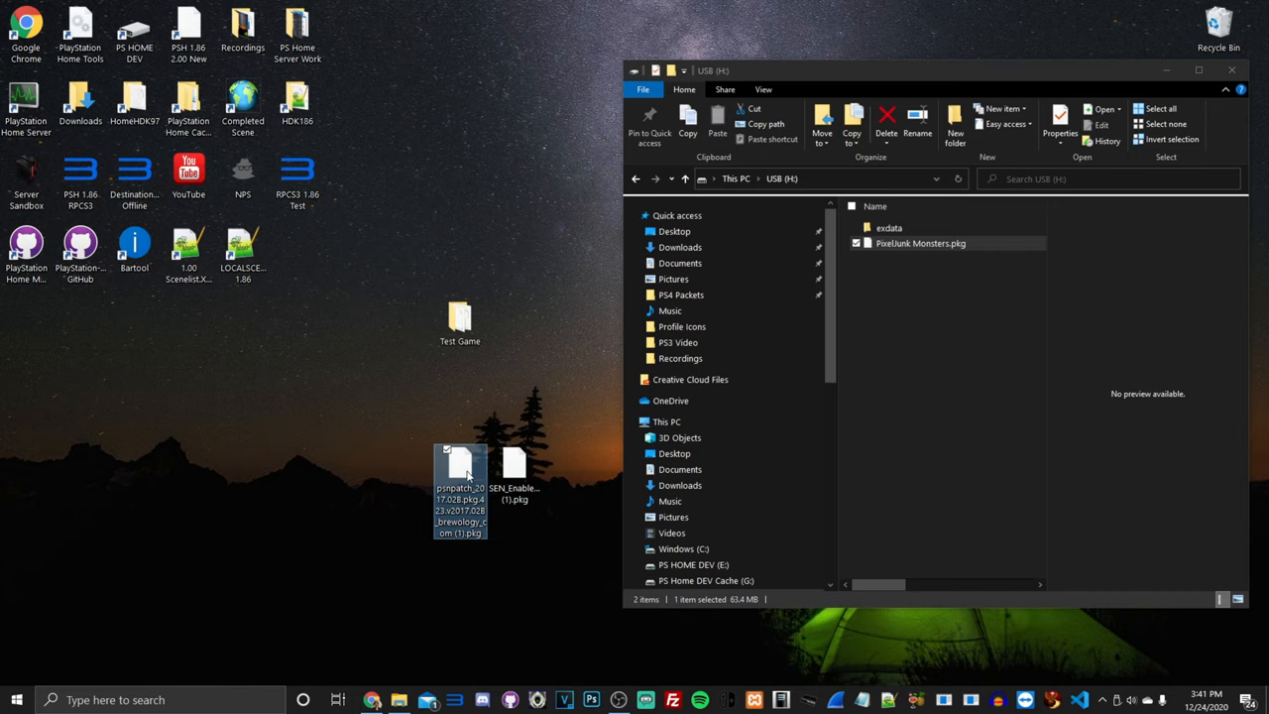
left_click_drag(460, 486, 942, 258)
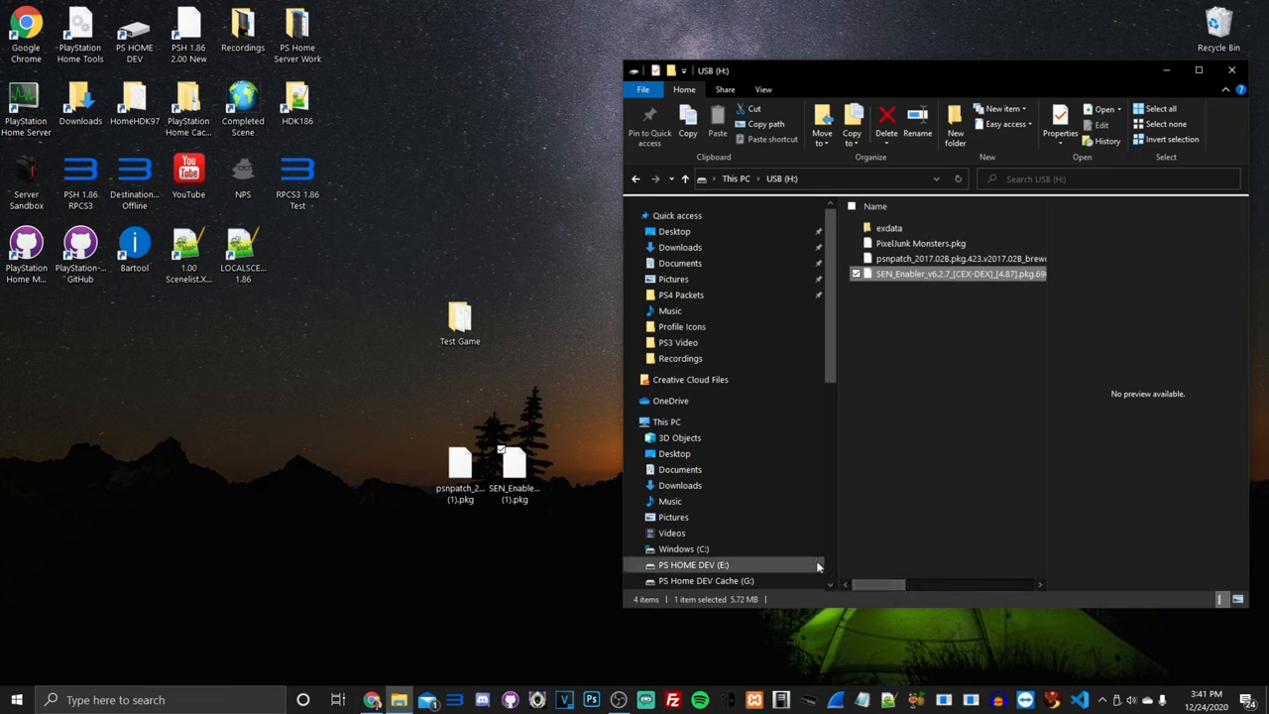
mouse_move(1231, 71)
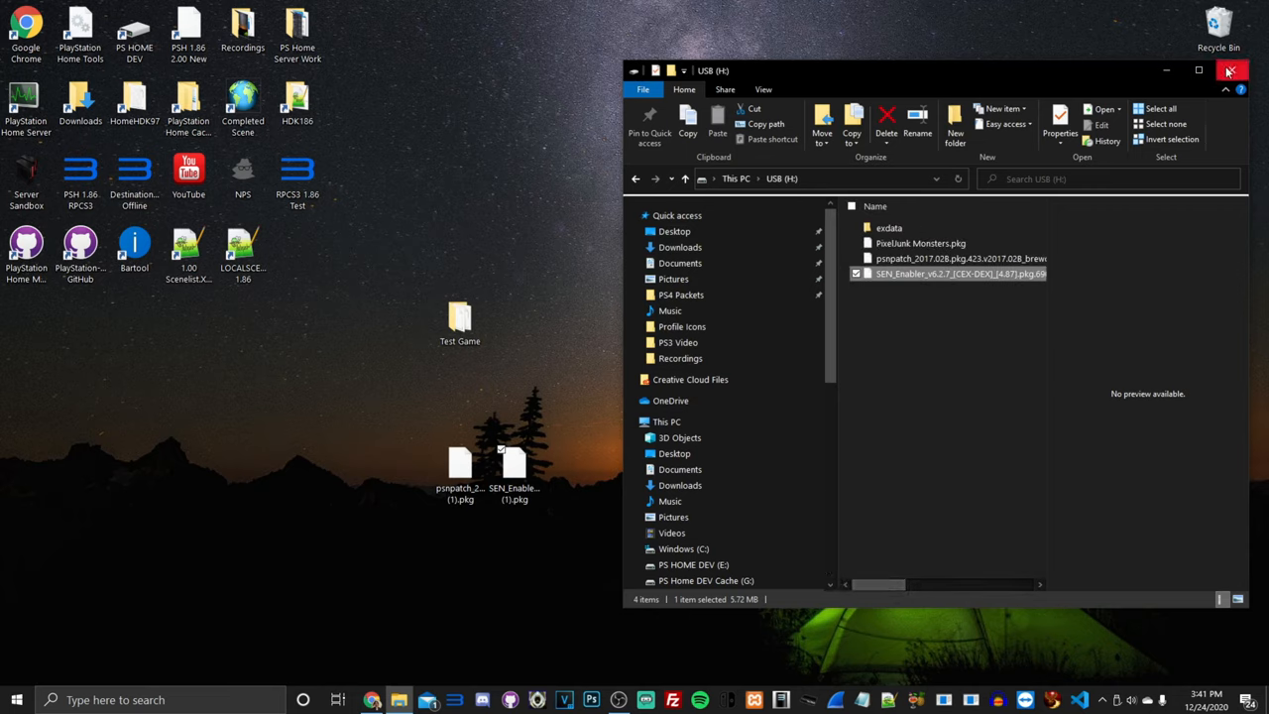
Close the USB (H:) window and list removable devices, showing Cruzer U
left_click(1229, 70)
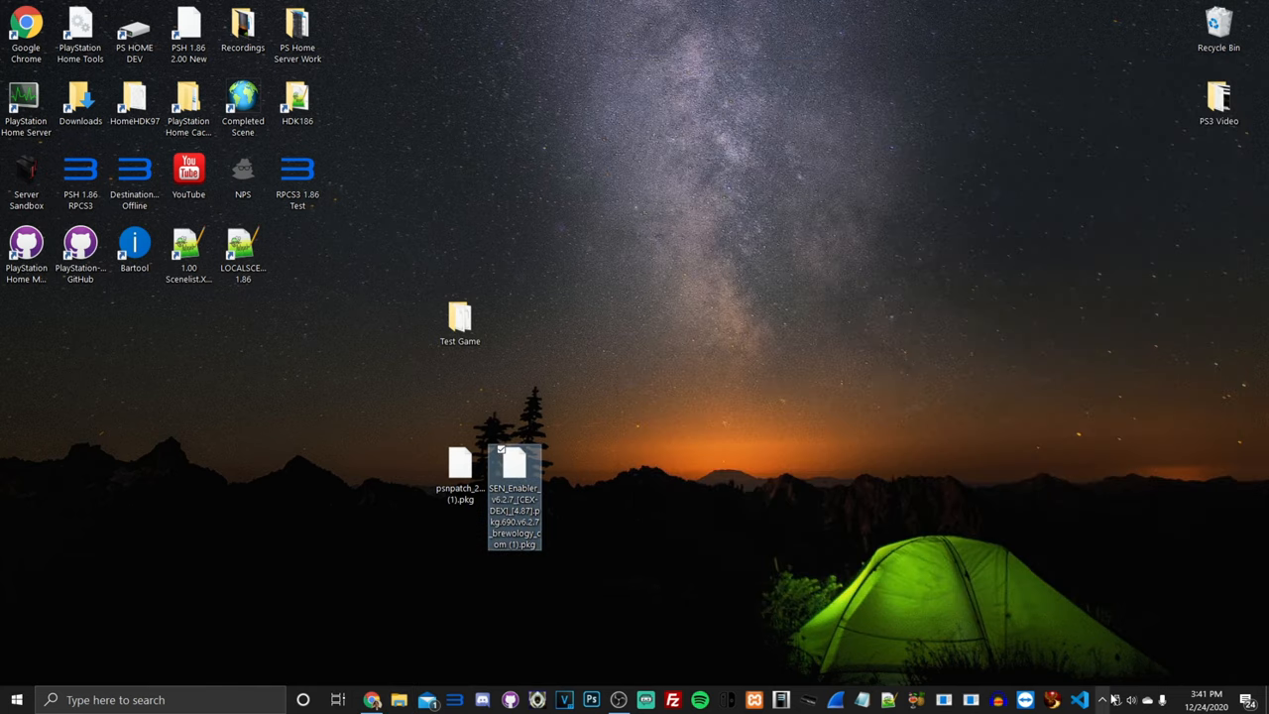
mouse_move(1114, 699)
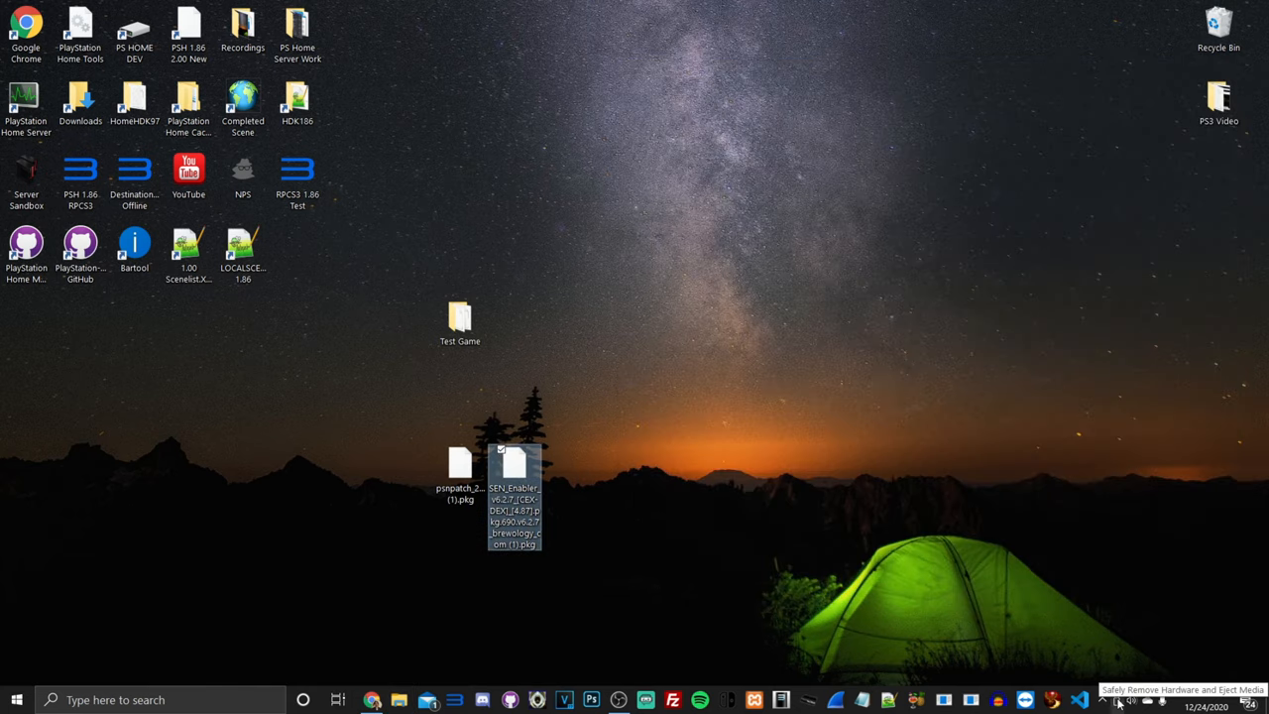
left_click(1117, 699)
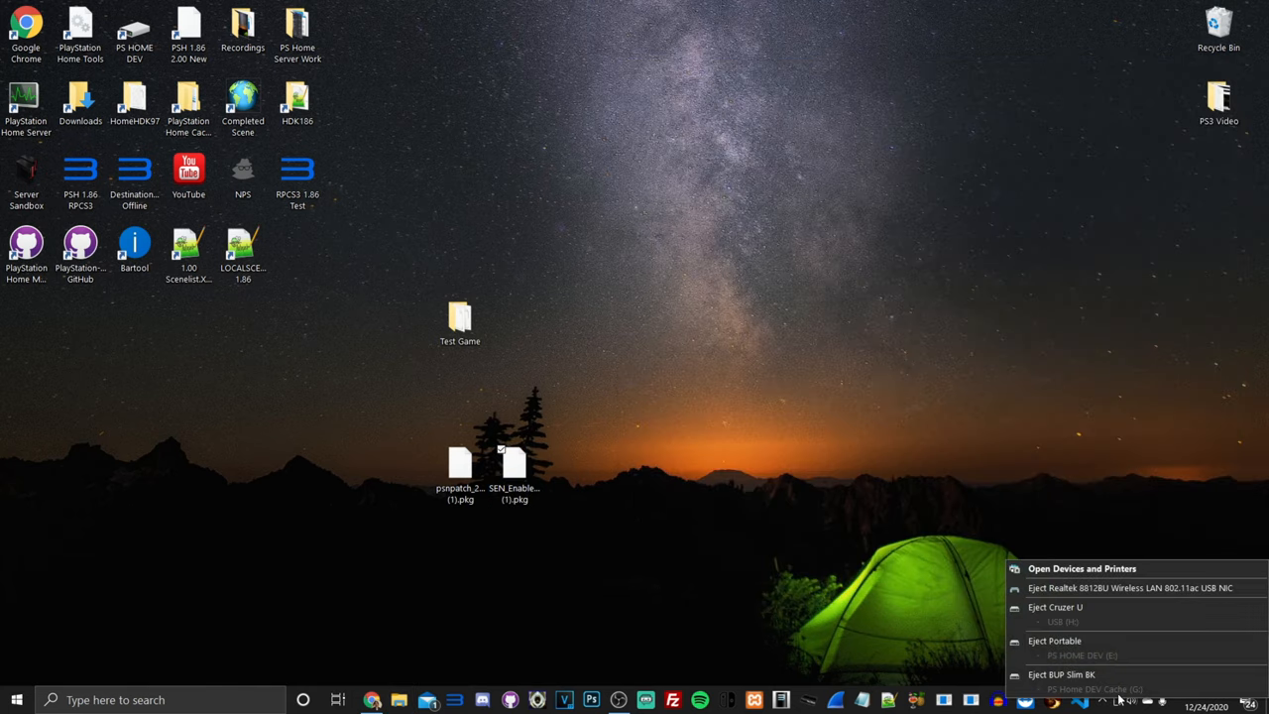
mouse_move(1104, 642)
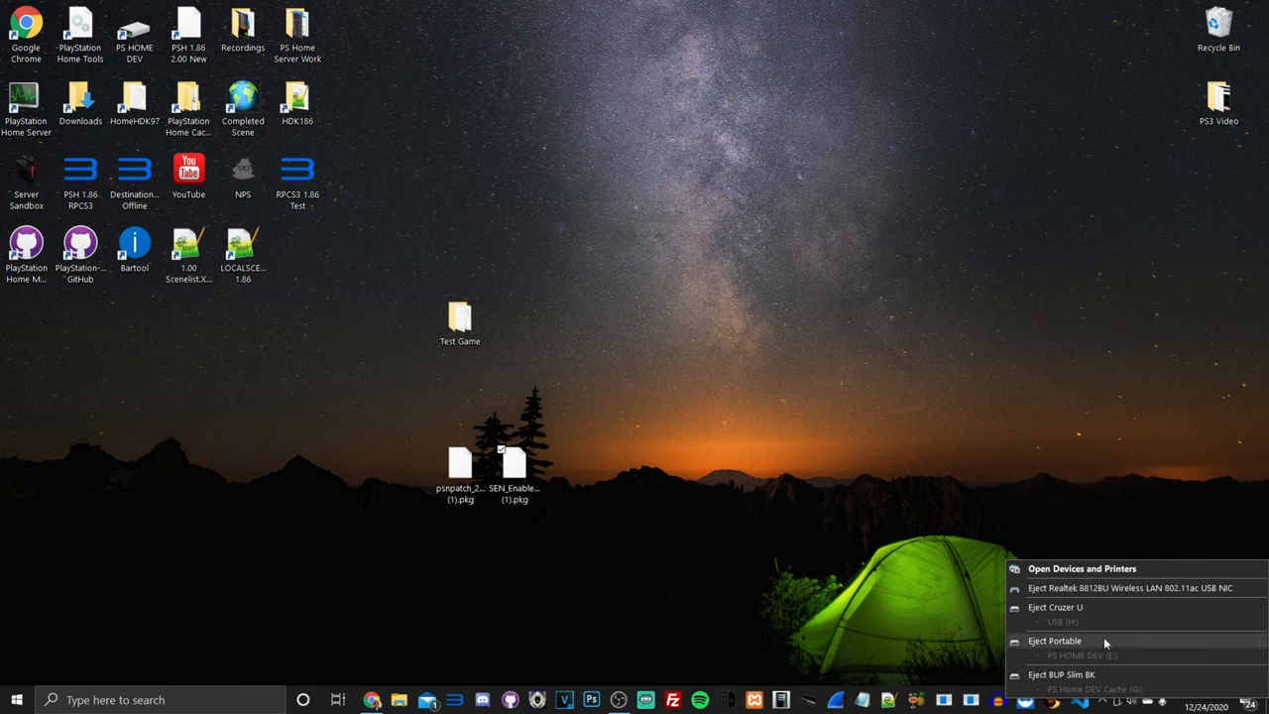
mouse_move(1132, 668)
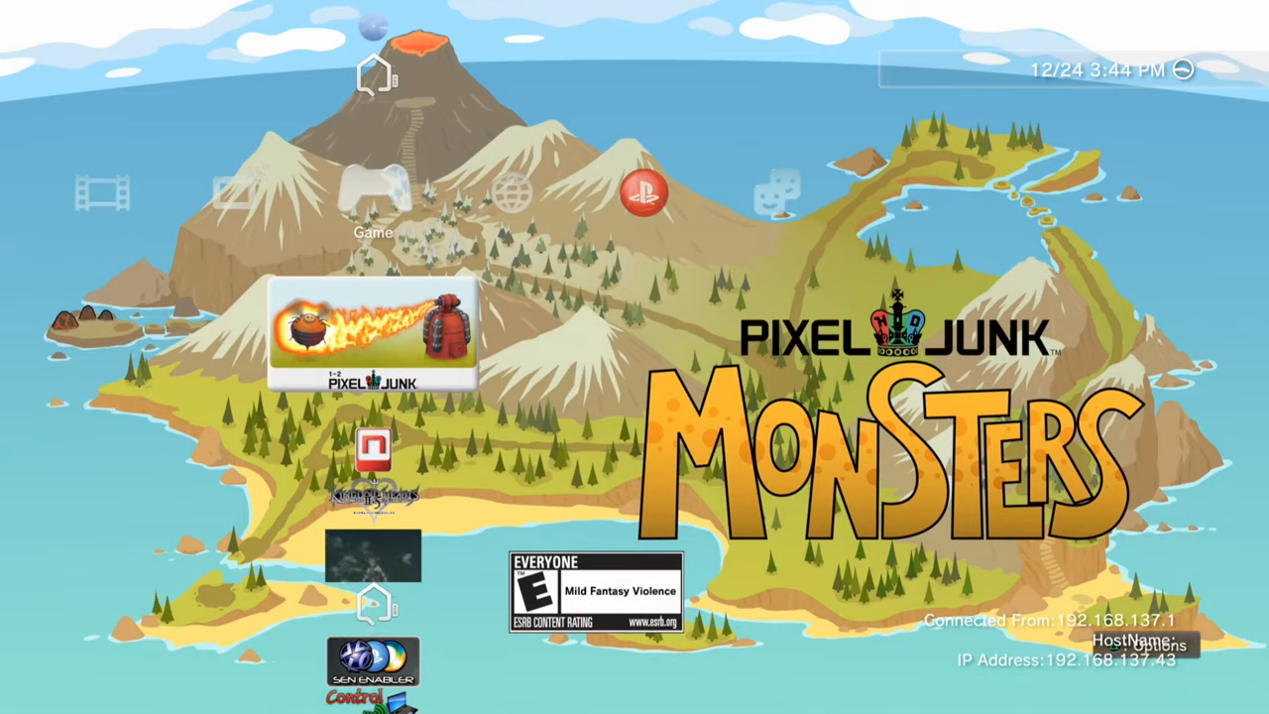
Delete the existing PixelJunk Monsters installation from the XMB Game column
left_click(373, 332)
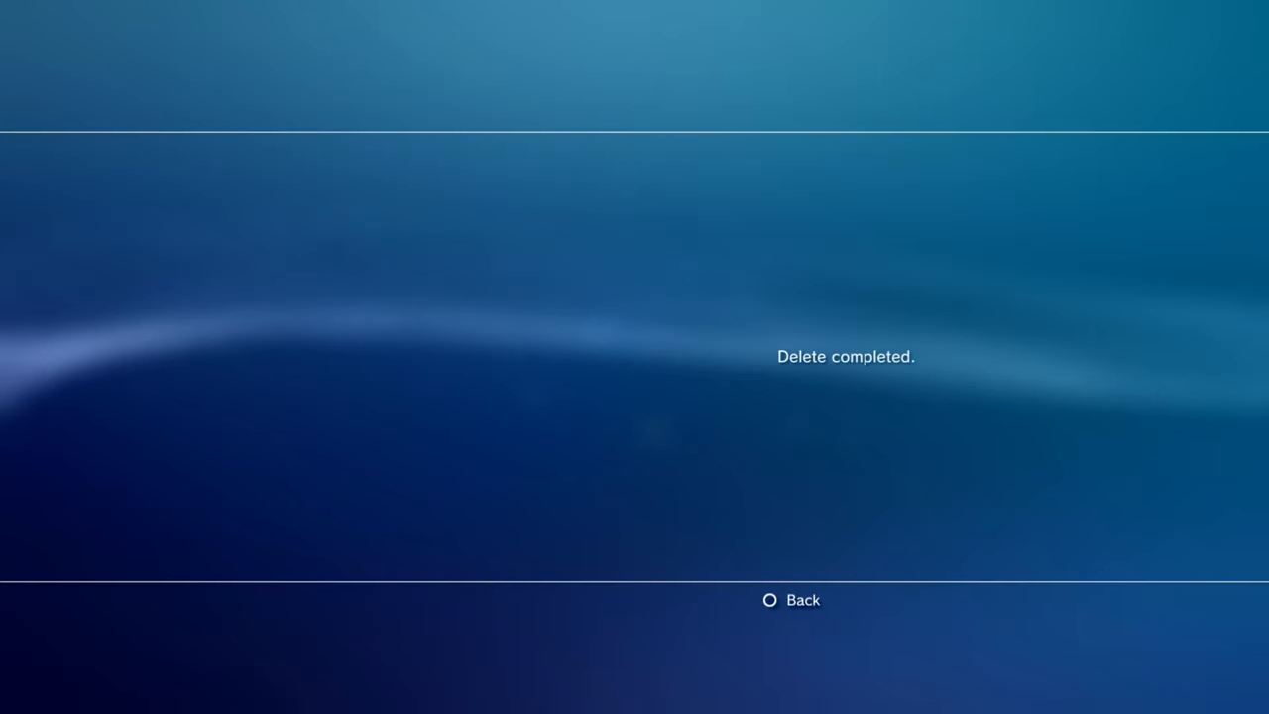
Dismiss the deletion-finished message and browse the USB drive's installable package files
left_click(791, 600)
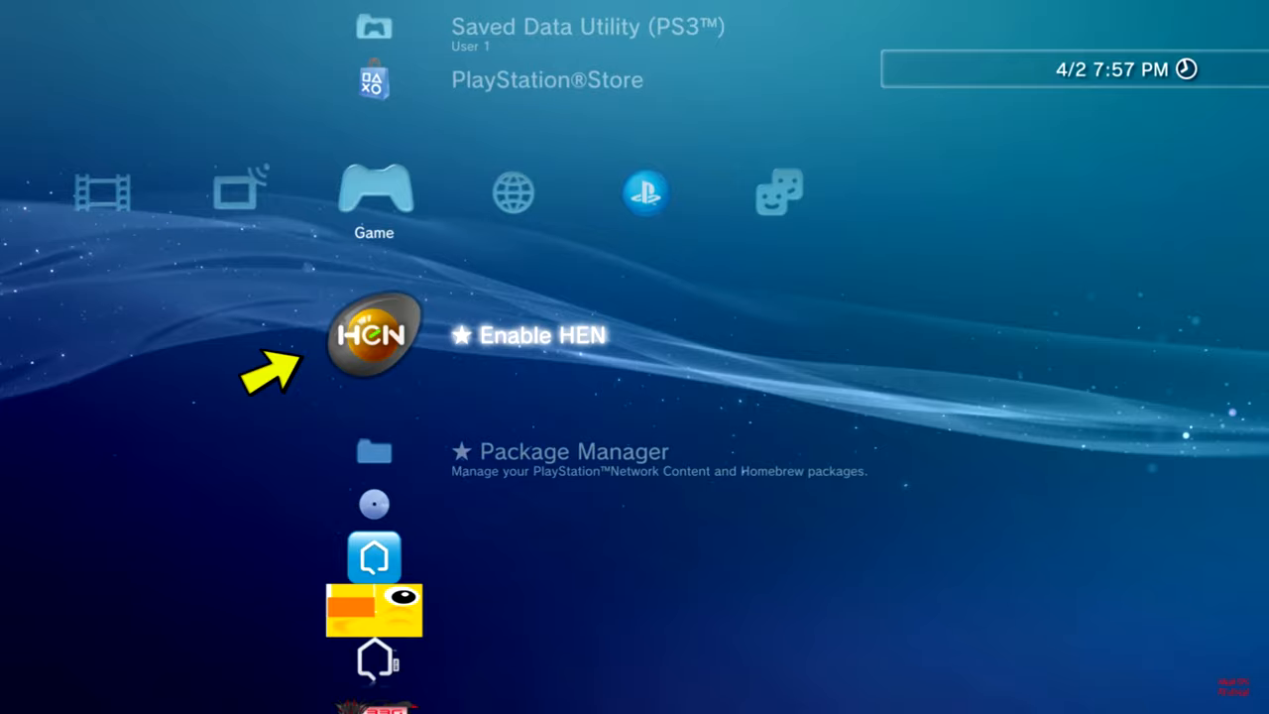
left_click(374, 334)
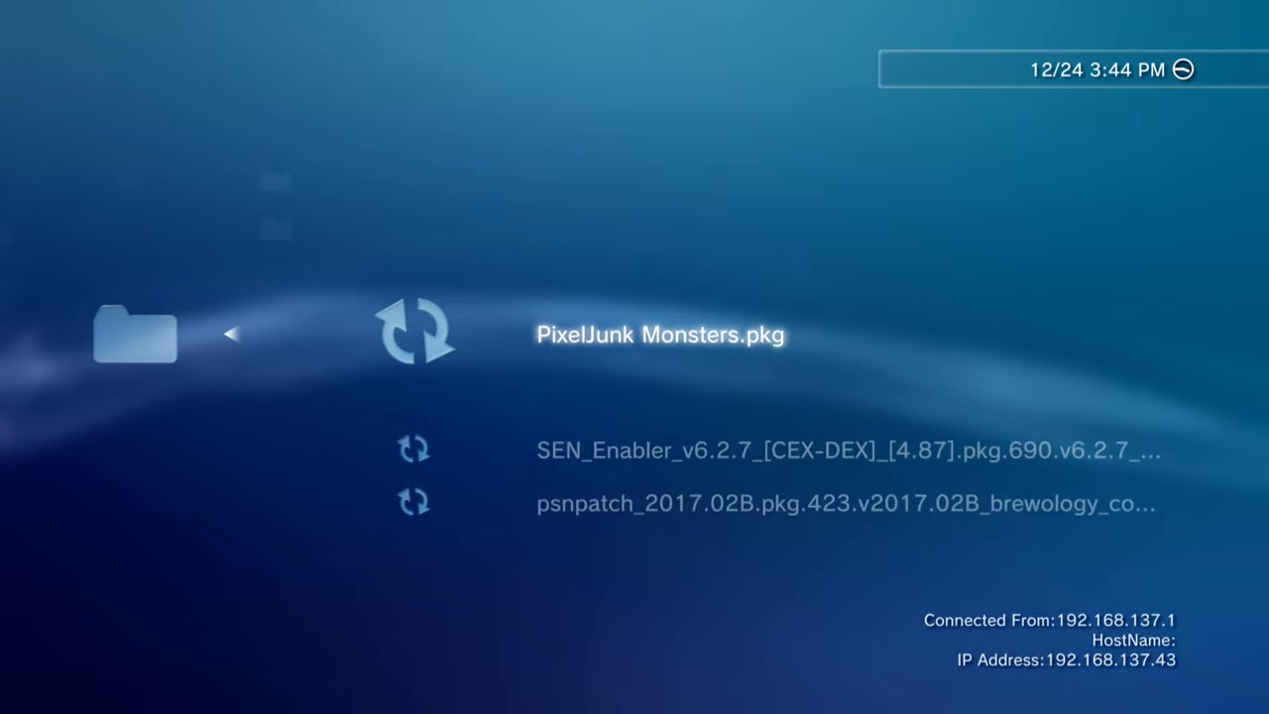
Install the PixelJunk Monsters, SEN Enabler and PSN Patch packages, confirming the SEN Enabler reinstall
scroll("down", 3)
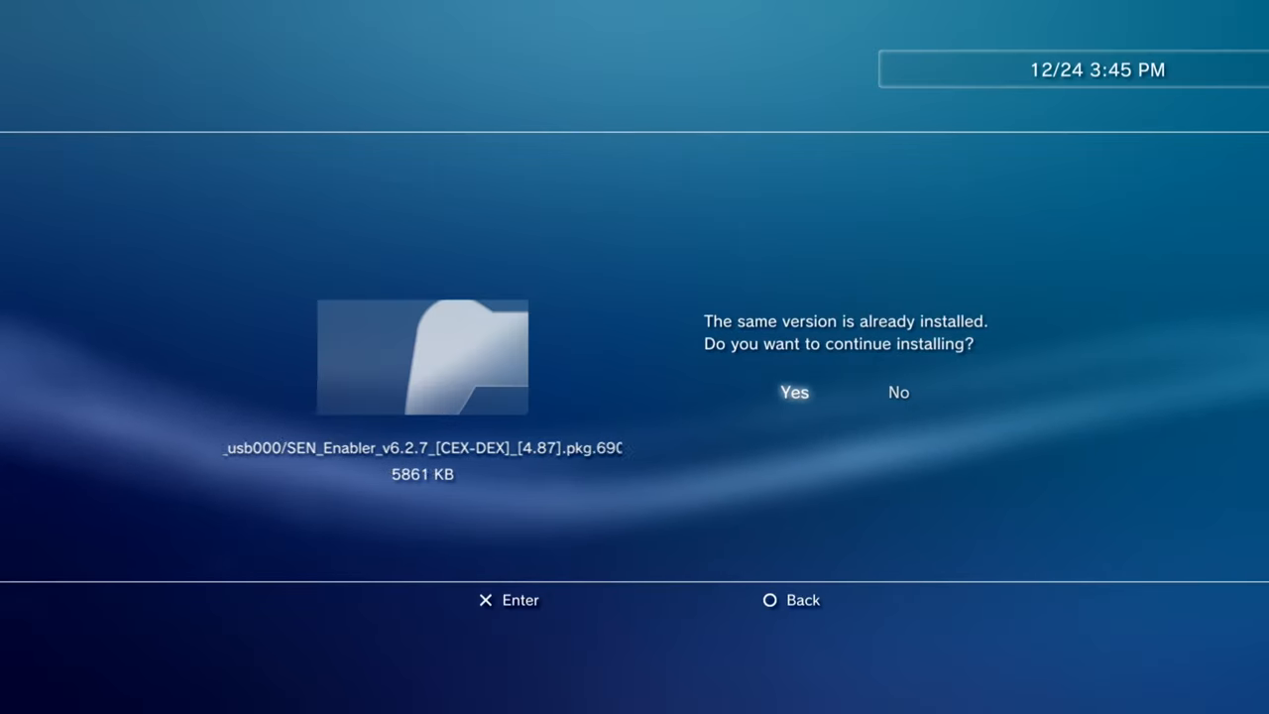
left_click(793, 391)
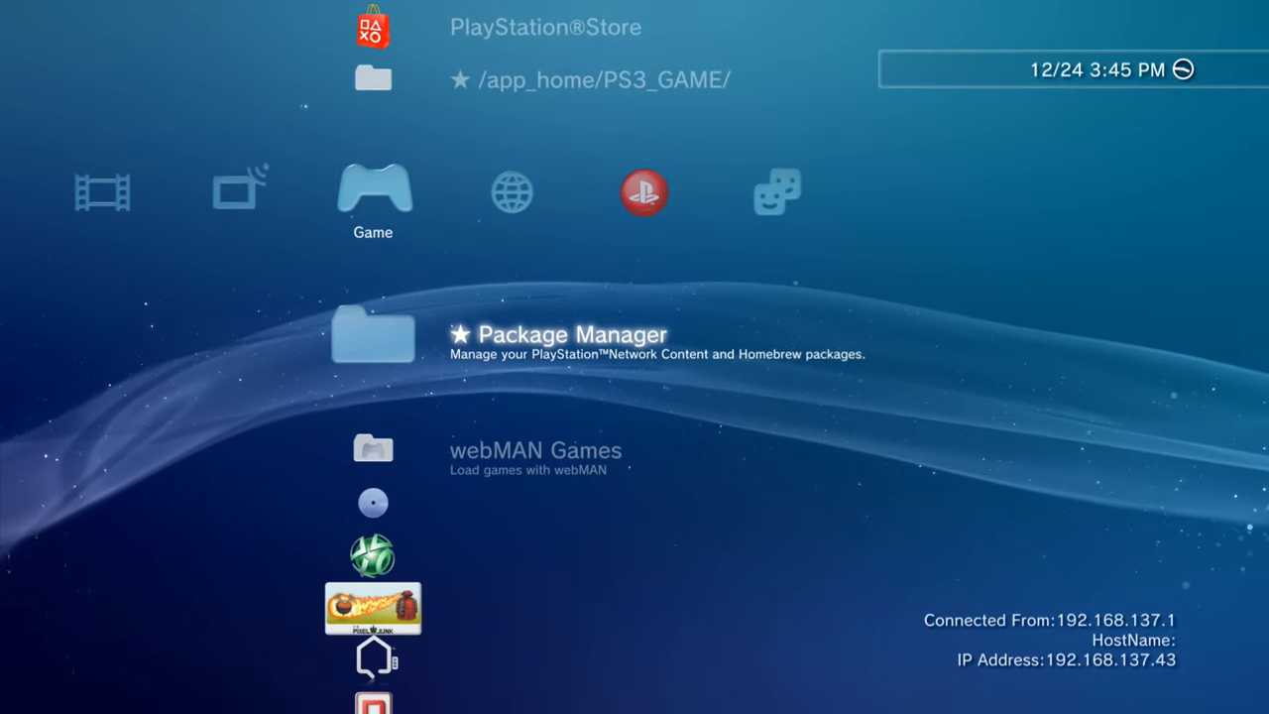
Scroll the Game column down to the SEN Enabler (GT Academy 2013) tile
scroll("down", 3)
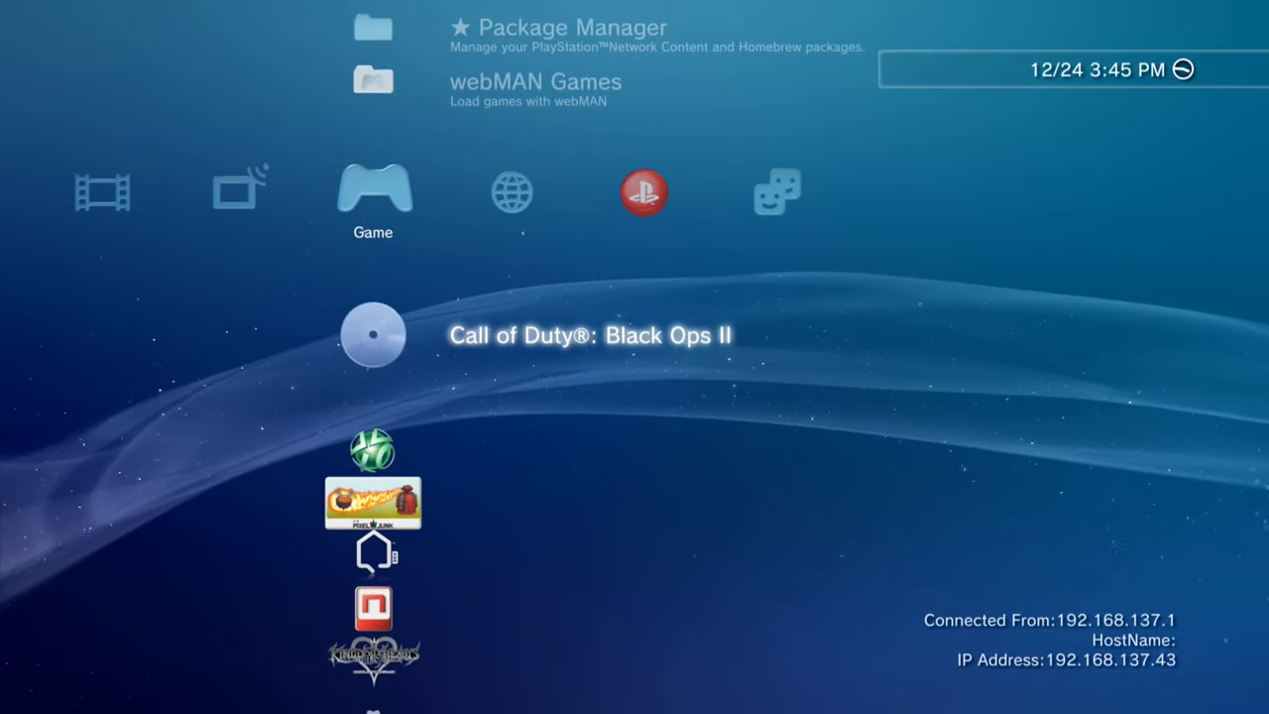
scroll("down", 3)
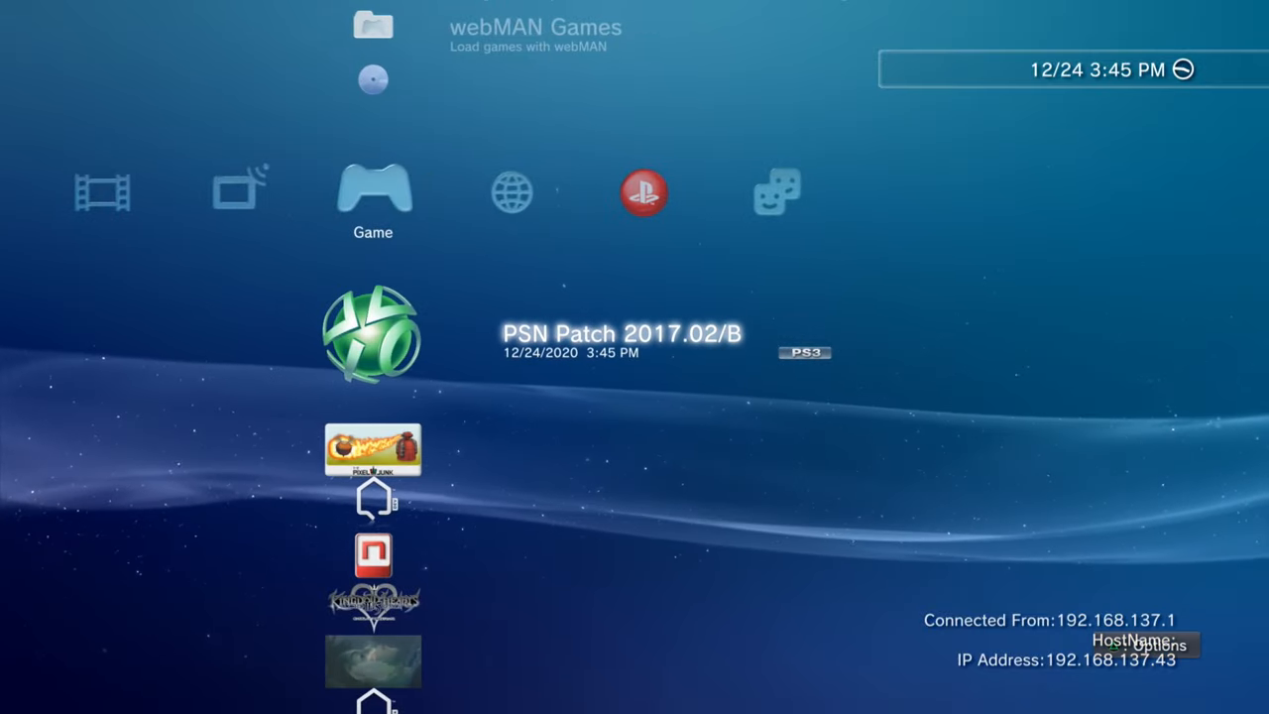
scroll("down", 3)
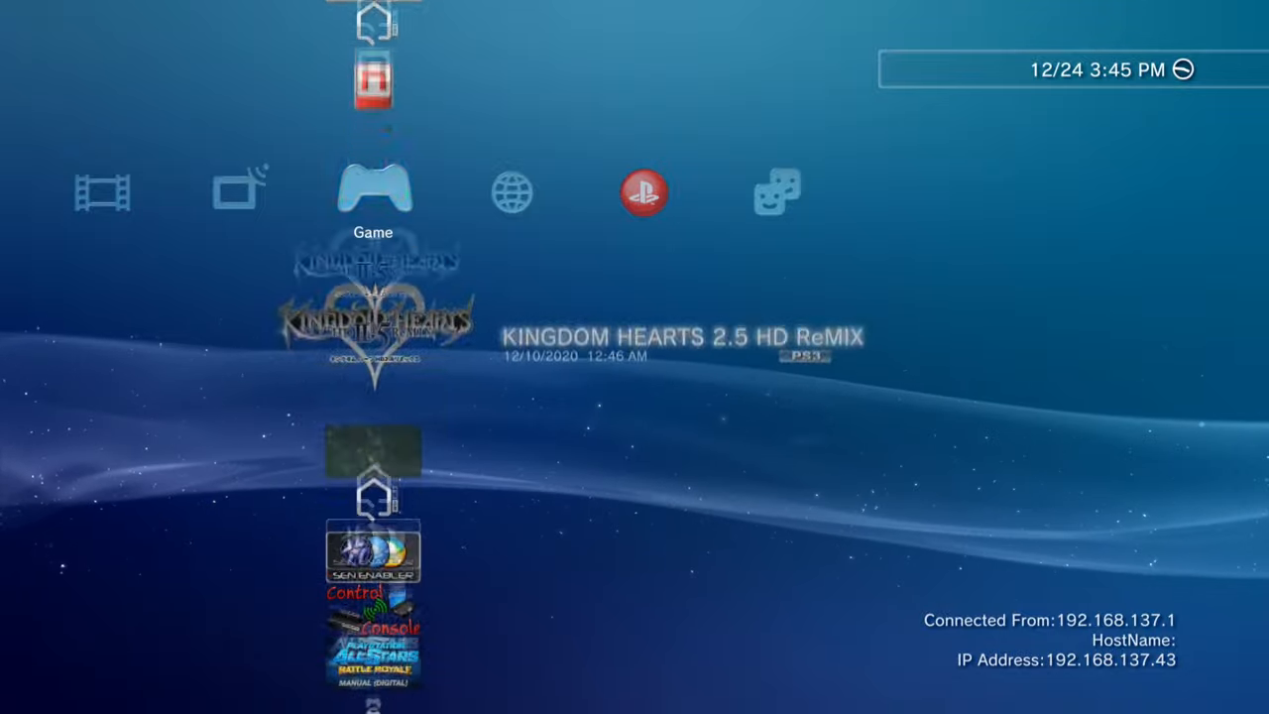
scroll("down", 3)
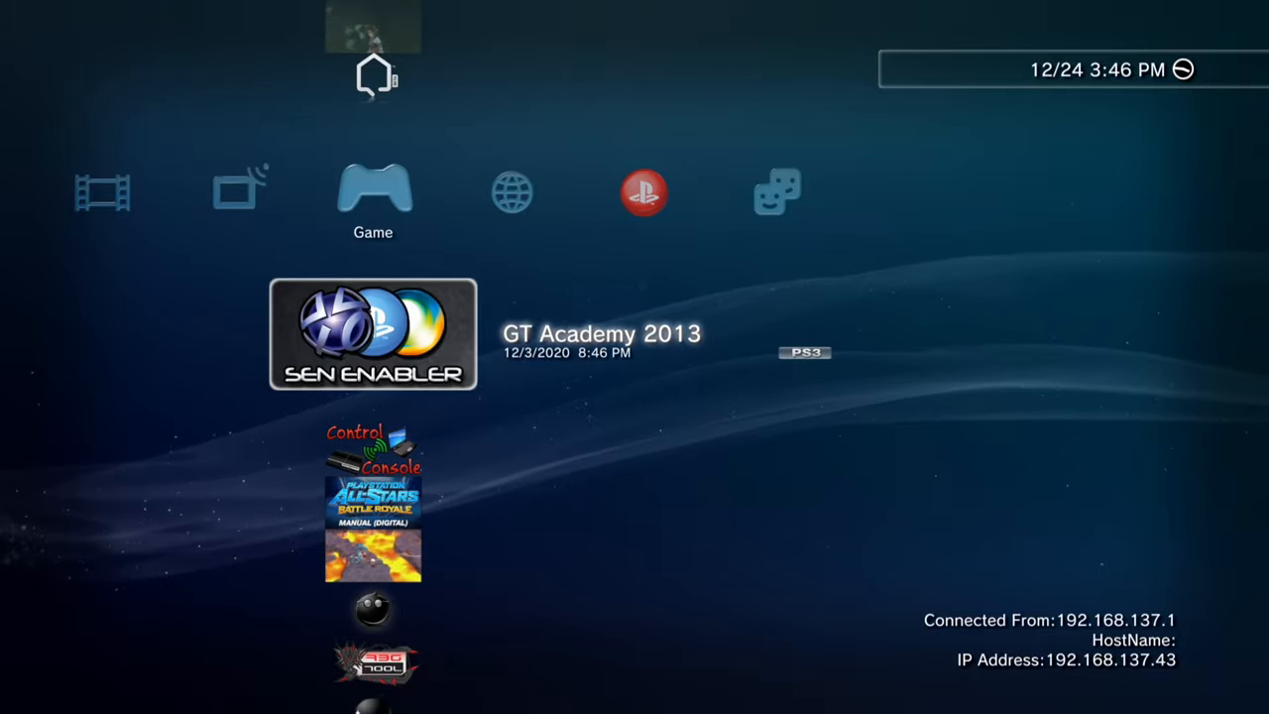
left_click(372, 334)
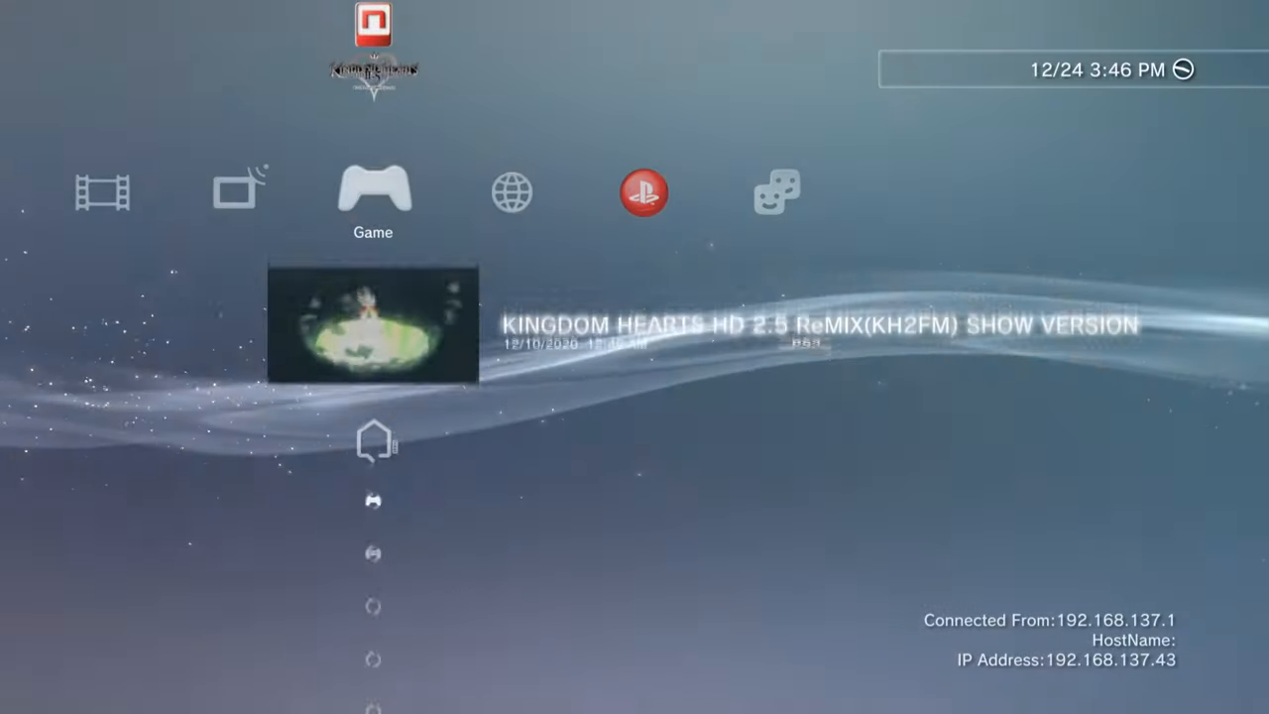
Sign in to PlayStation Network and acknowledge the 'Activation completed' message
scroll("down", 3)
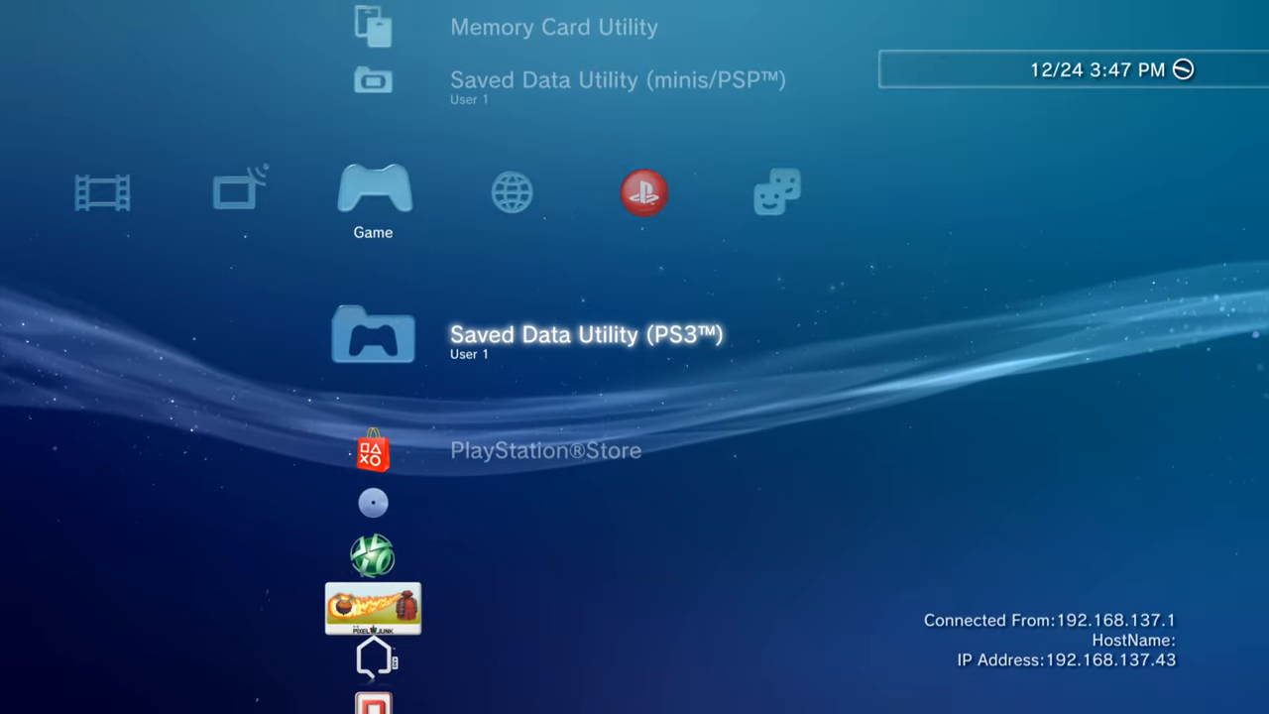
scroll("down", 3)
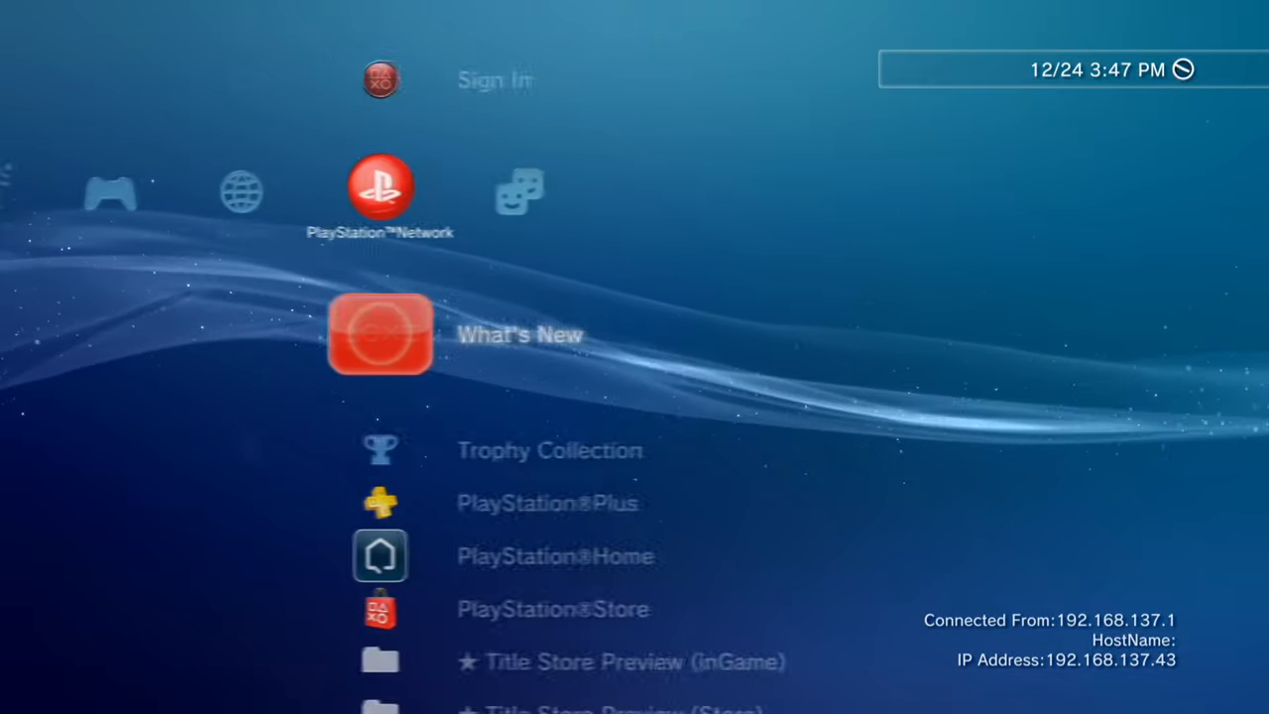
scroll("up", 3)
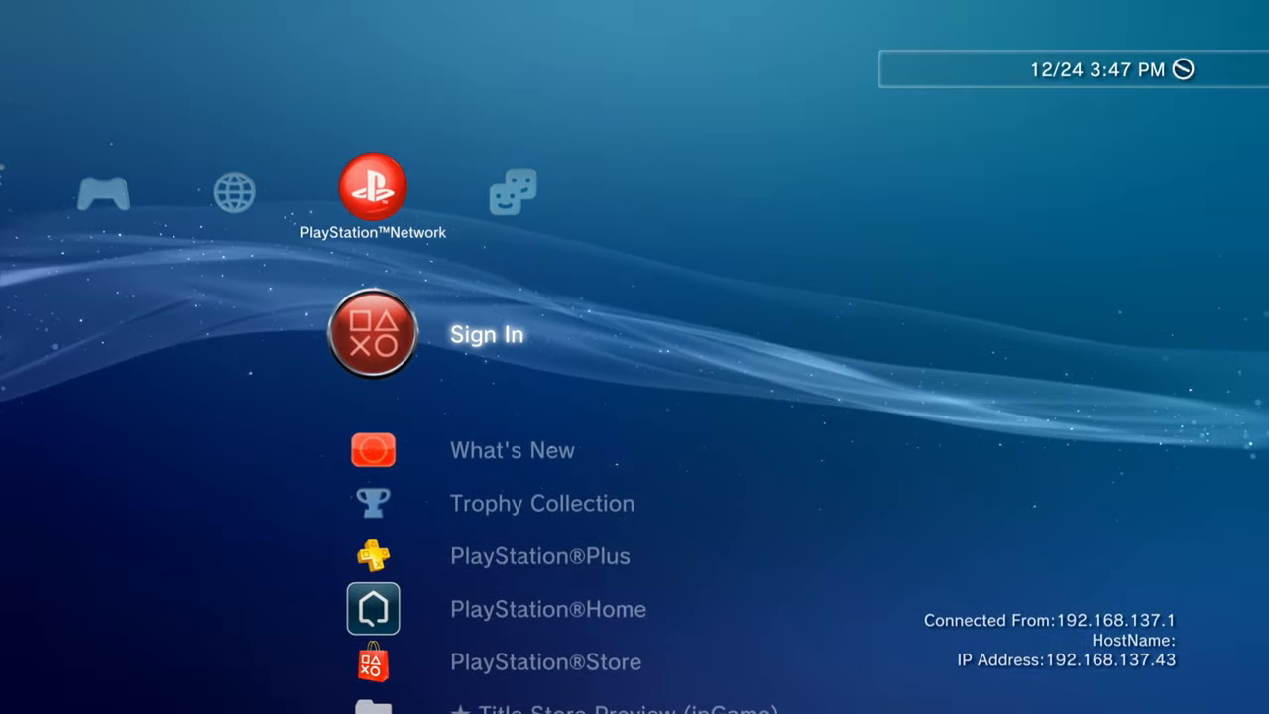
left_click(372, 334)
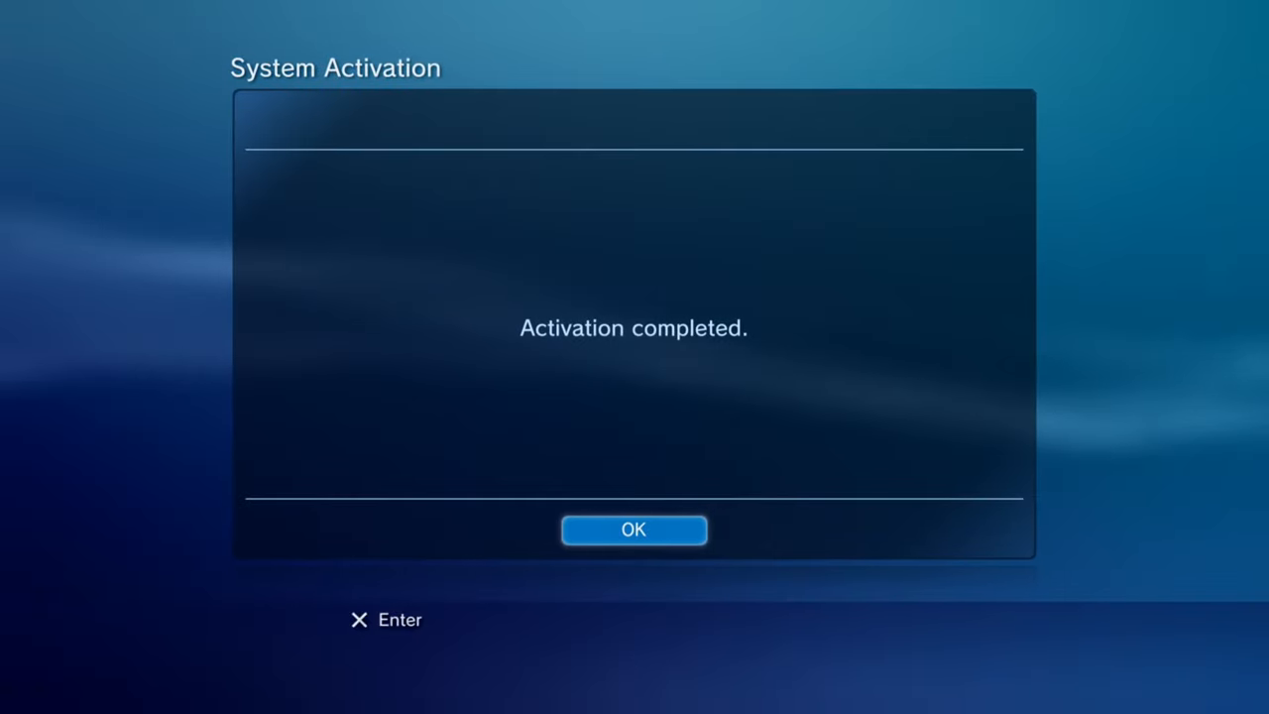
left_click(633, 530)
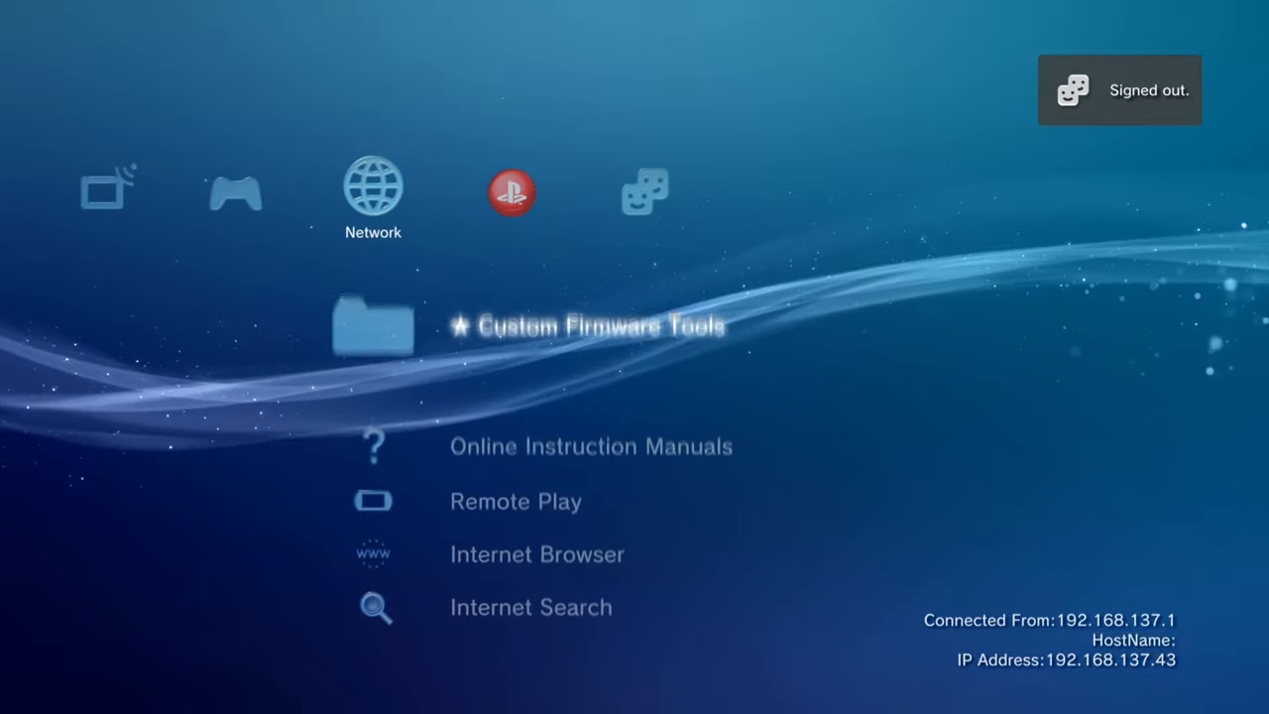
Navigate to PSN Patch 2017.02/B in the Game column and start it
scroll("left", 3)
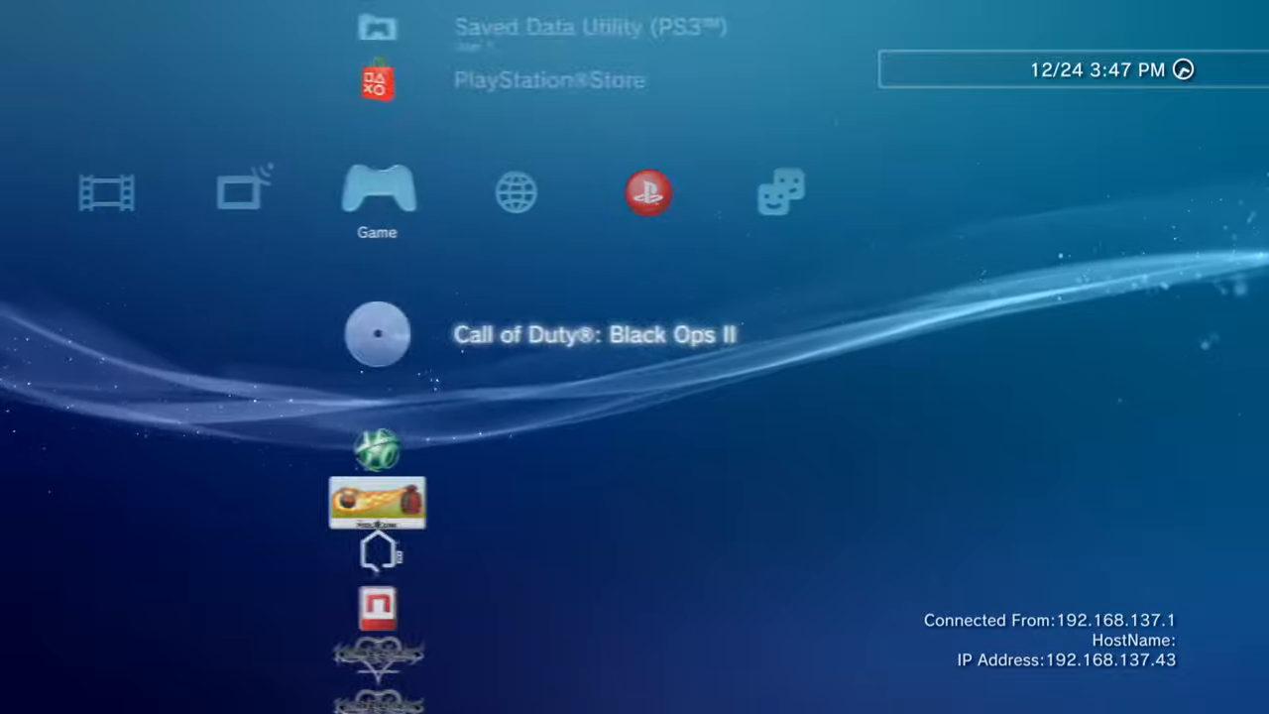
scroll("down", 3)
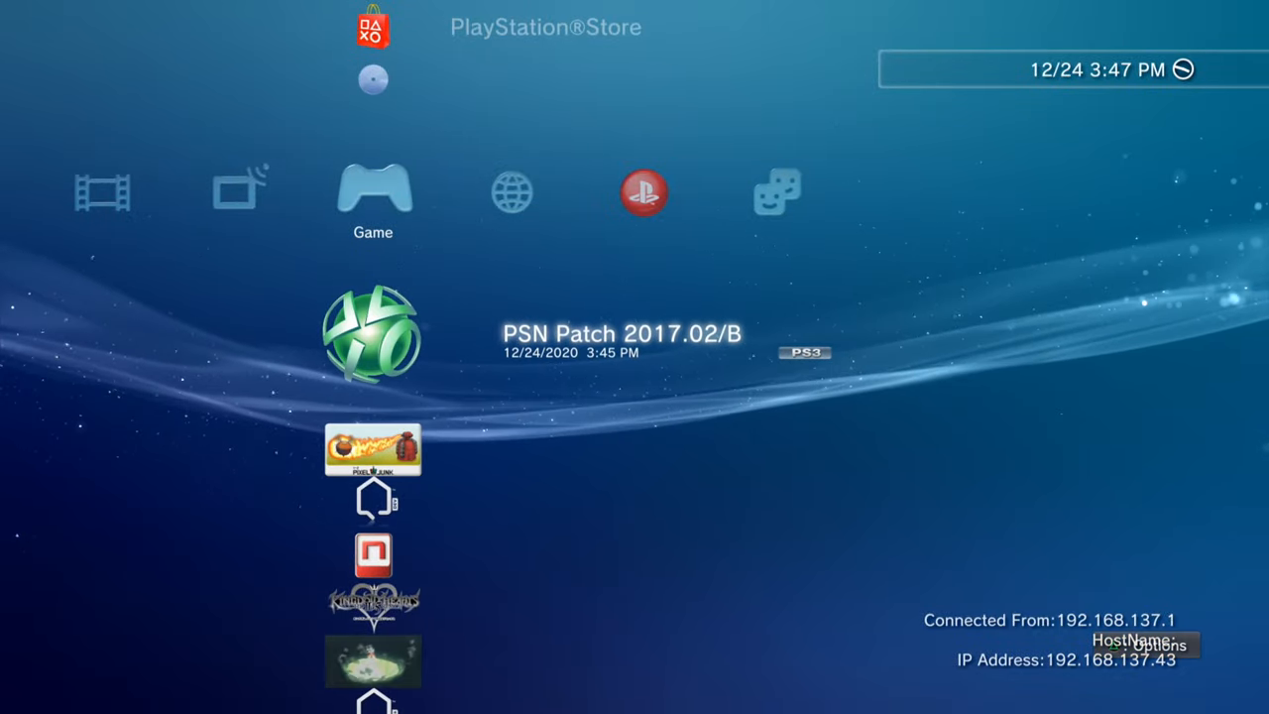
scroll("right", 3)
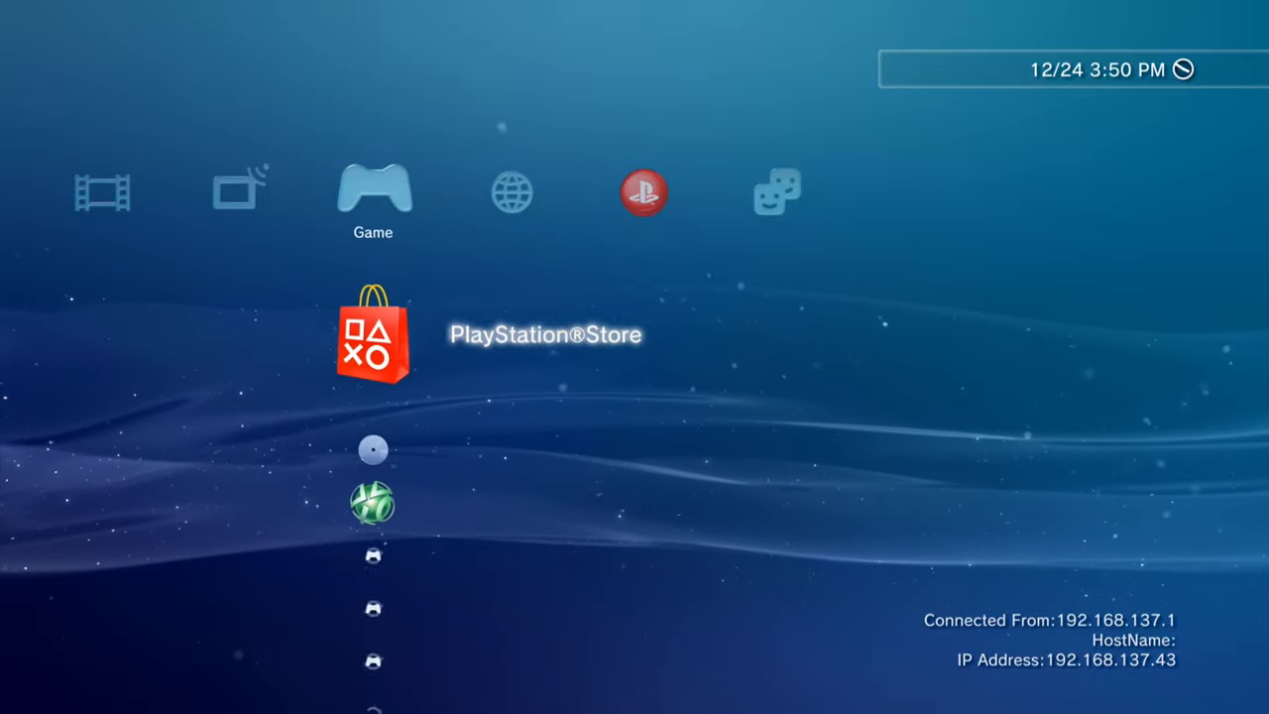
scroll("down", 3)
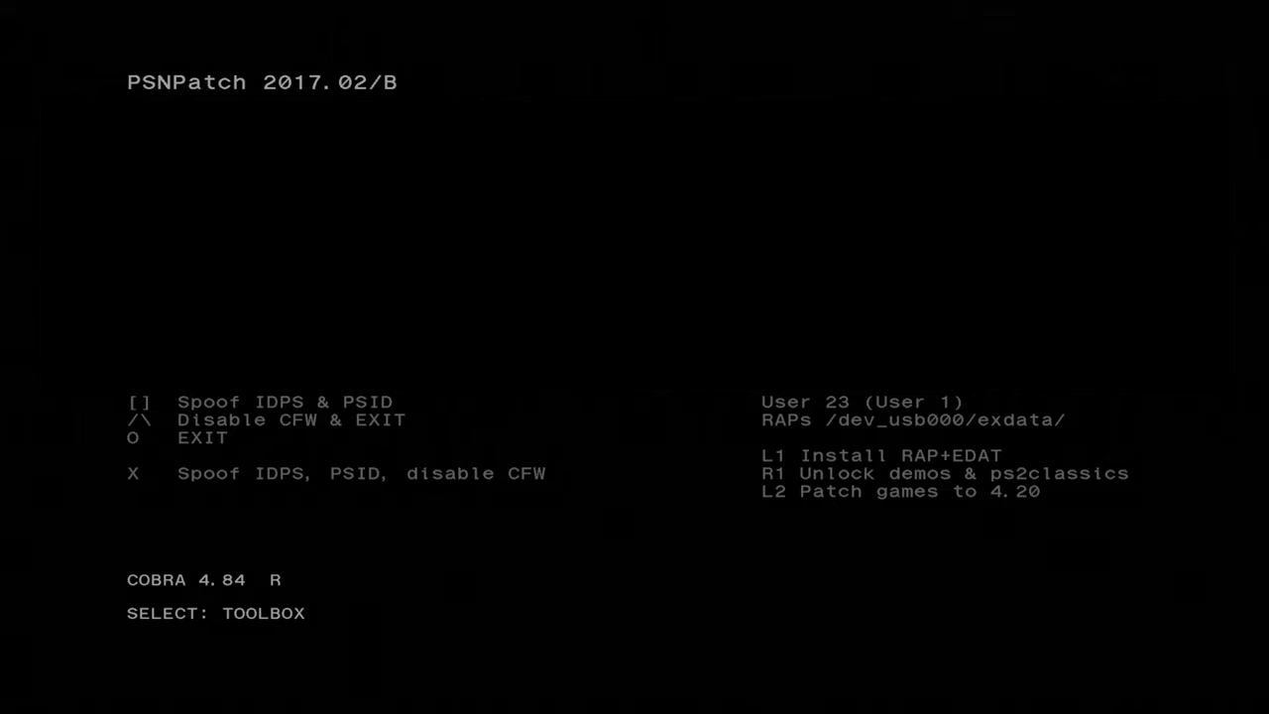
Install the RAP and EDAT licence files from the USB exdata folder with L1
key("L1")
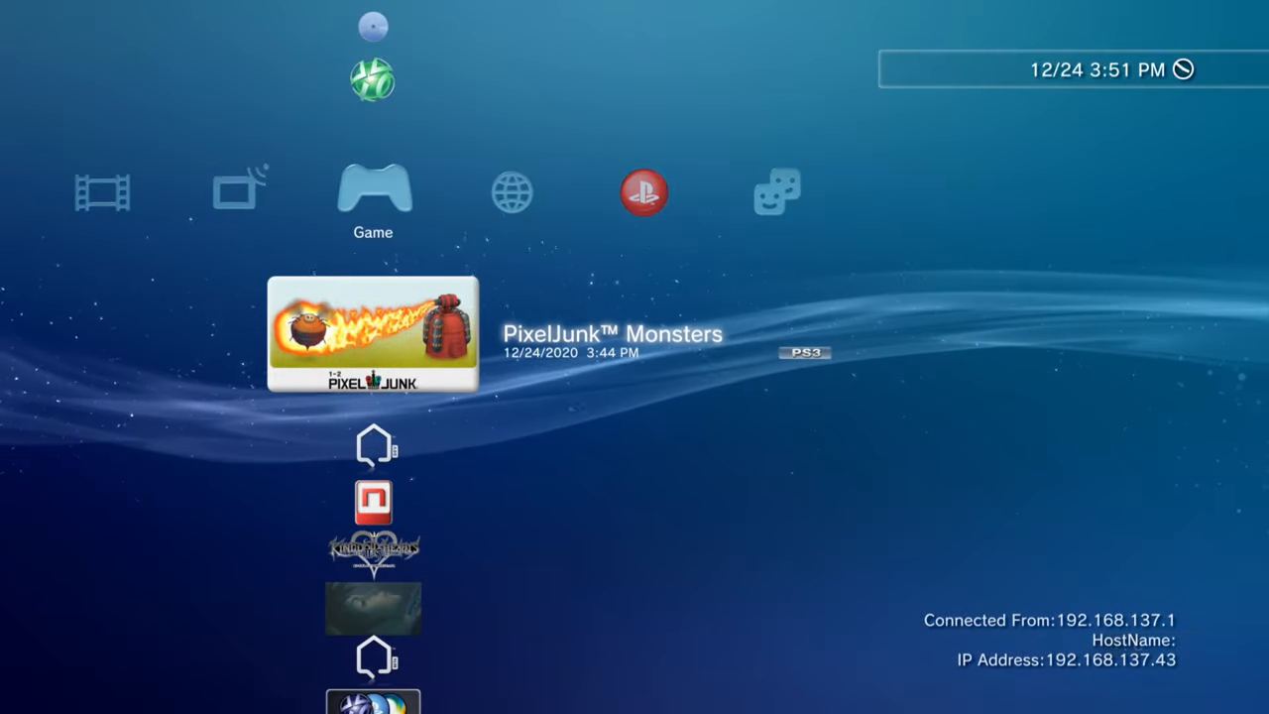
left_click(373, 332)
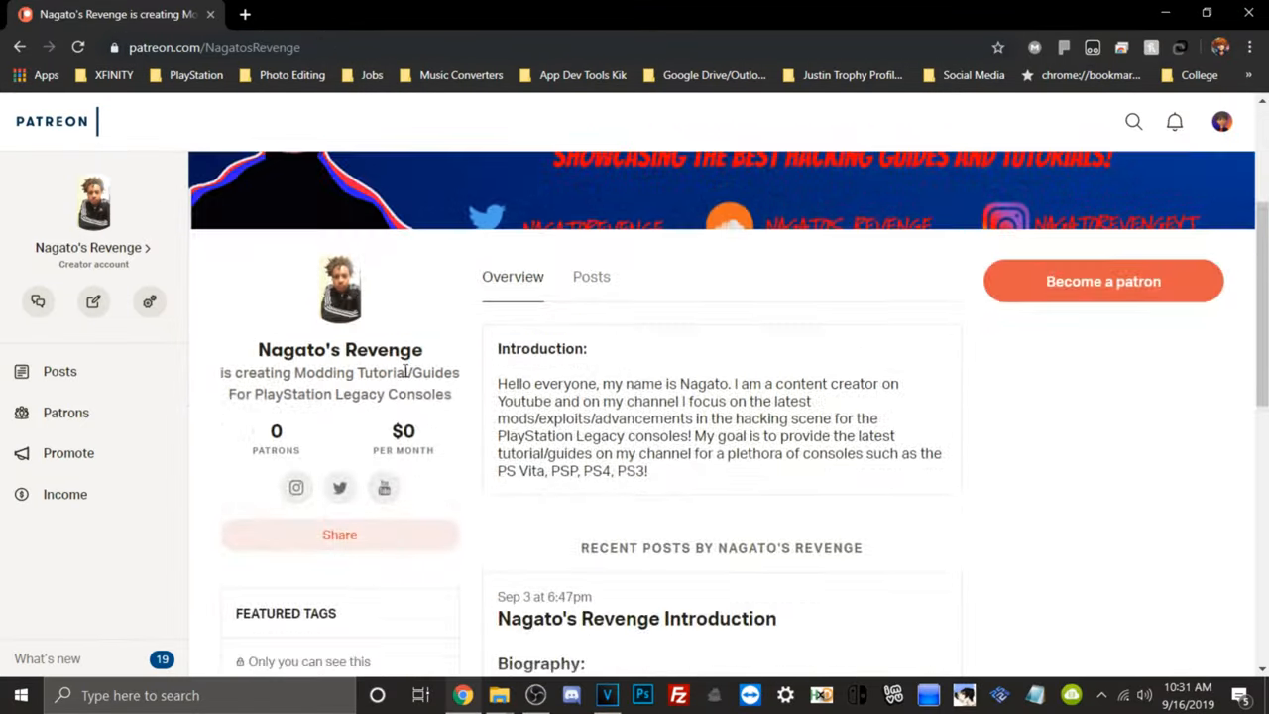
Scroll the Nagato's Revenge Patreon page down to the Introduction post
scroll("down", 3)
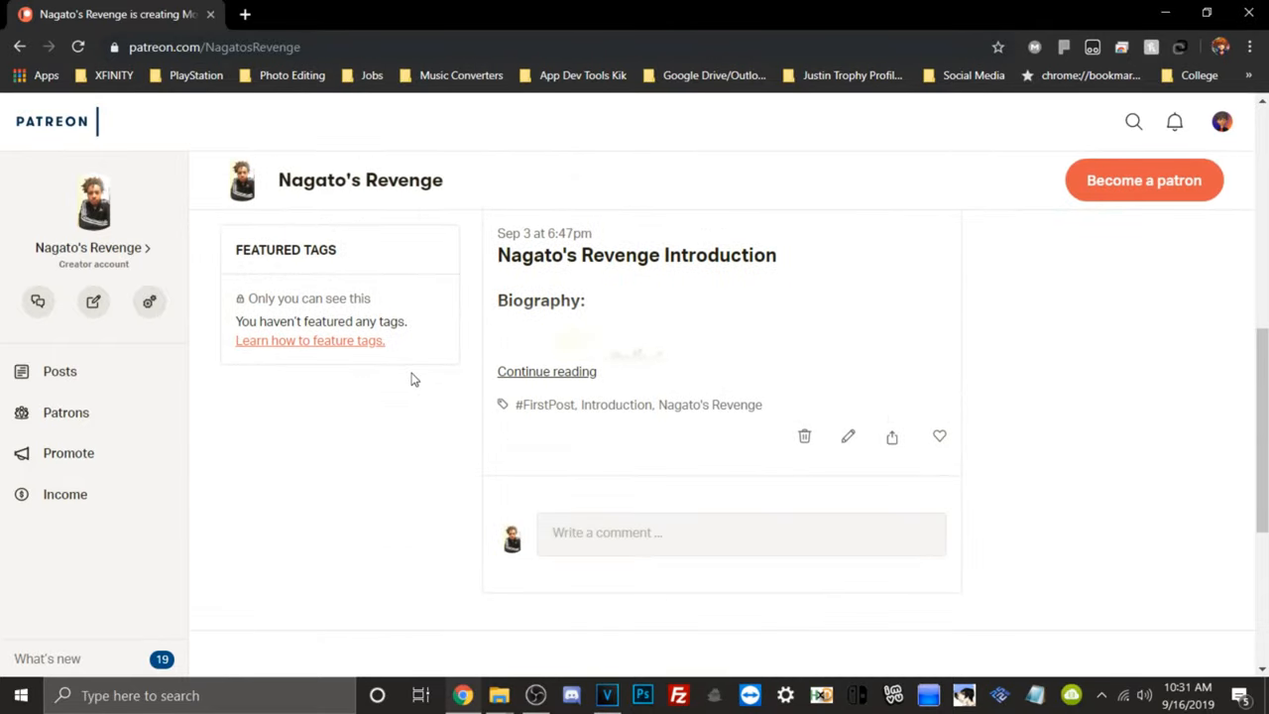